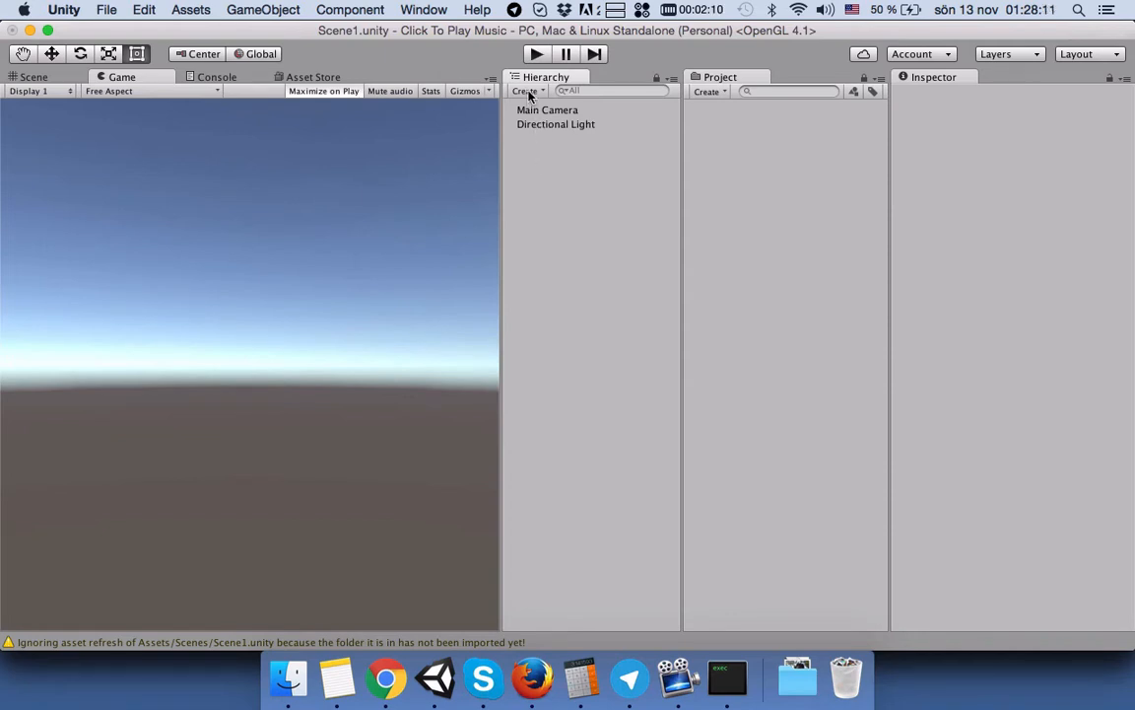
# Create a UI Text object, which adds a Canvas and EventSystem, and empty its default text.
pyautogui.click(527, 91)
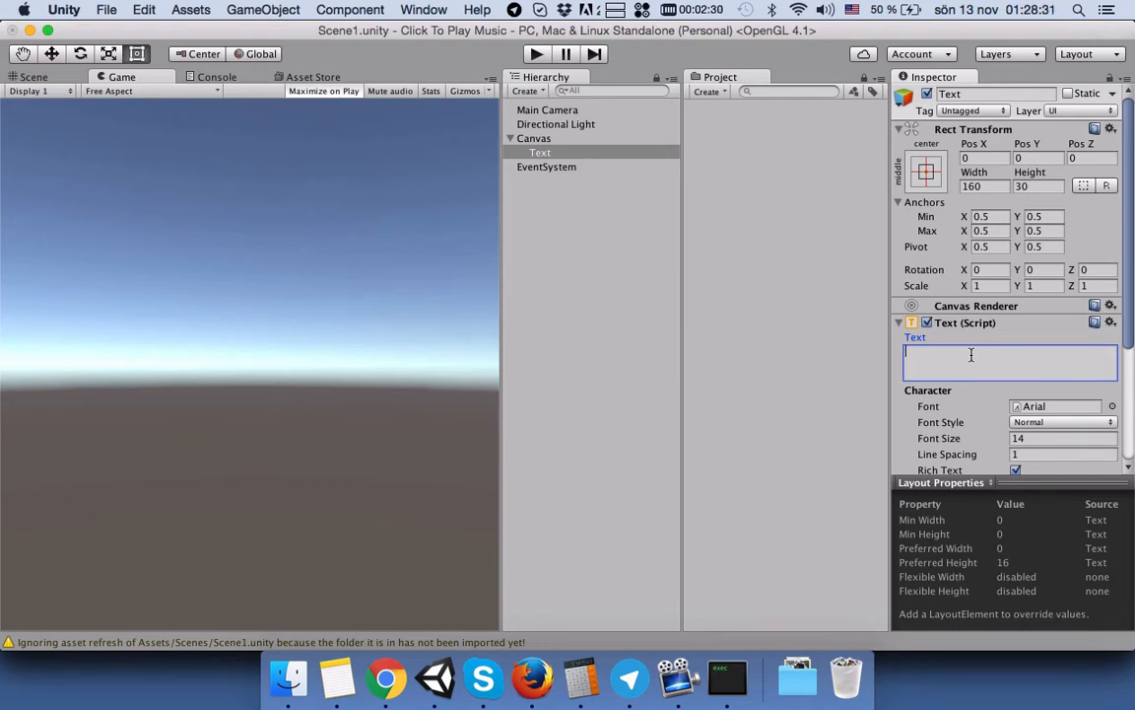
# Enter 'Our Original Text', with Bold font style, font size 25 and red colour.
pyautogui.write('Our Orig')
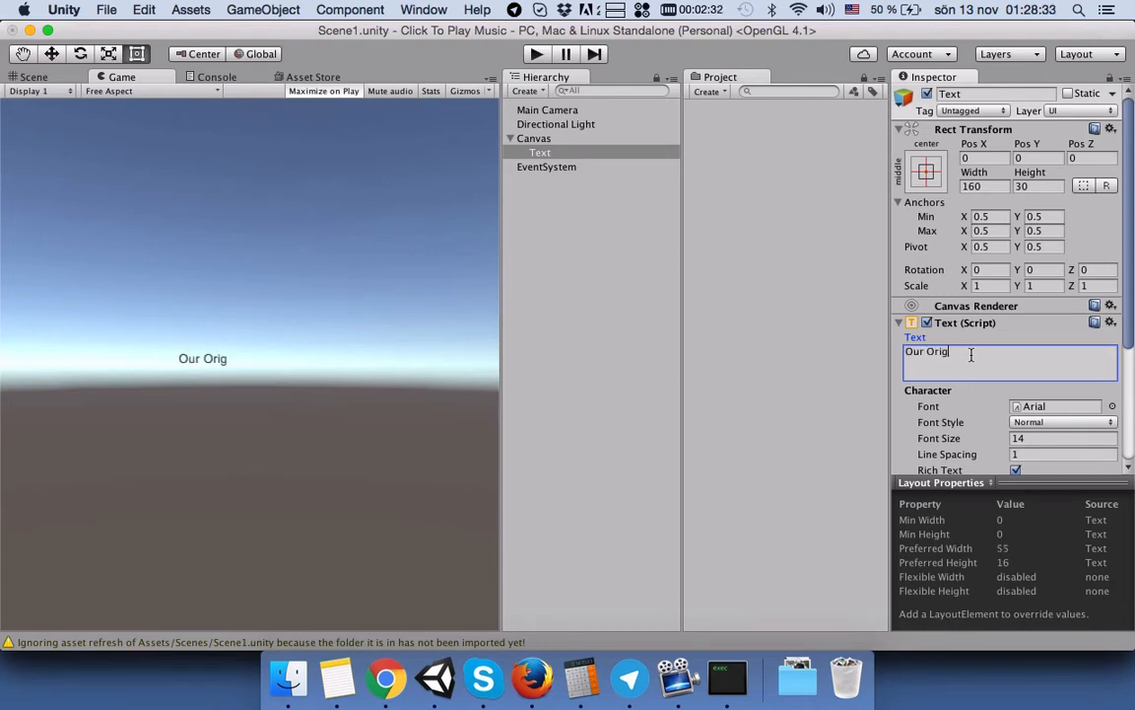
pyautogui.write('inal Text')
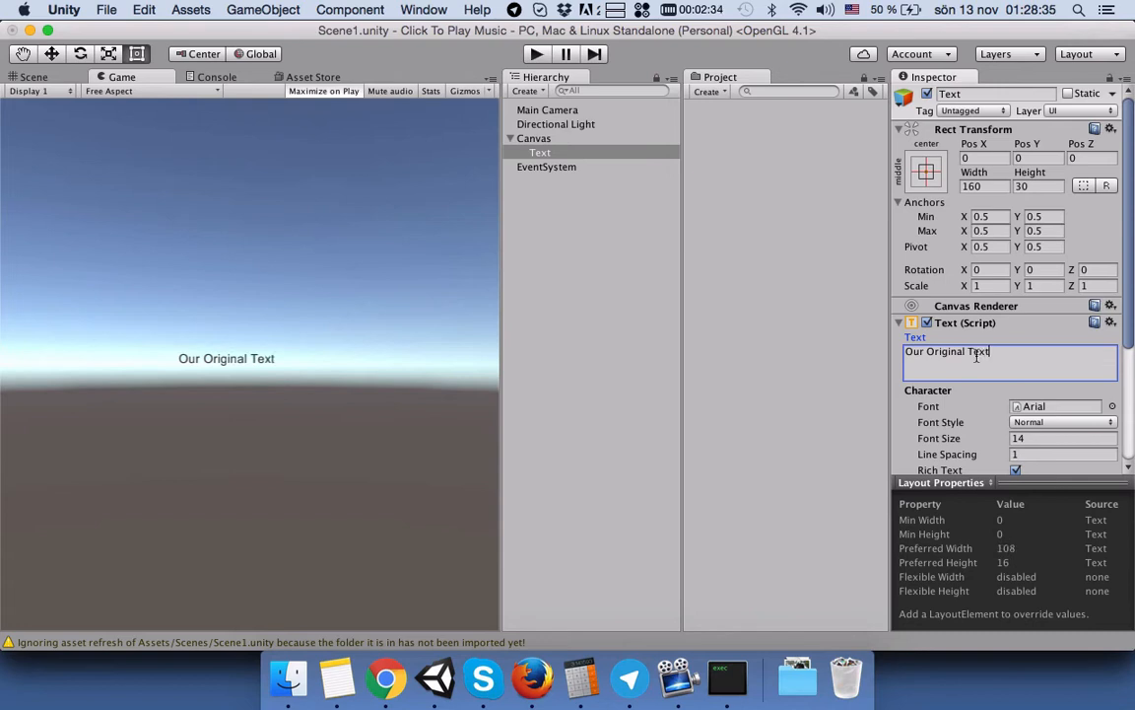
pyautogui.click(1062, 421)
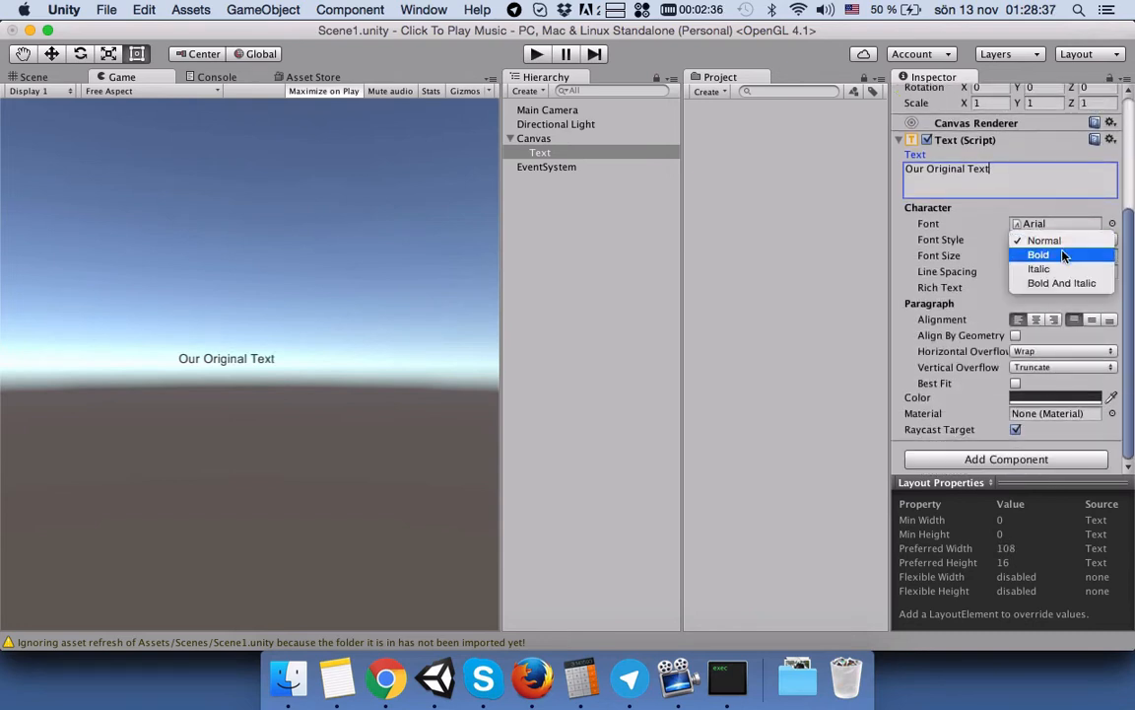
pyautogui.click(1039, 254)
pyautogui.write('25')
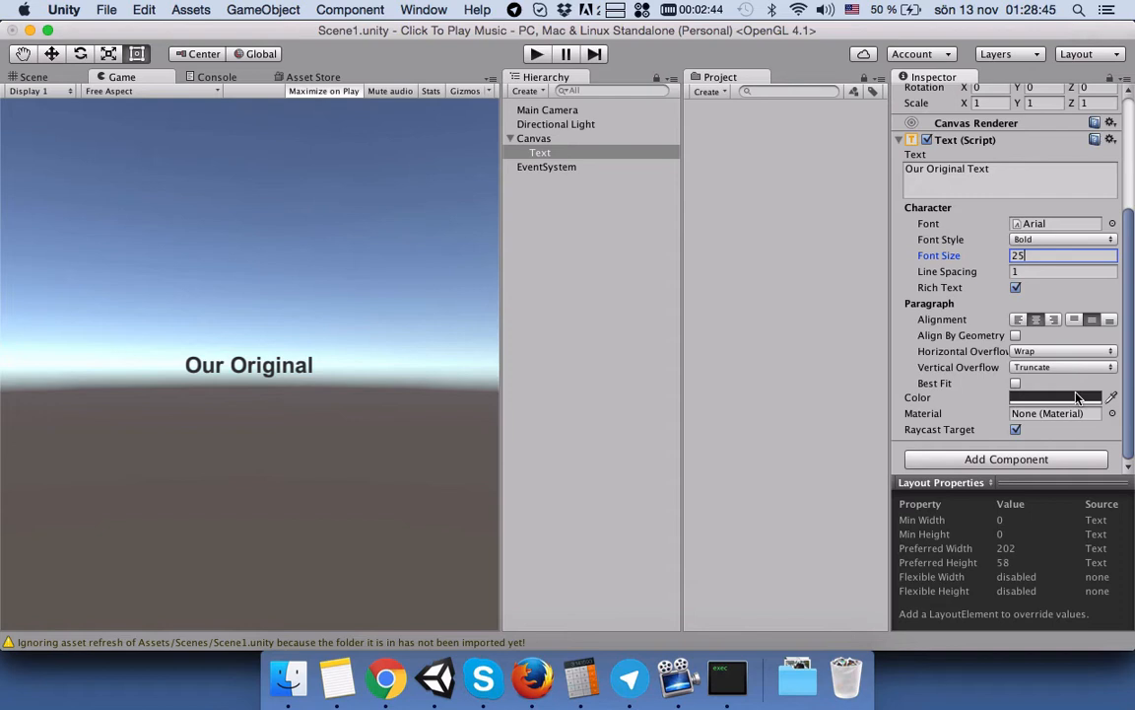
pyautogui.click(1054, 397)
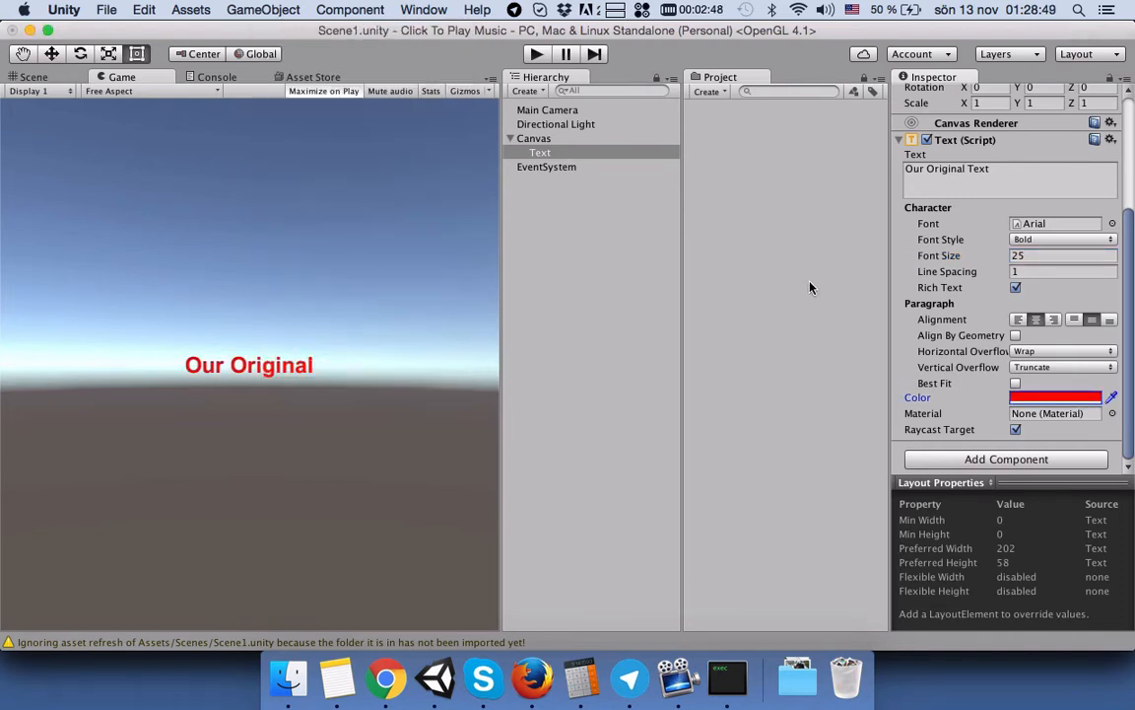
pyautogui.moveTo(770, 315)
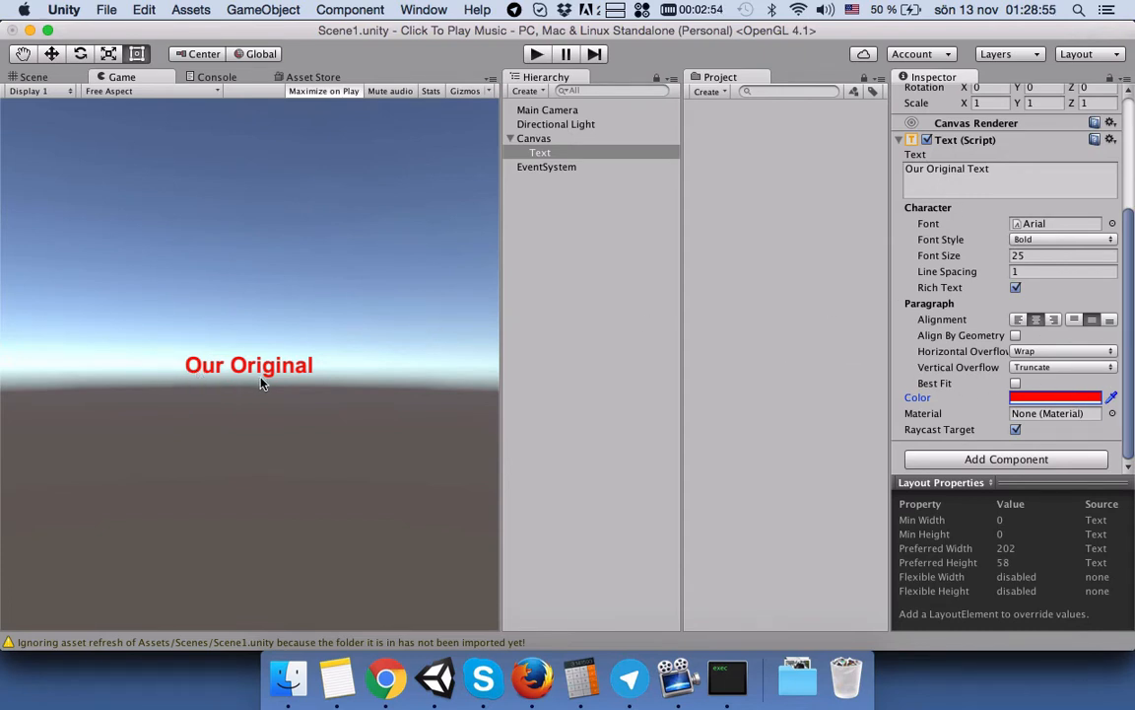
pyautogui.moveTo(176, 373)
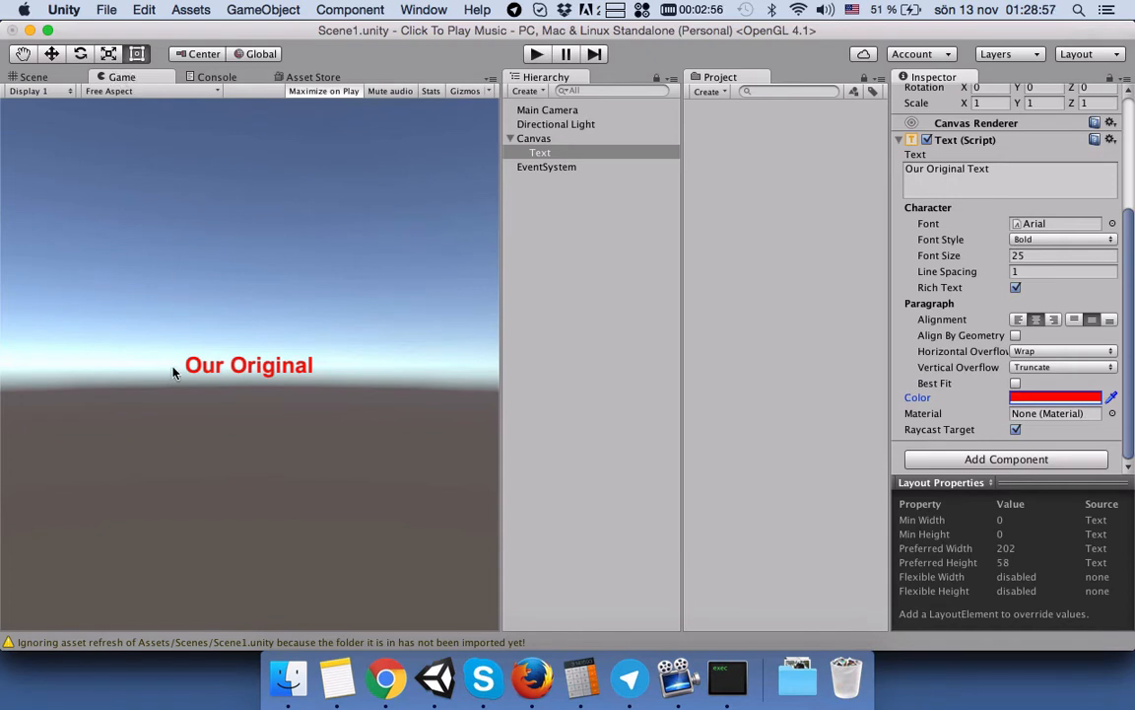
pyautogui.moveTo(258, 372)
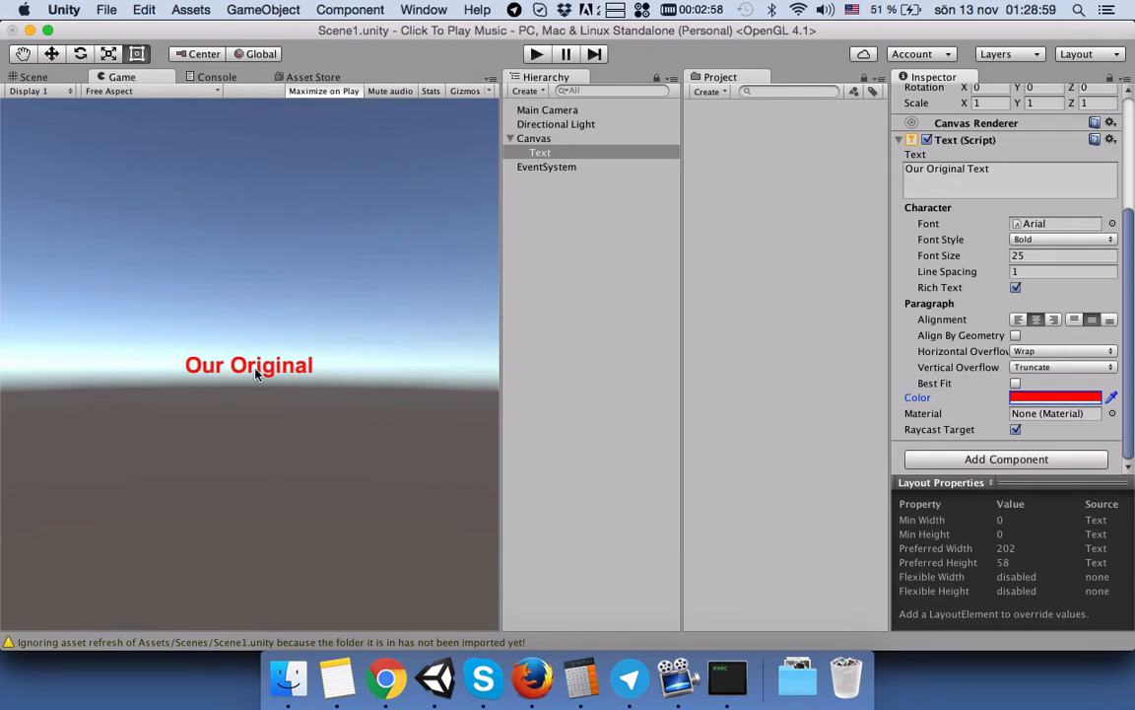
pyautogui.moveTo(320, 374)
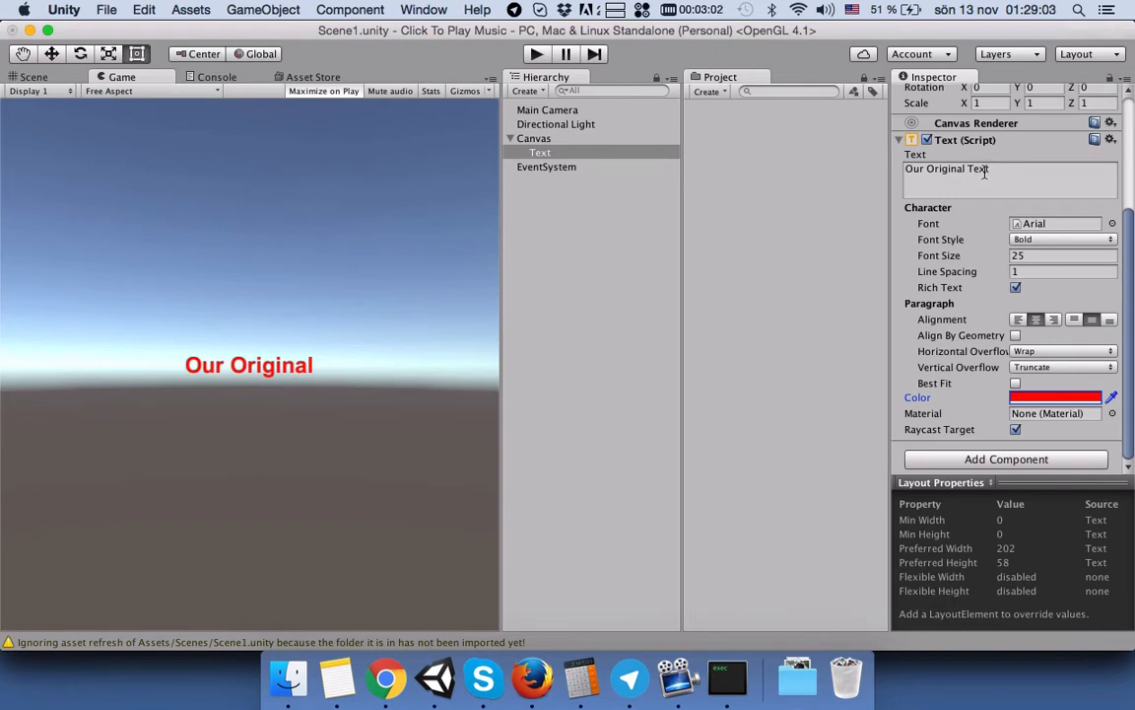
# Widen the text's Rect in Scene view so 'Our Original Text' fits on one line in Game view.
pyautogui.click(32, 77)
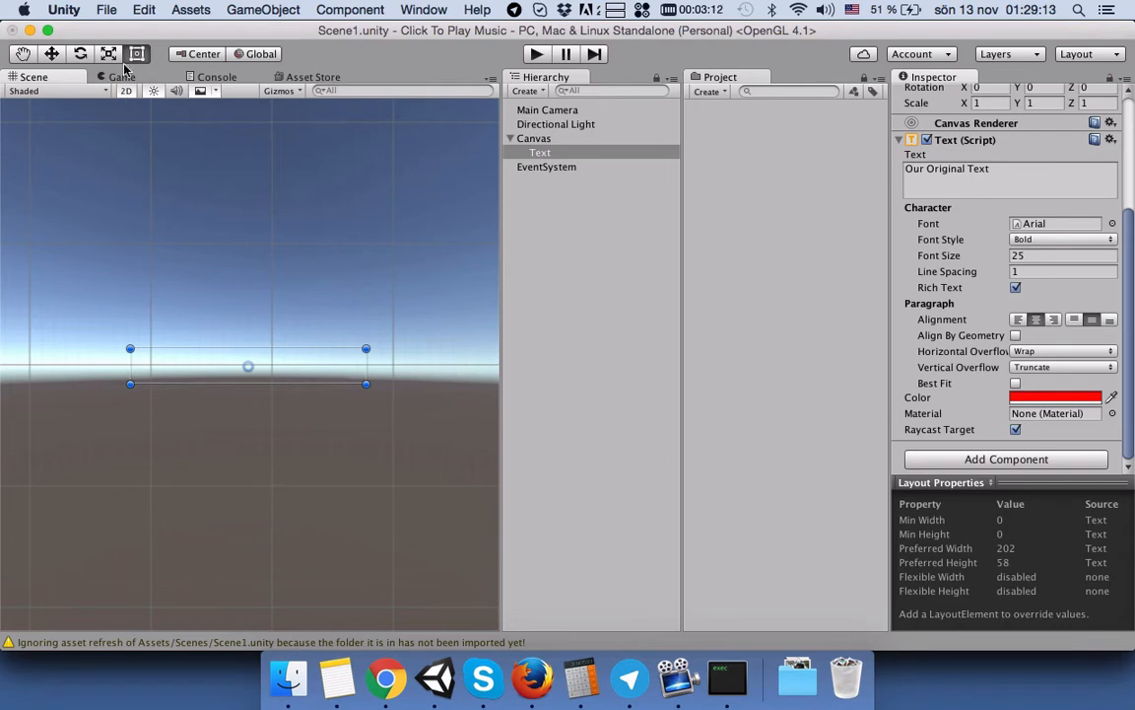
pyautogui.click(121, 77)
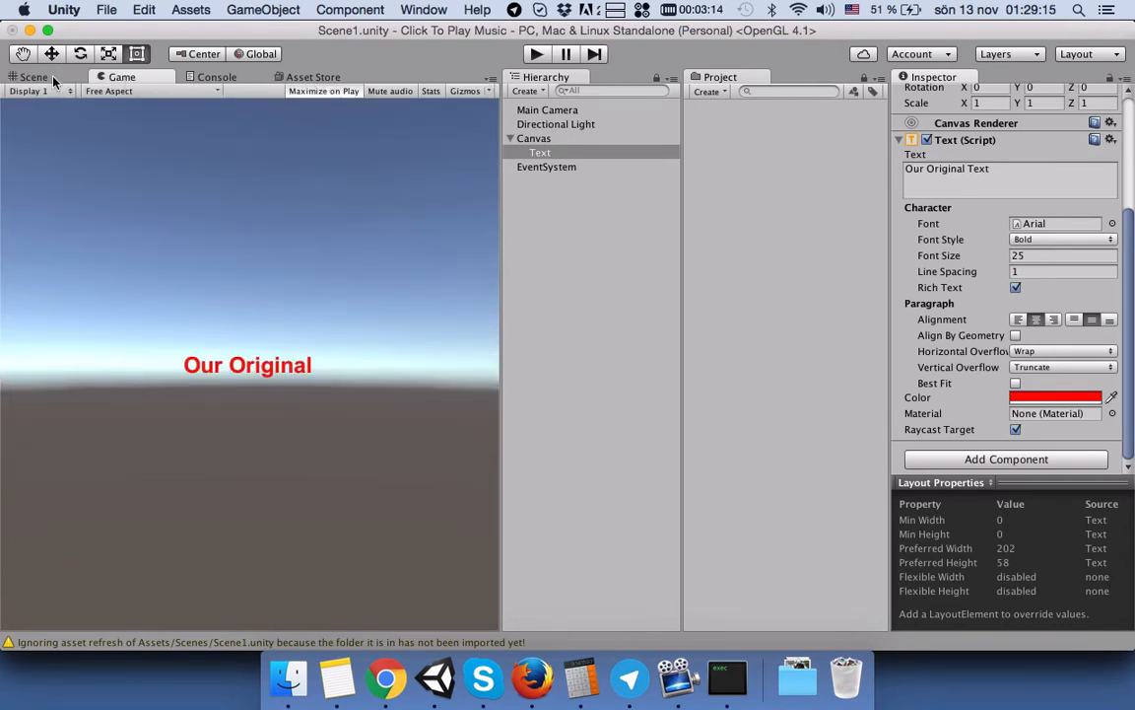
pyautogui.click(32, 77)
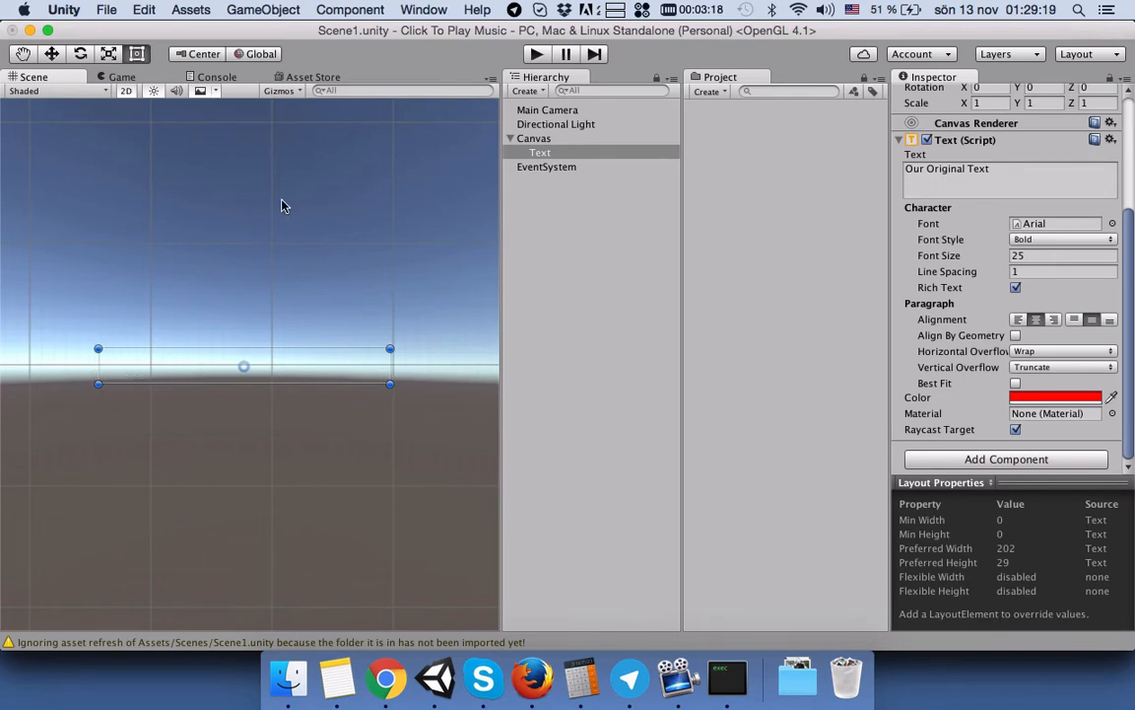
pyautogui.click(122, 77)
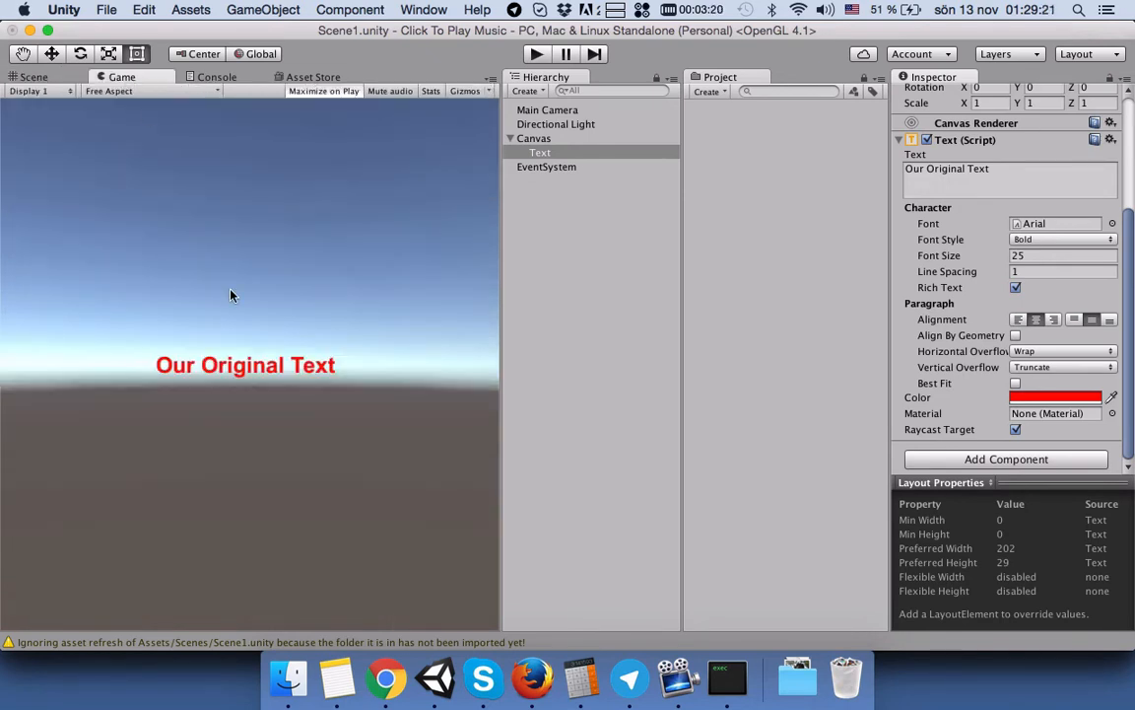
pyautogui.moveTo(309, 443)
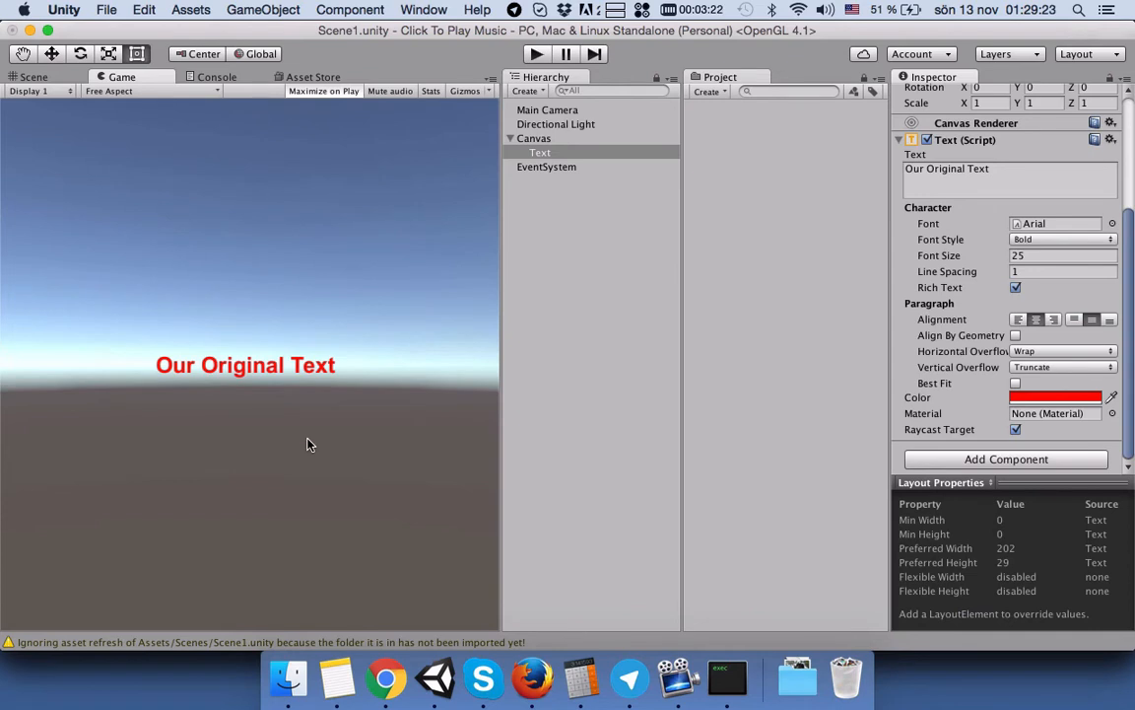
pyautogui.moveTo(469, 138)
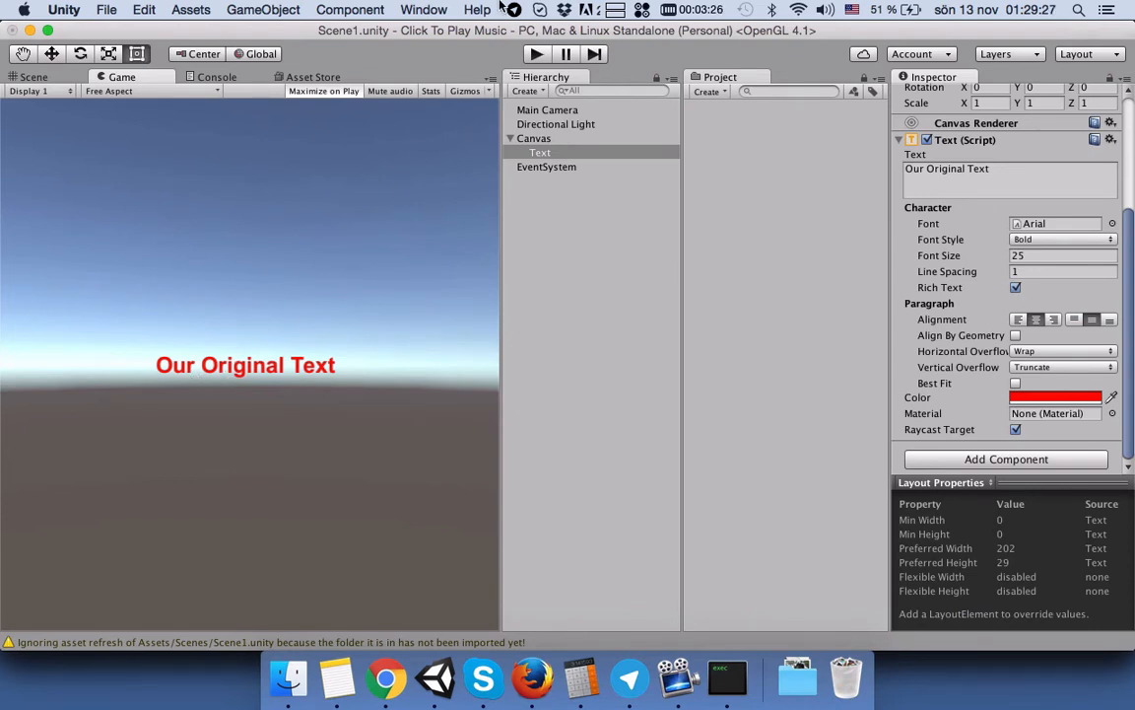
# Create a C# script asset named ChangeText in the Project panel.
pyautogui.click(709, 91)
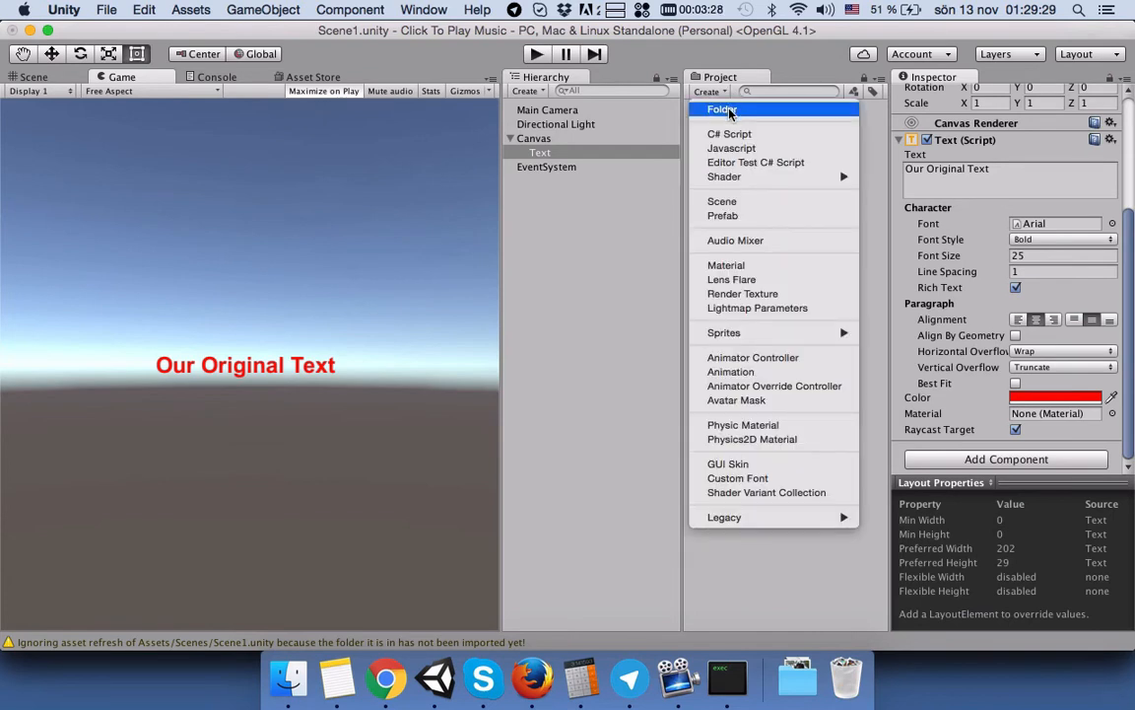
pyautogui.click(730, 133)
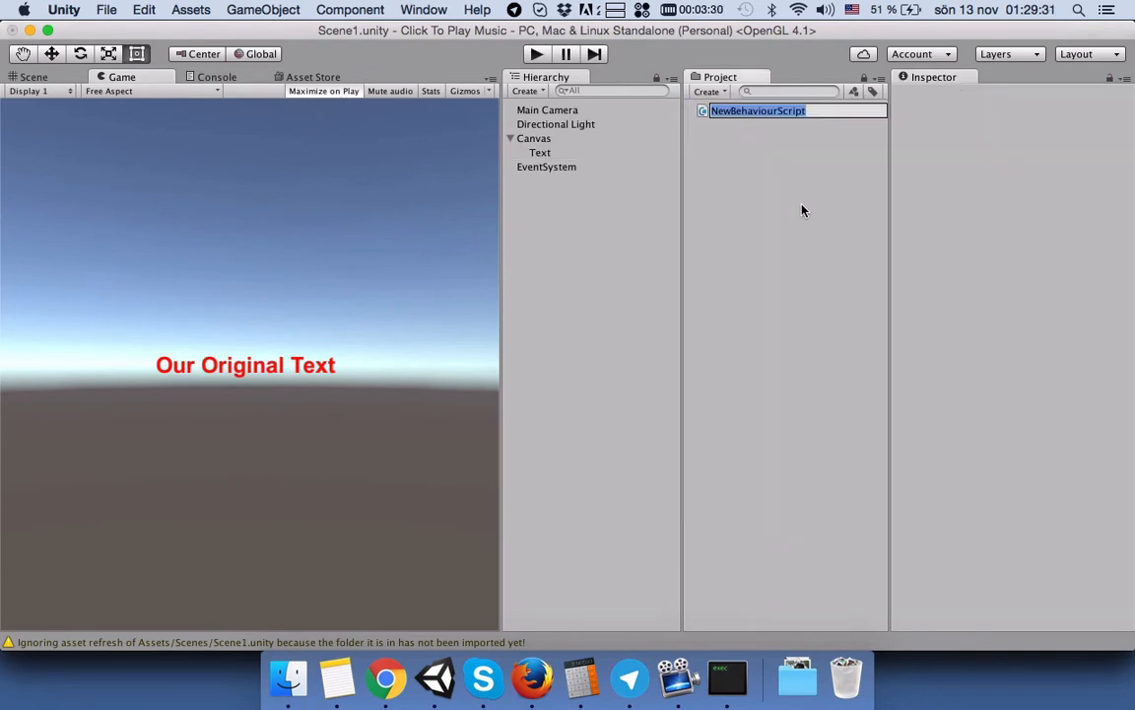
pyautogui.write('C')
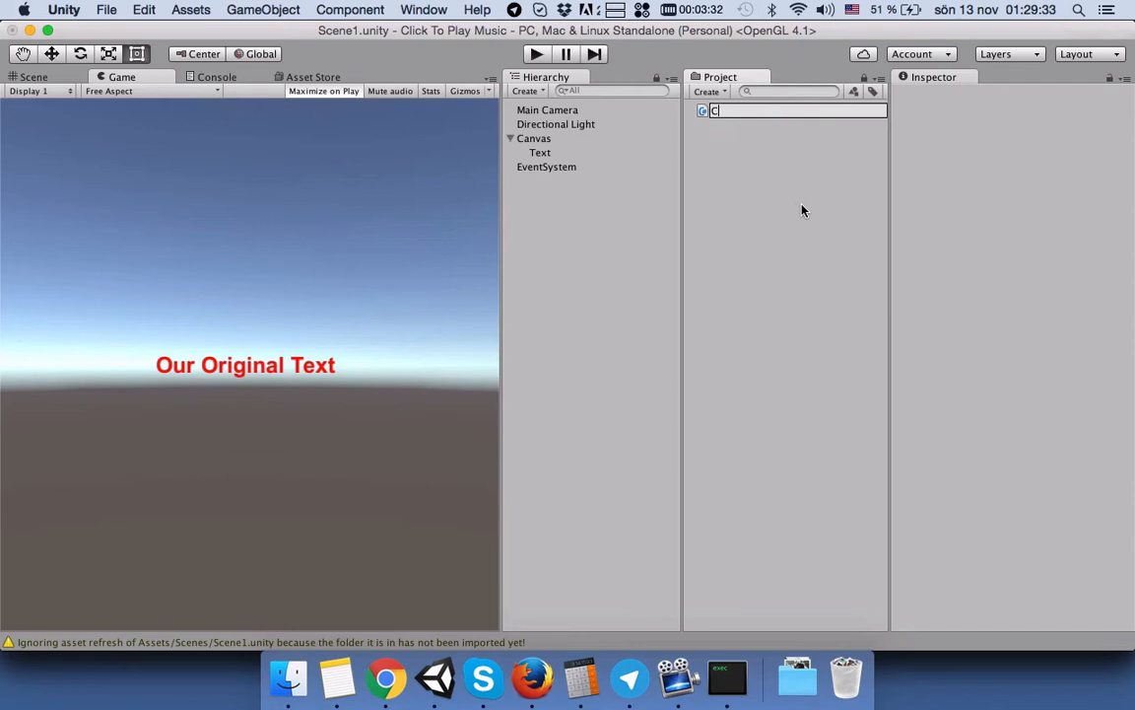
pyautogui.write('hangeText')
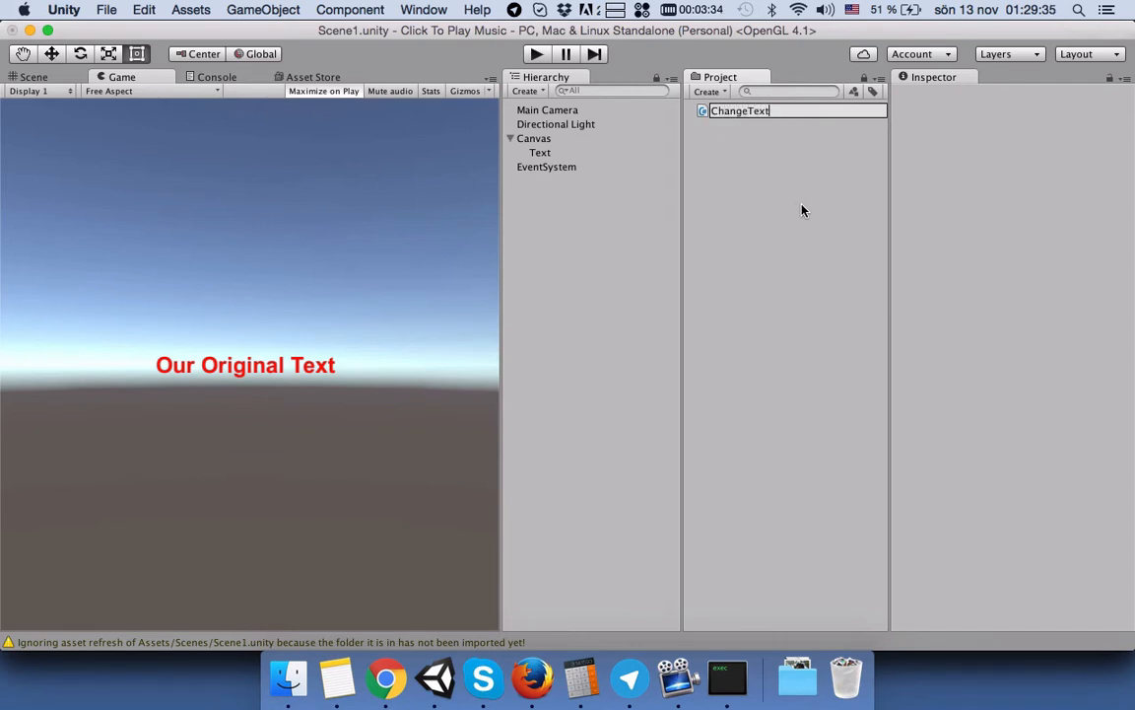
pyautogui.click(741, 110)
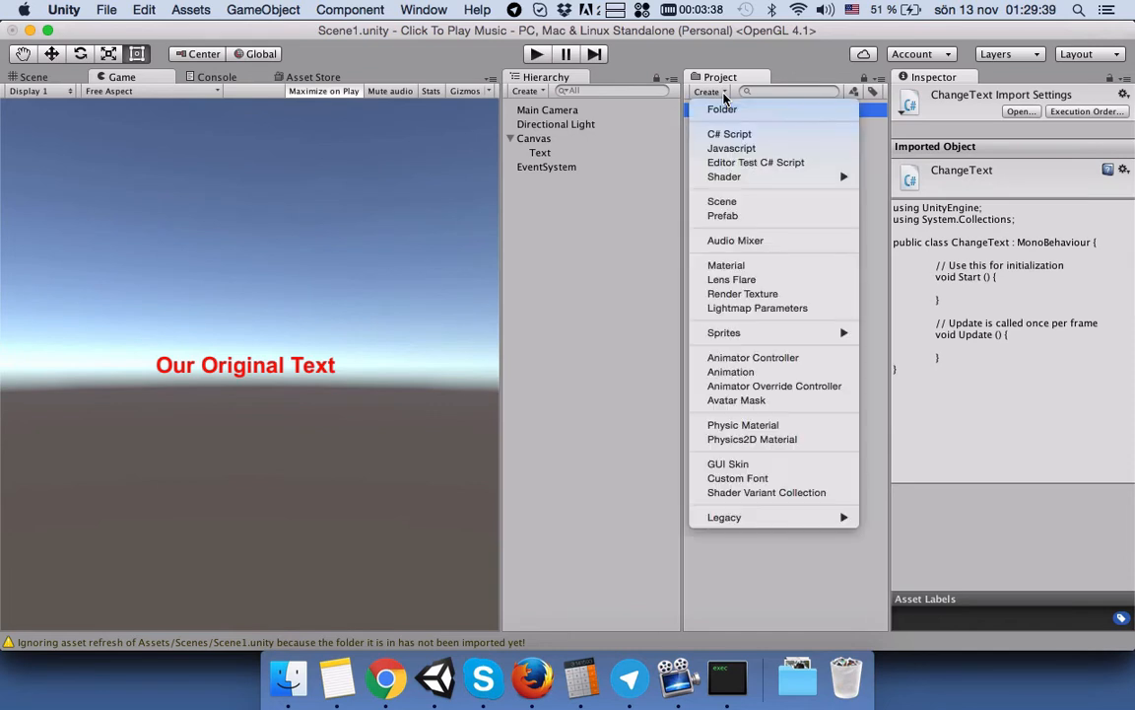
# Make a 'Scripts' folder, move ChangeText into it, and expand the folder.
pyautogui.click(722, 109)
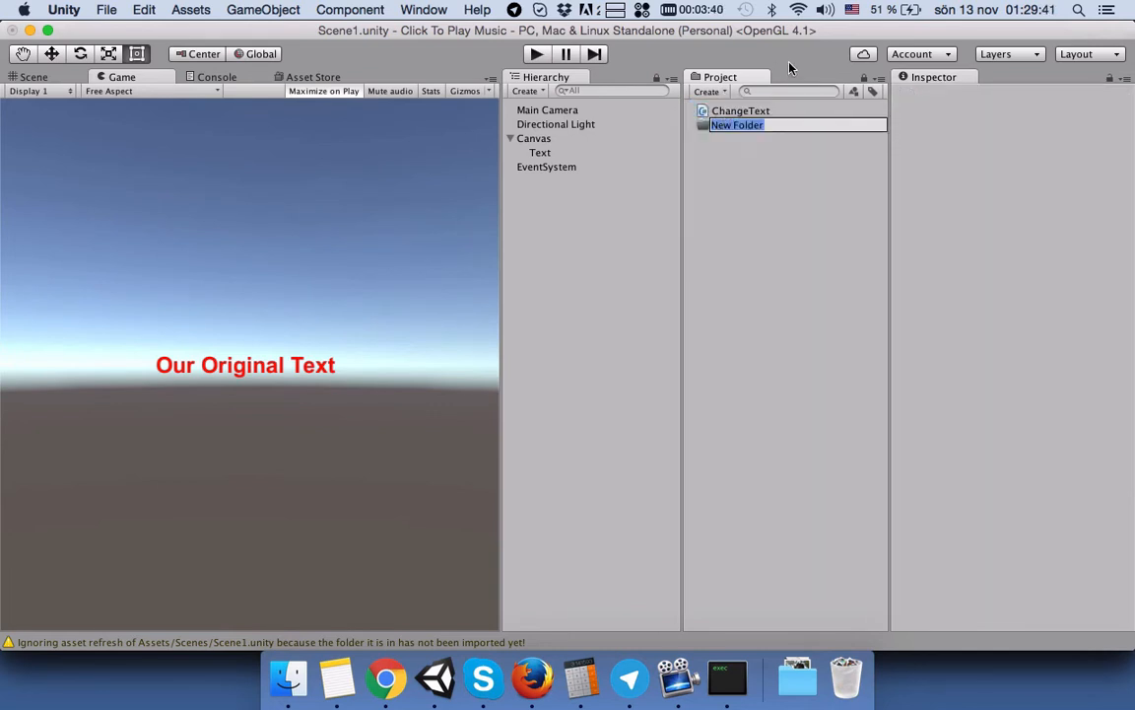
pyautogui.write('SC')
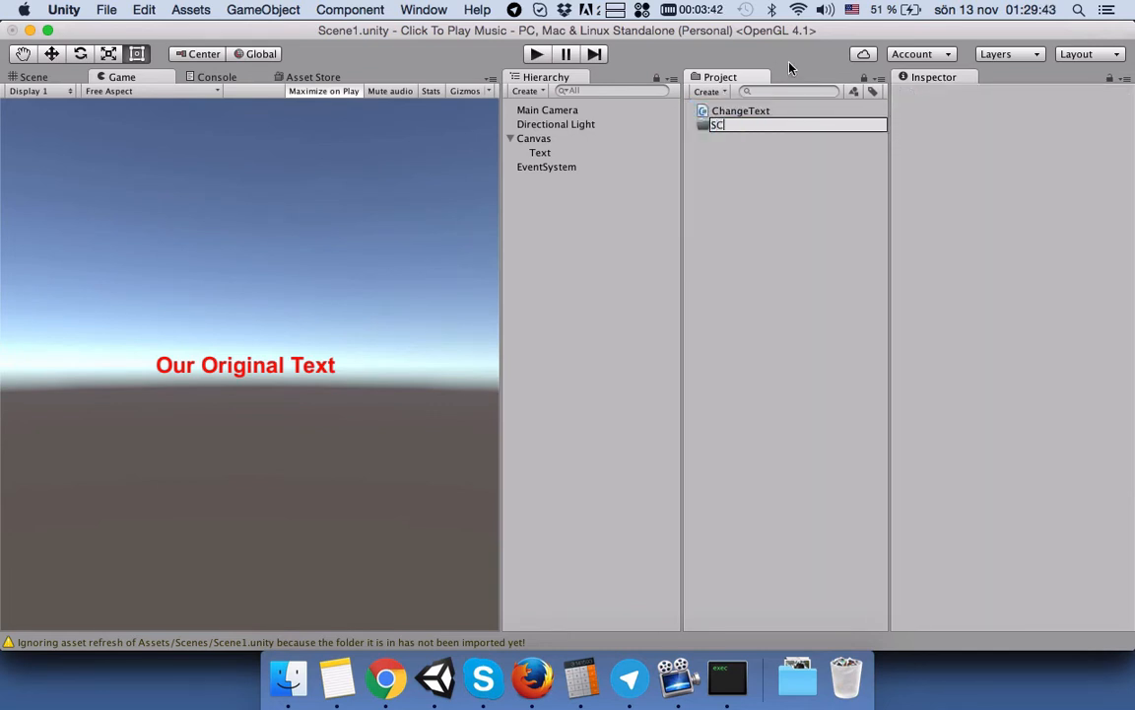
pyautogui.write('Scripts')
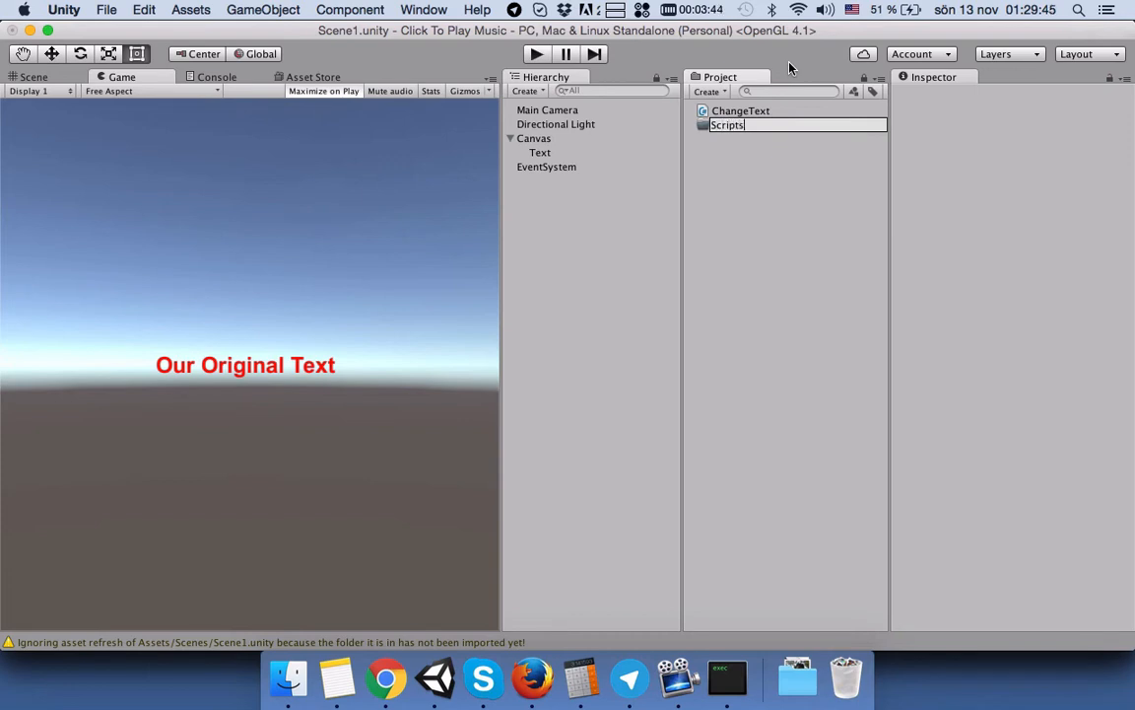
pyautogui.click(741, 110)
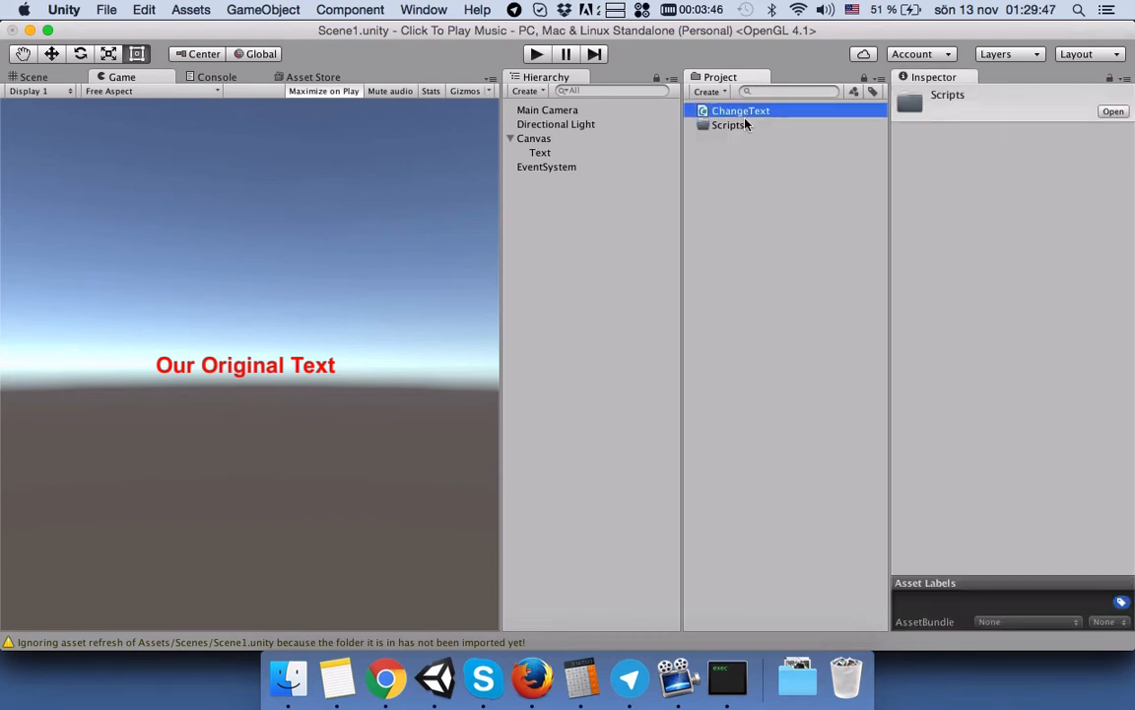
pyautogui.click(729, 110)
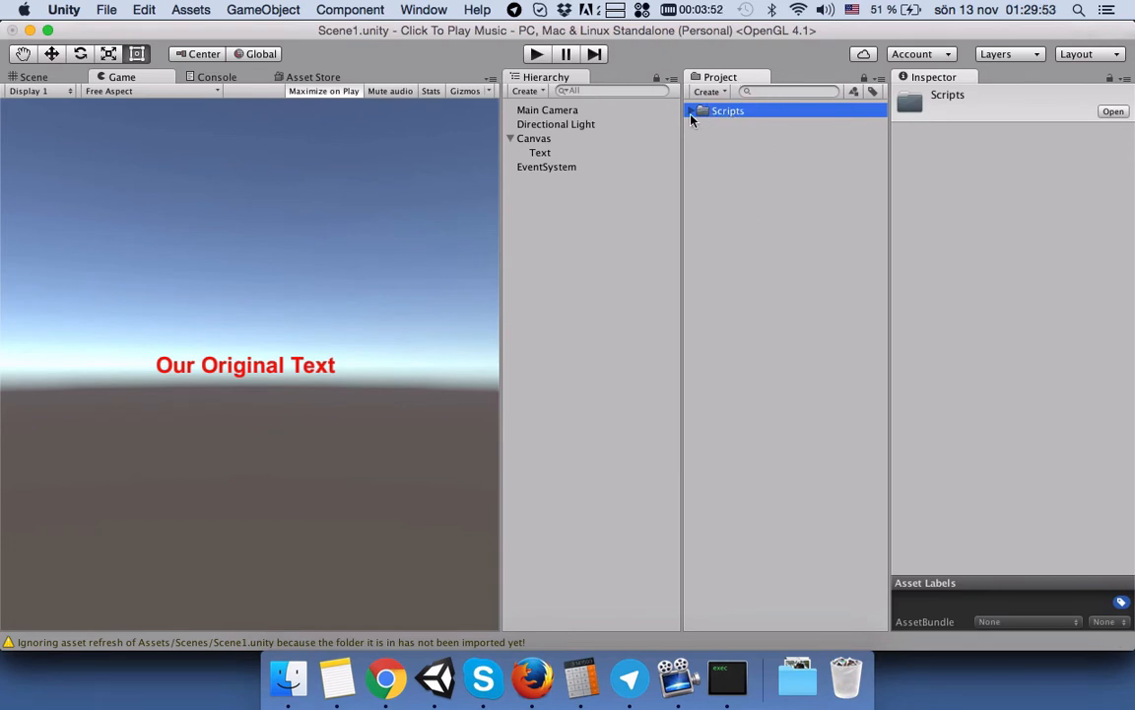
pyautogui.click(693, 111)
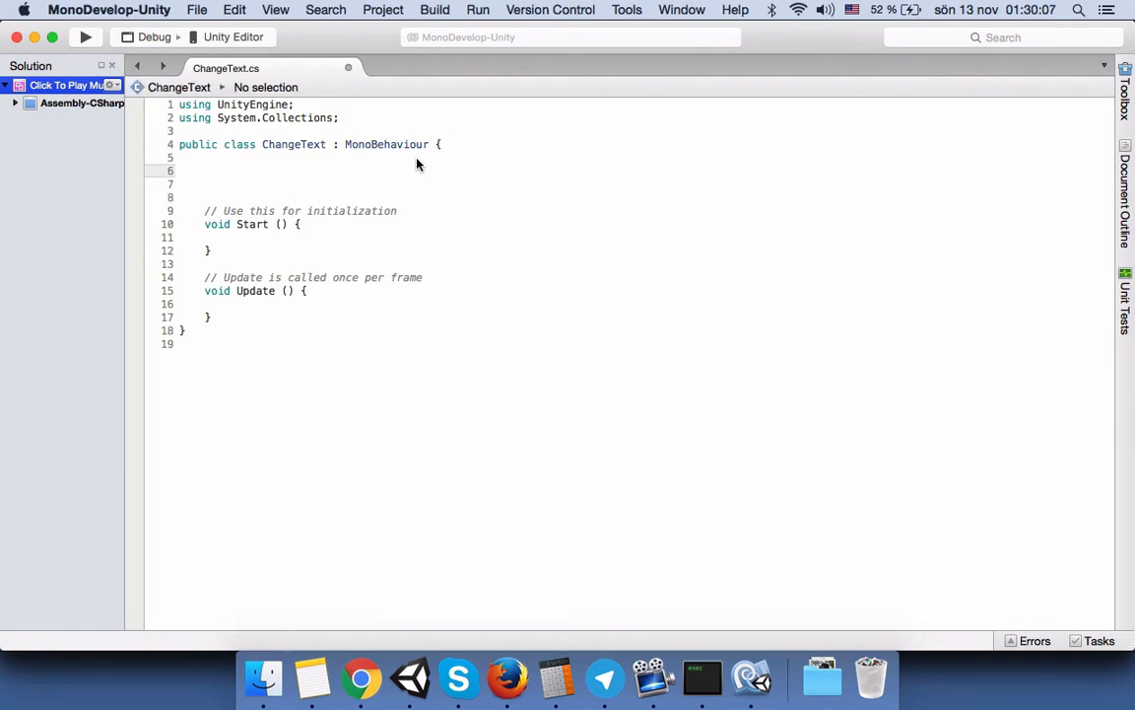
# Declare public Text myText and public int newFontSize in ChangeText.
pyautogui.write('public')
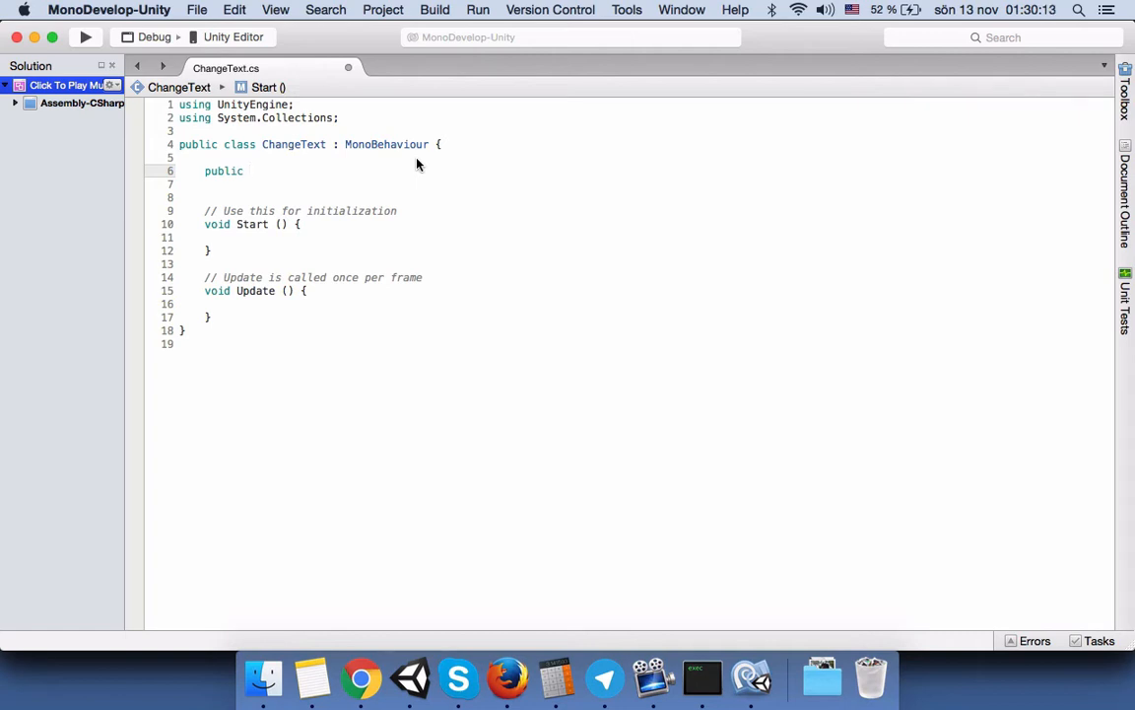
pyautogui.write('Text')
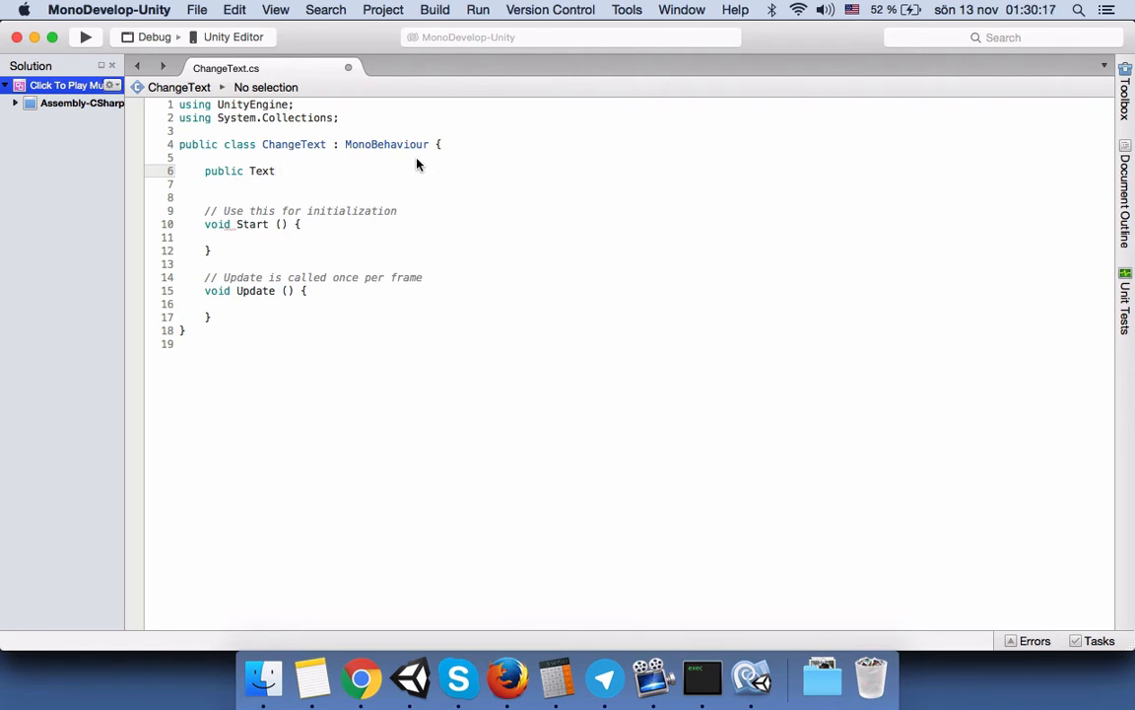
pyautogui.write('my')
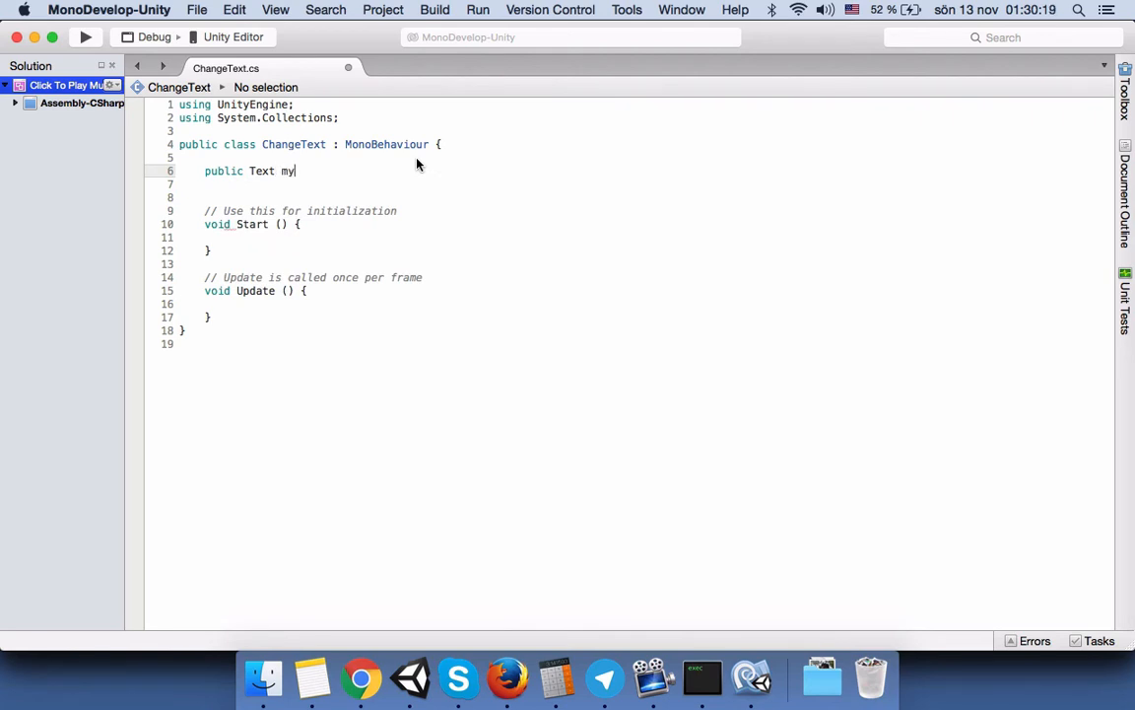
pyautogui.write('Text;')
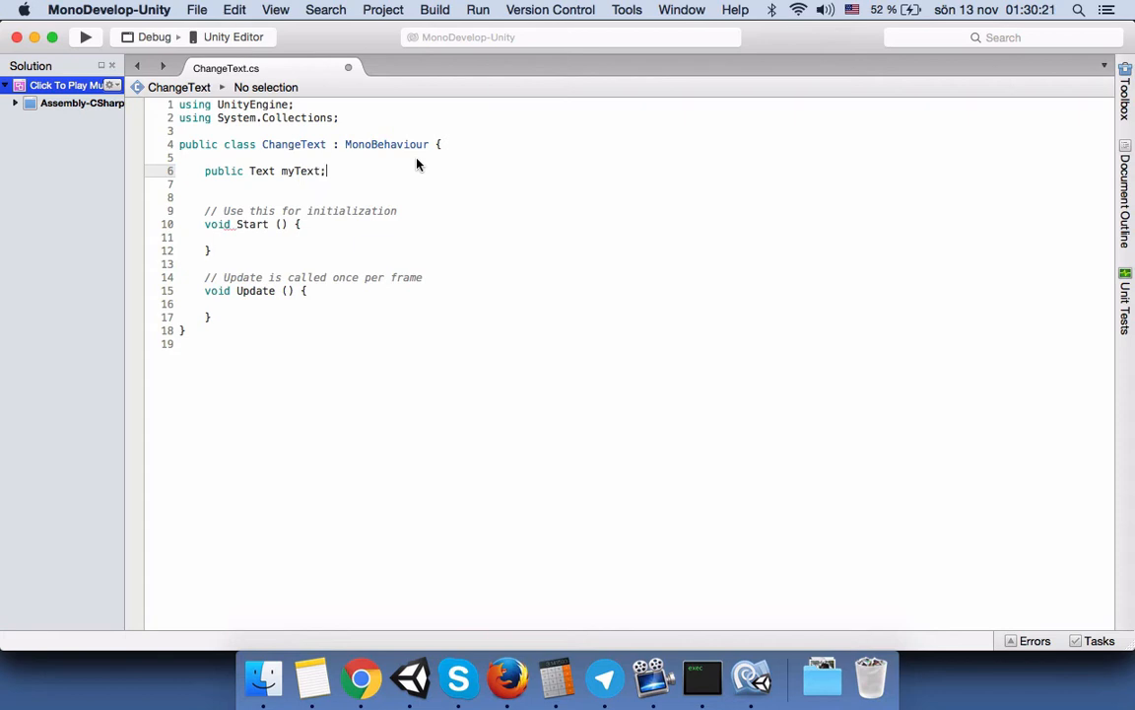
pyautogui.write('public')
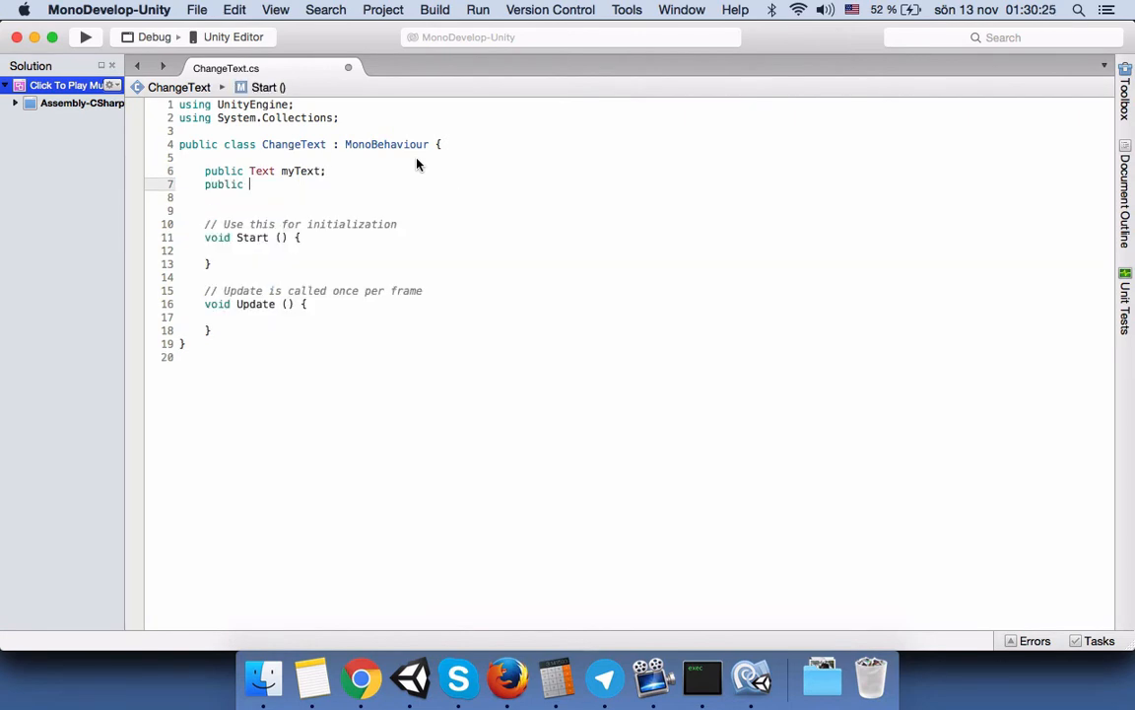
pyautogui.write('int newFontS')
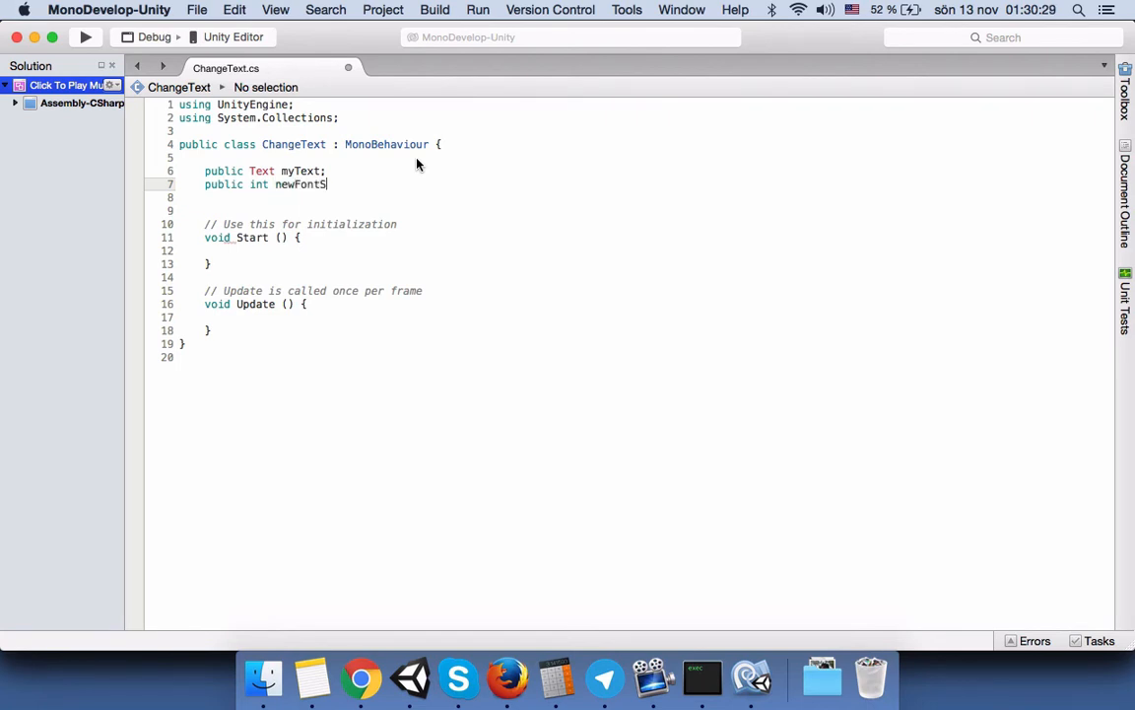
pyautogui.write('ize;')
pyautogui.click(646, 198)
pyautogui.write('public')
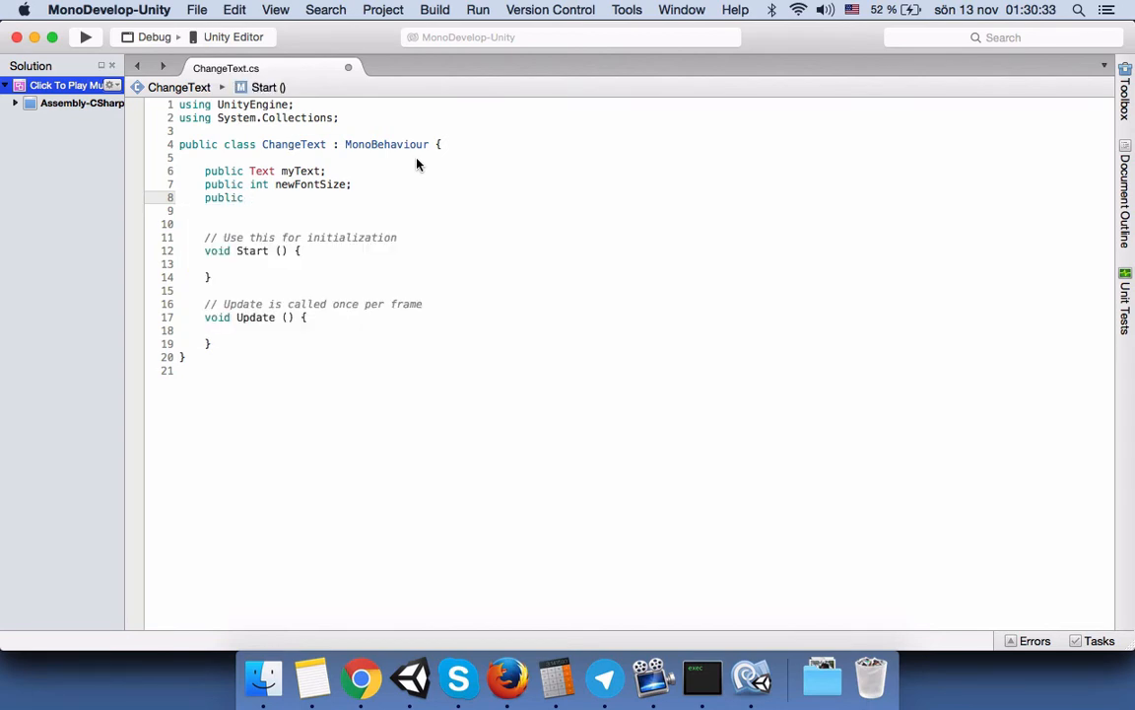
# Add public string newString and public Color newColor fields.
pyautogui.write('string')
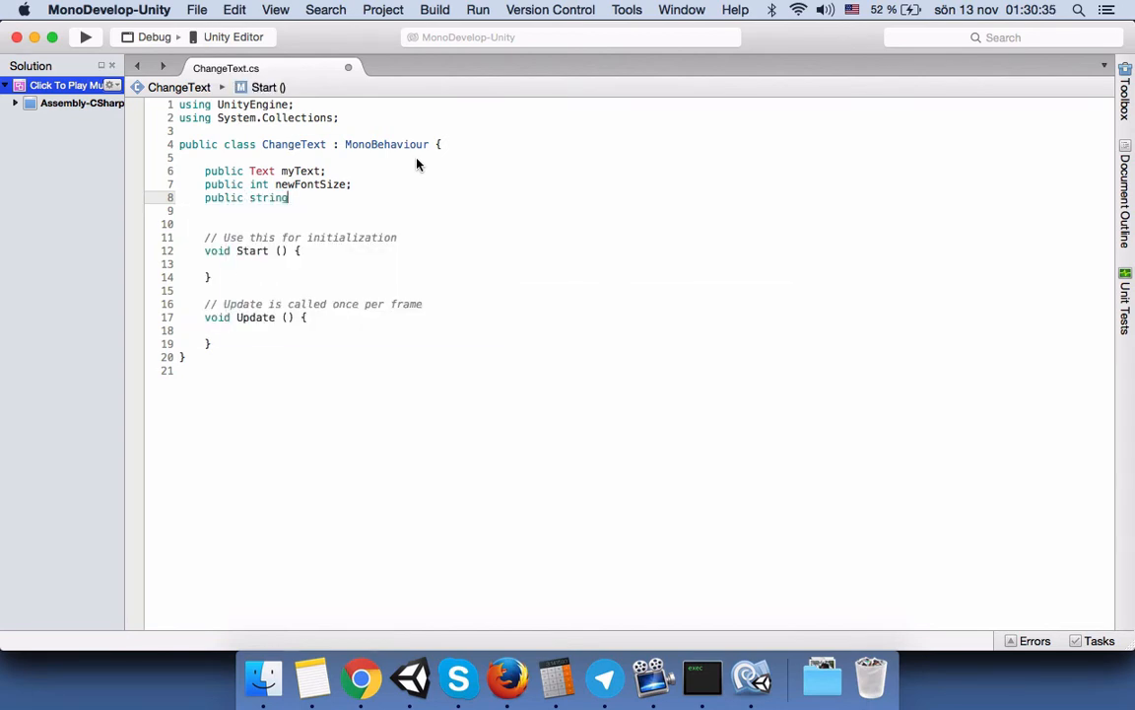
pyautogui.write('newString;')
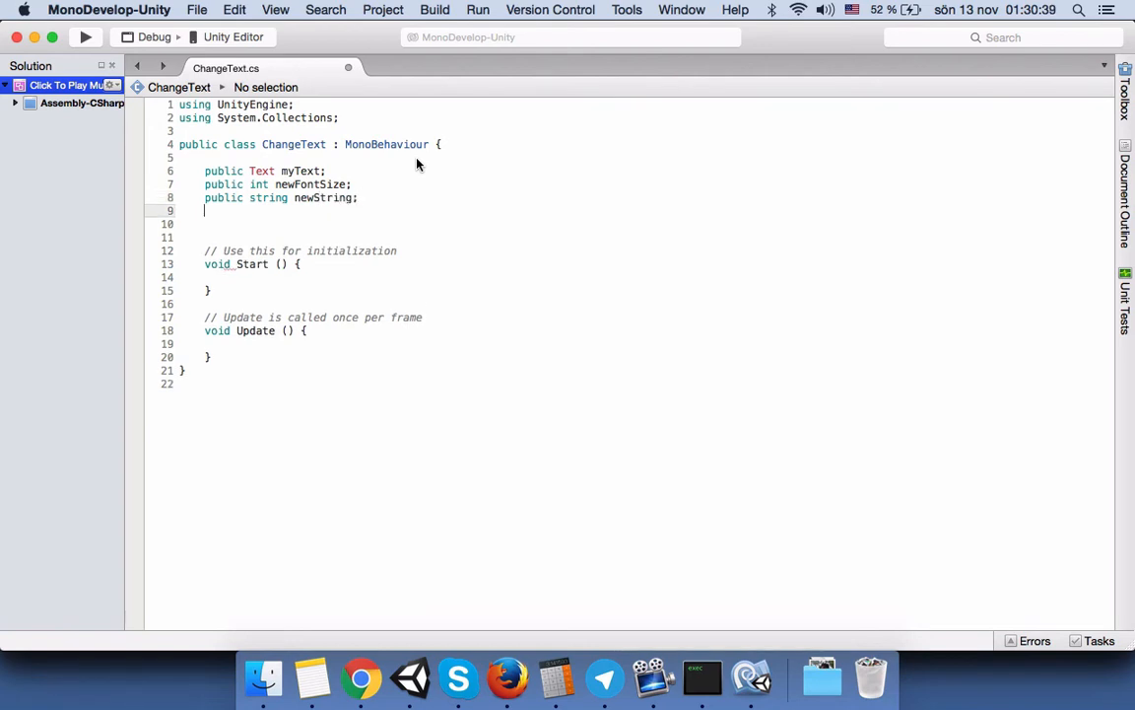
pyautogui.write('public')
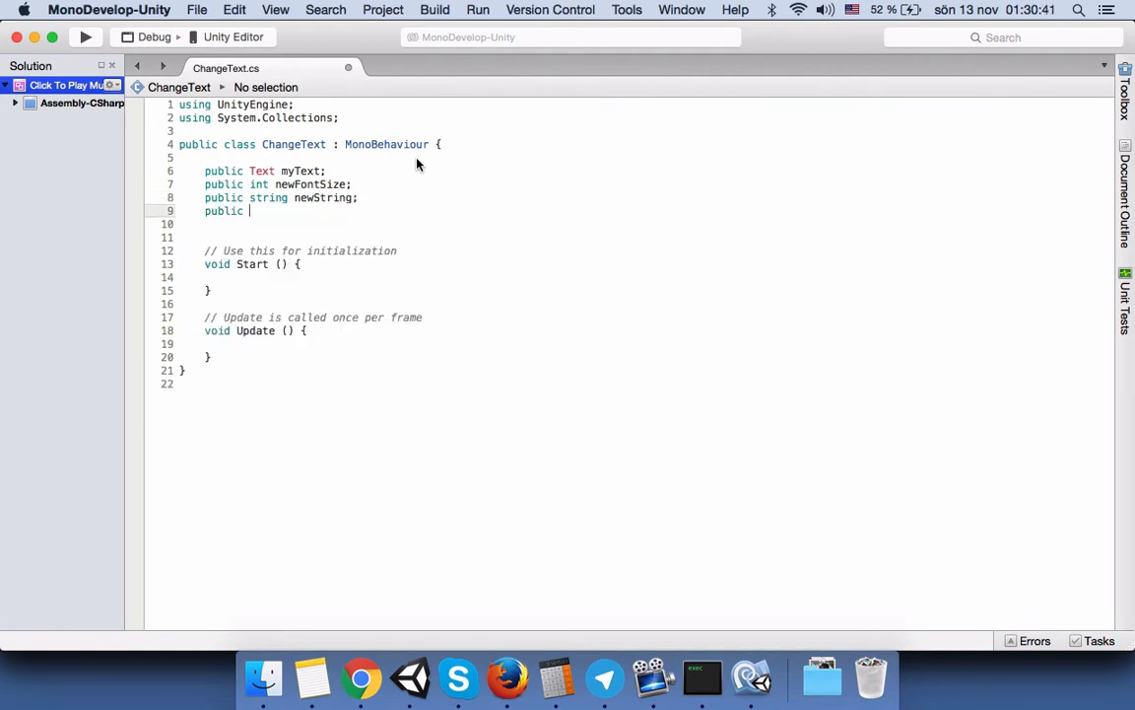
pyautogui.write('Color')
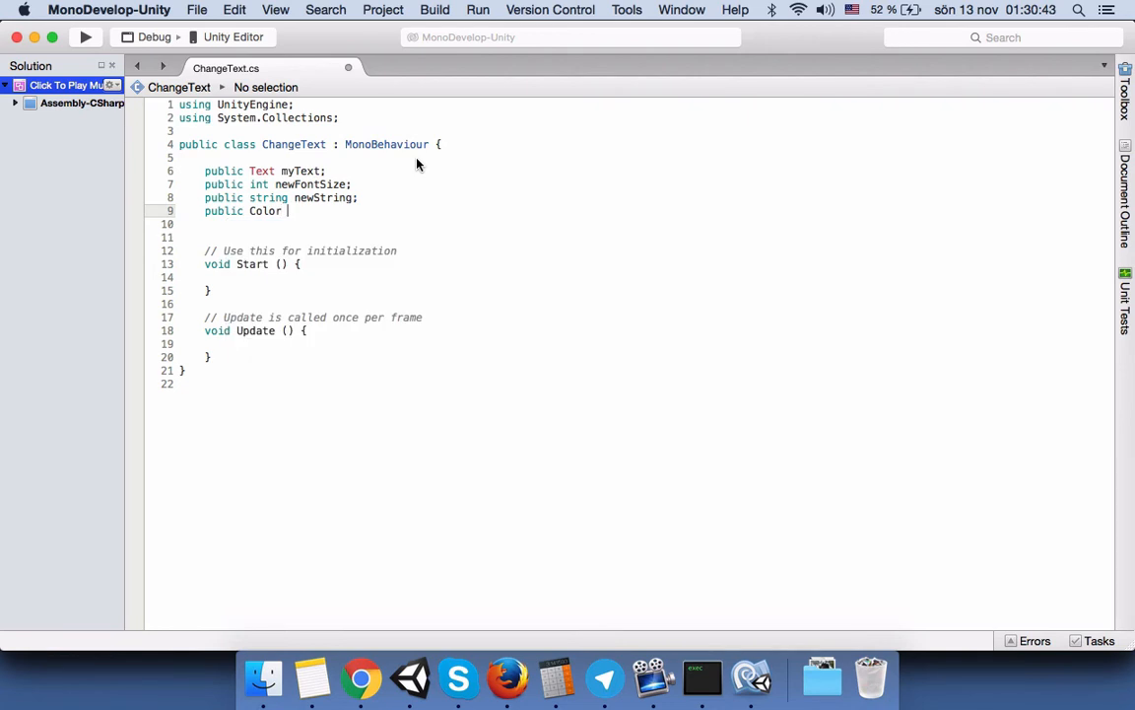
pyautogui.write('newColor')
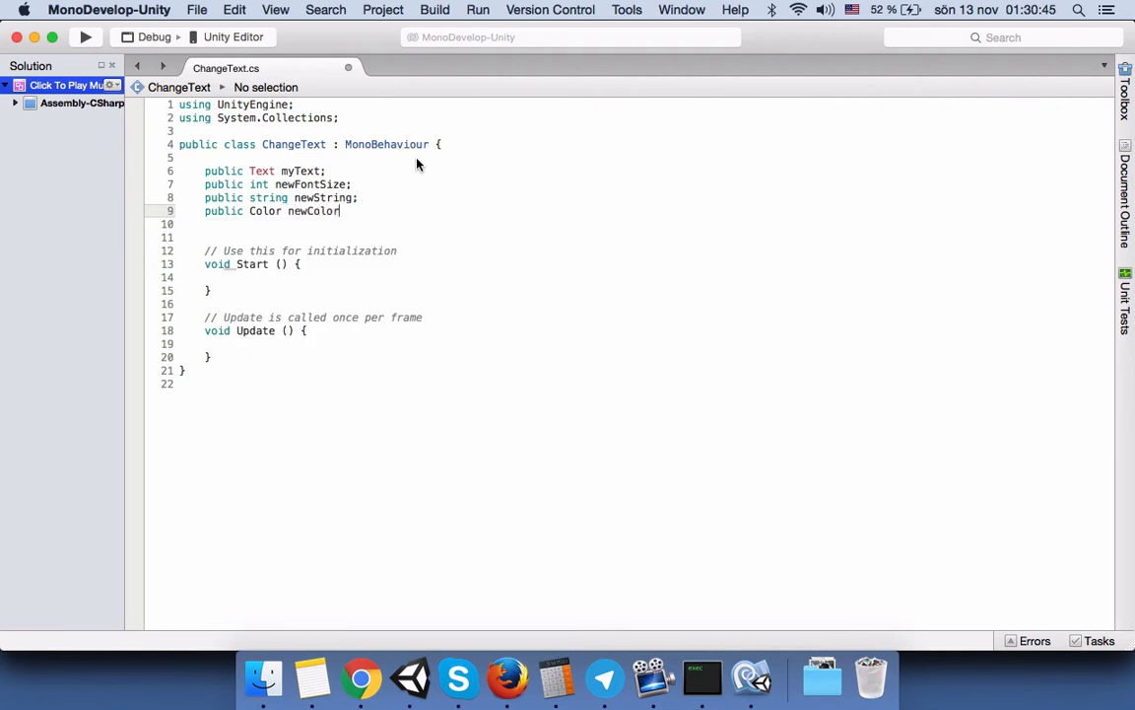
pyautogui.write(';')
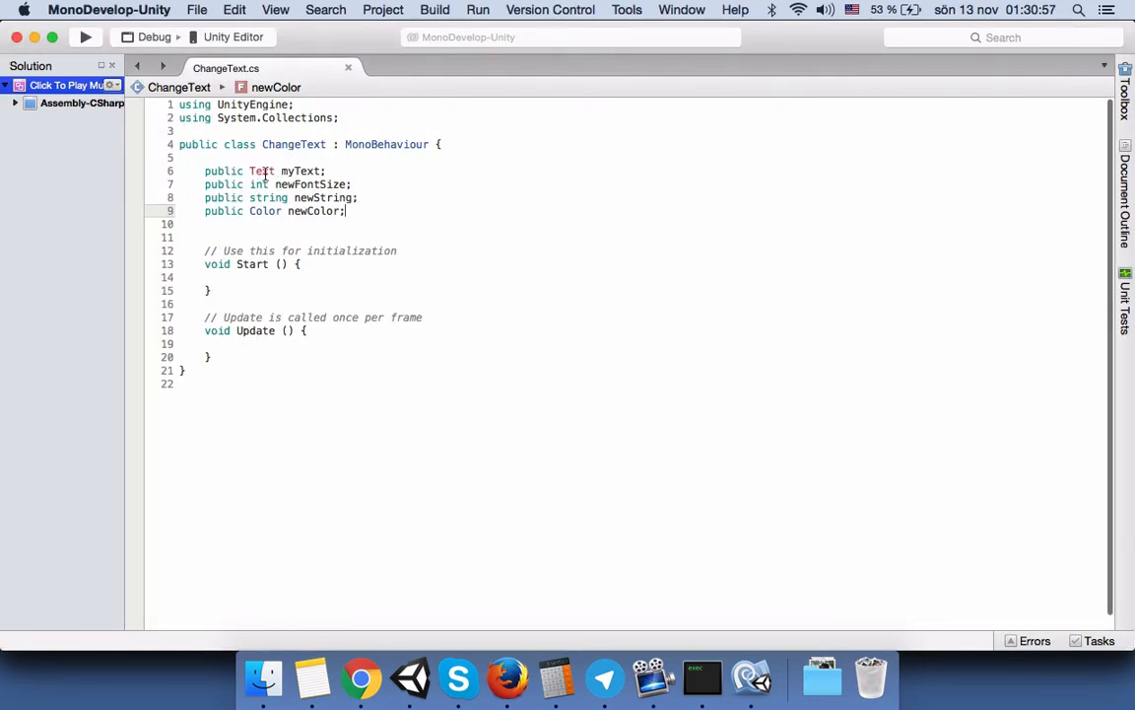
pyautogui.moveTo(260, 171)
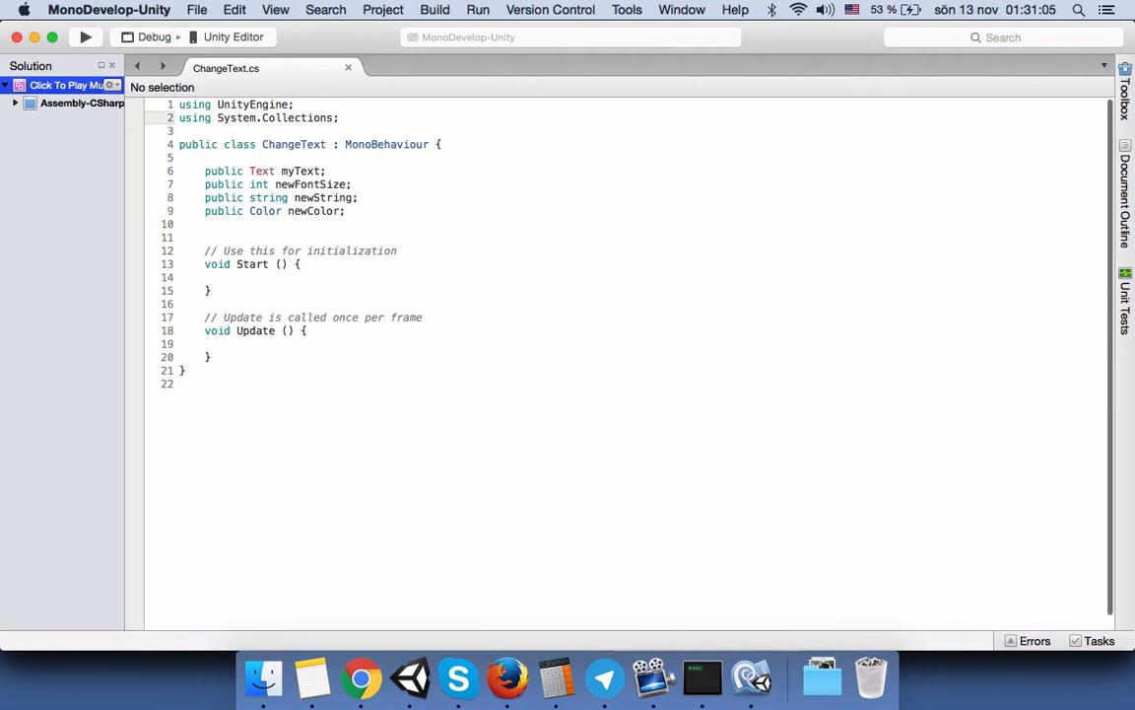
# Add 'using UnityEngine.UI;' to ChangeText and confirm the Text and newColor declarations.
pyautogui.write('using')
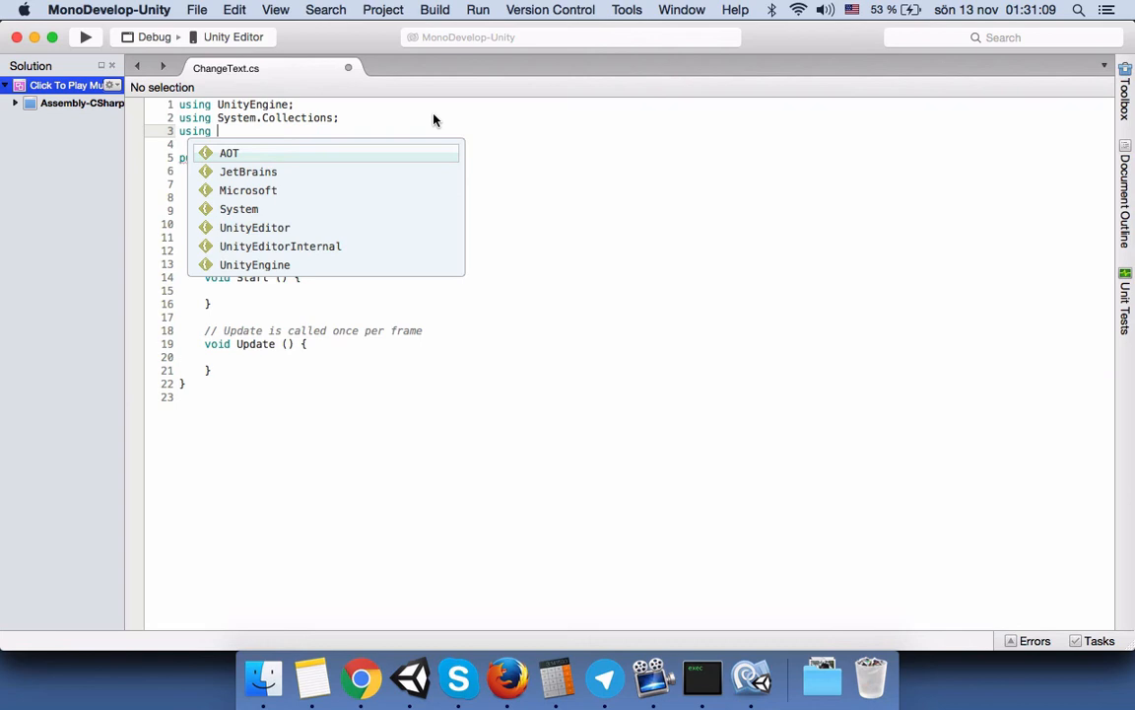
pyautogui.write('uni')
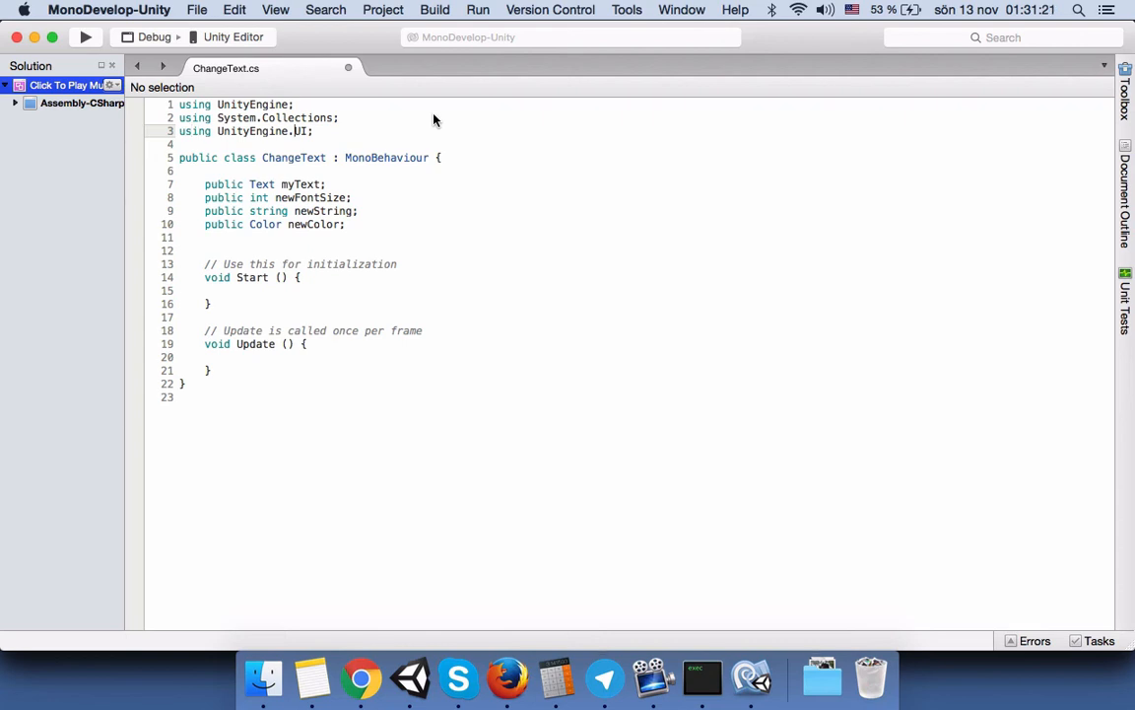
pyautogui.click(204, 171)
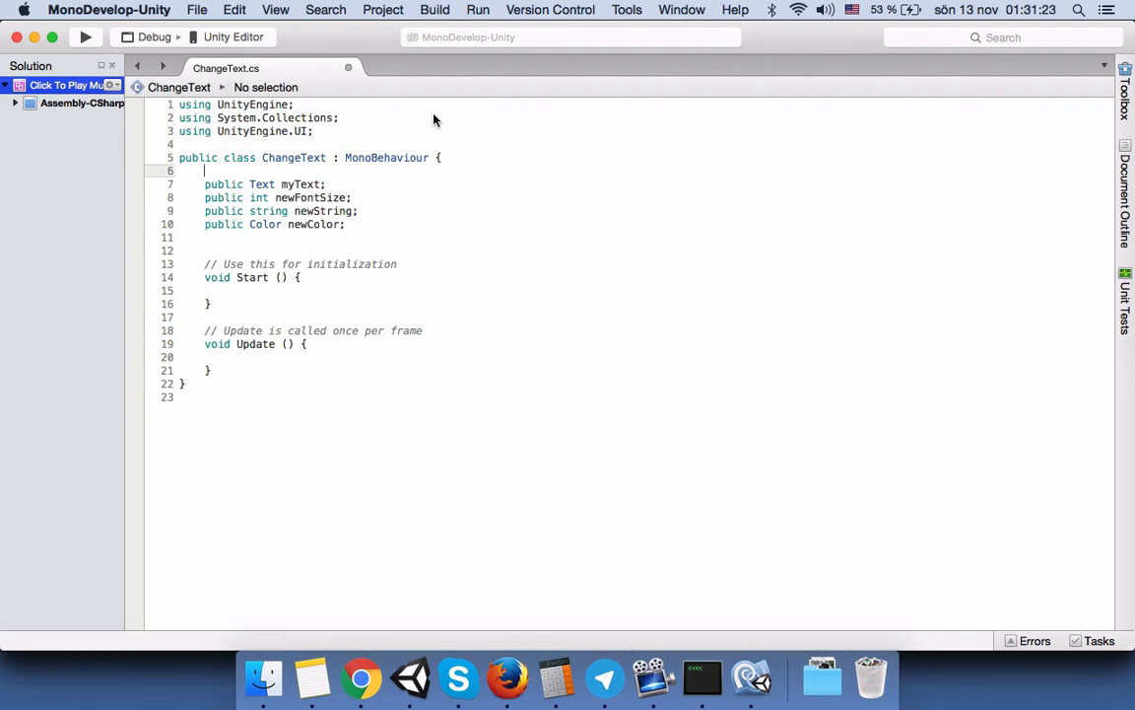
pyautogui.click(254, 185)
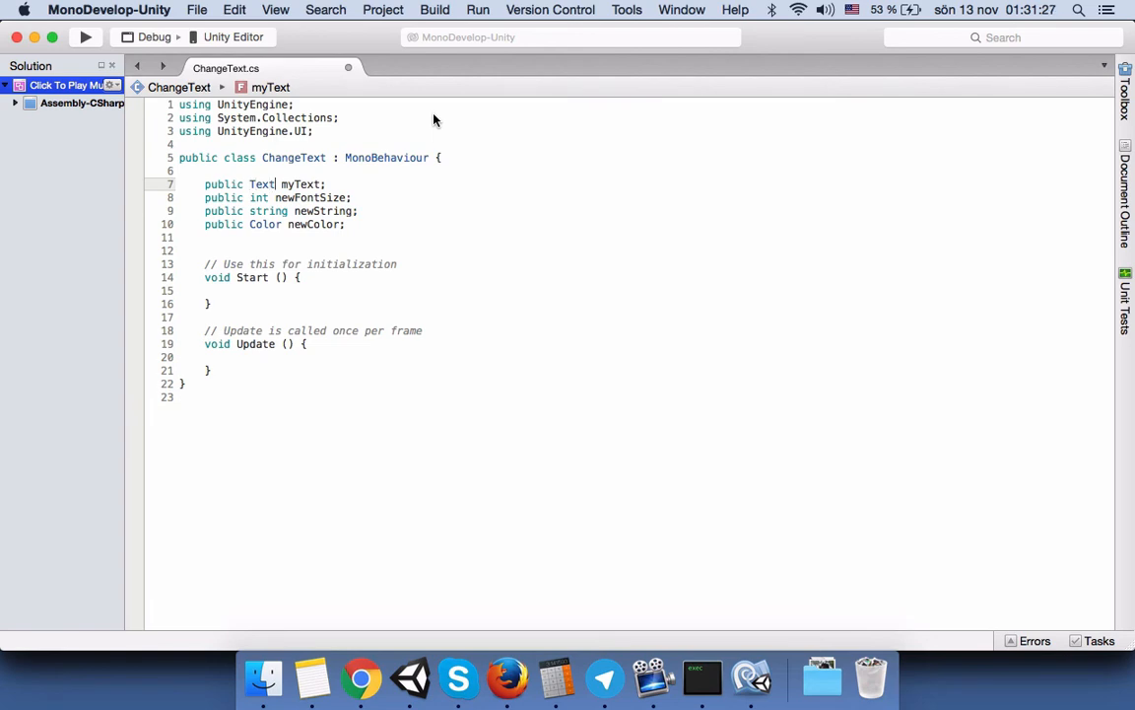
pyautogui.click(281, 223)
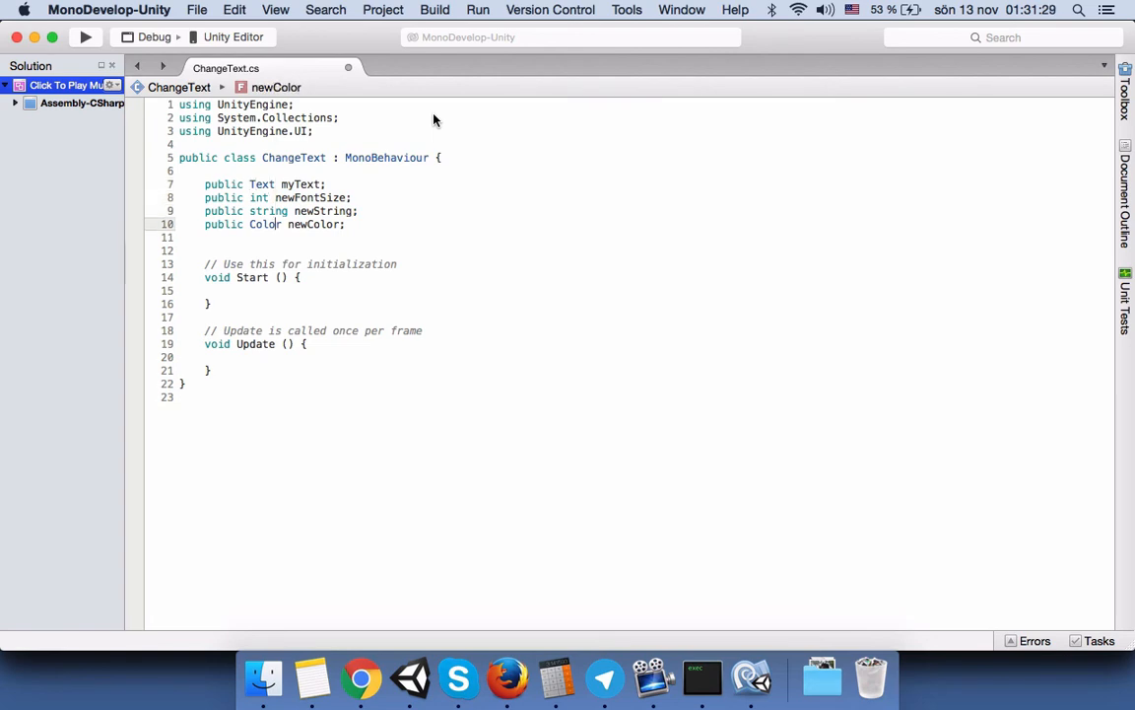
pyautogui.click(262, 184)
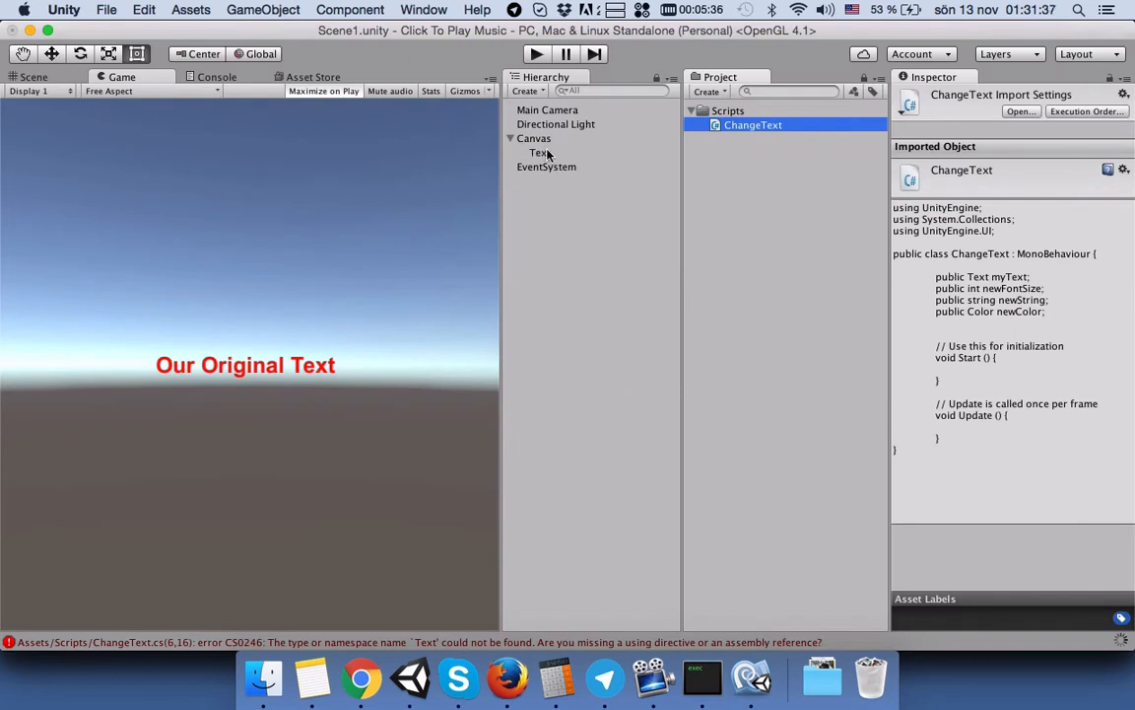
# Check the recompiled ChangeText script, then create an empty GameObject for the Manager.
pyautogui.click(753, 124)
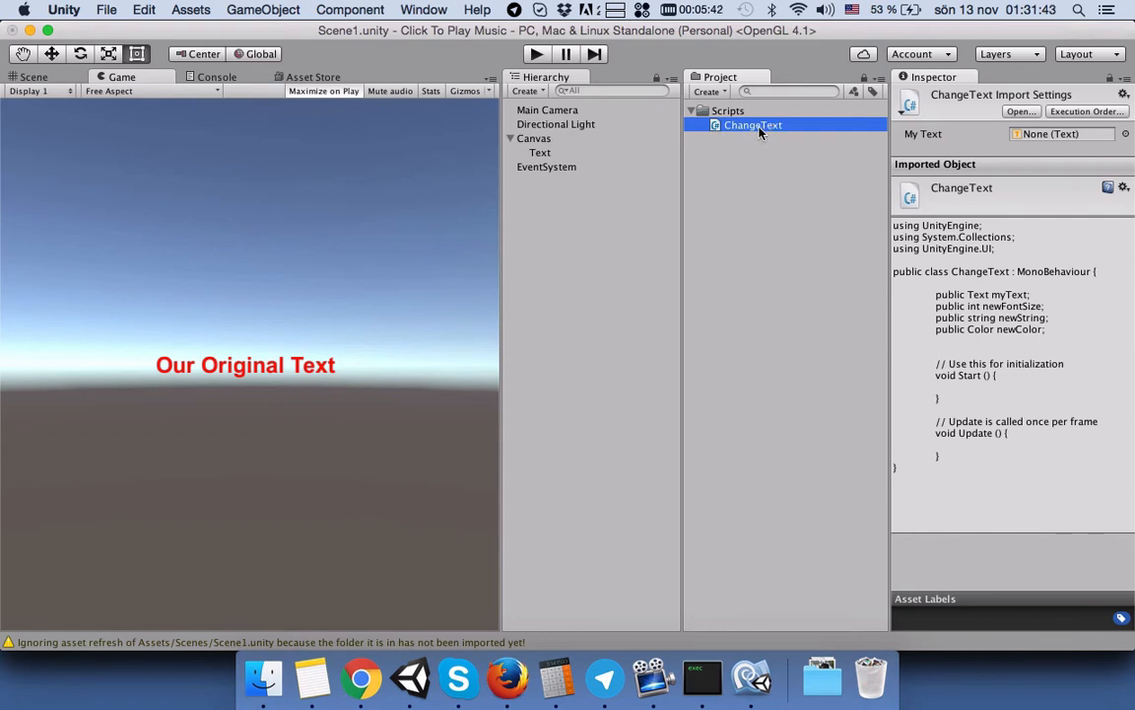
pyautogui.click(529, 91)
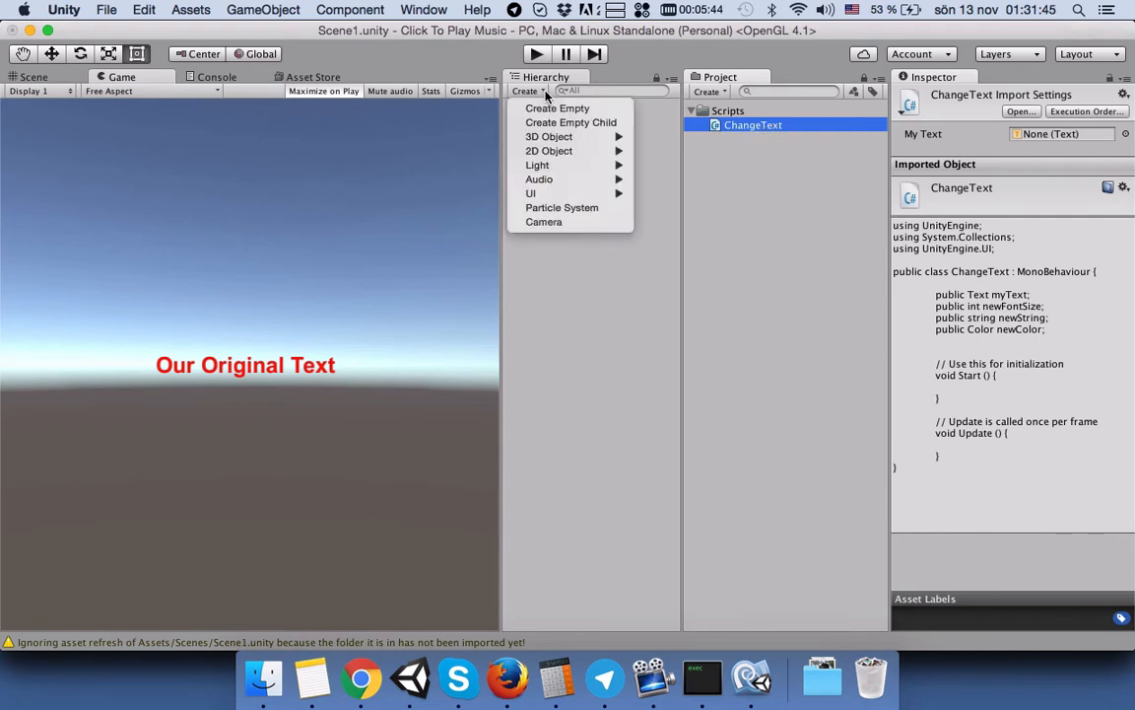
pyautogui.click(558, 108)
pyautogui.write('Manager')
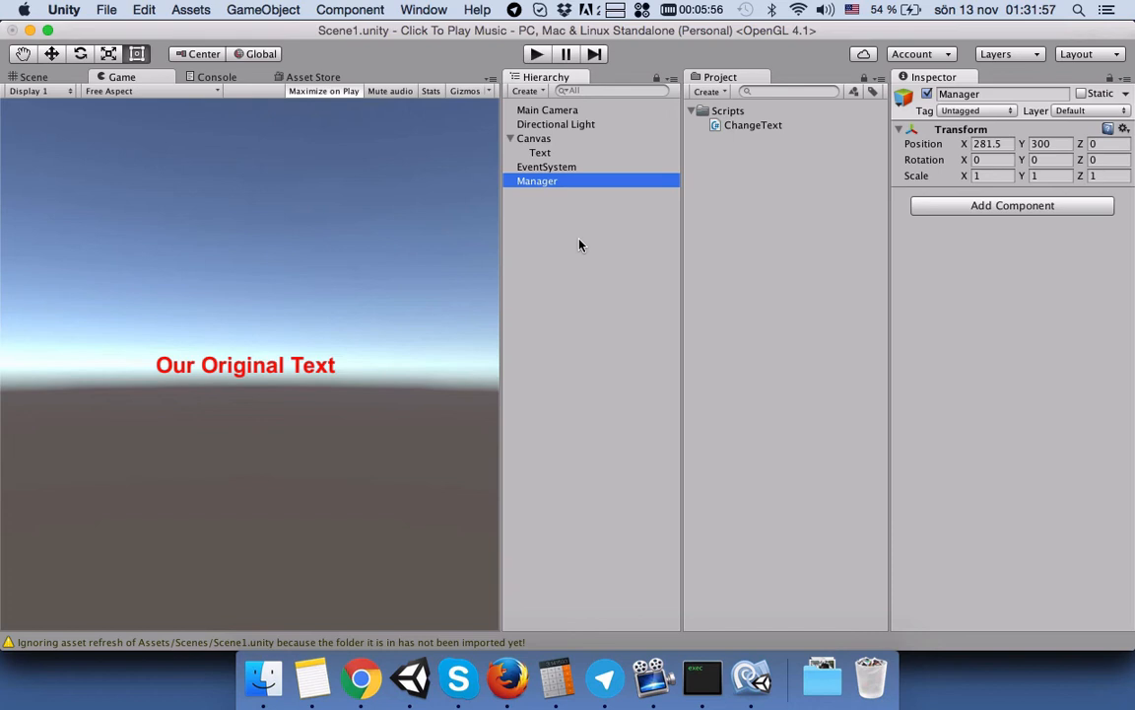
pyautogui.moveTo(693, 144)
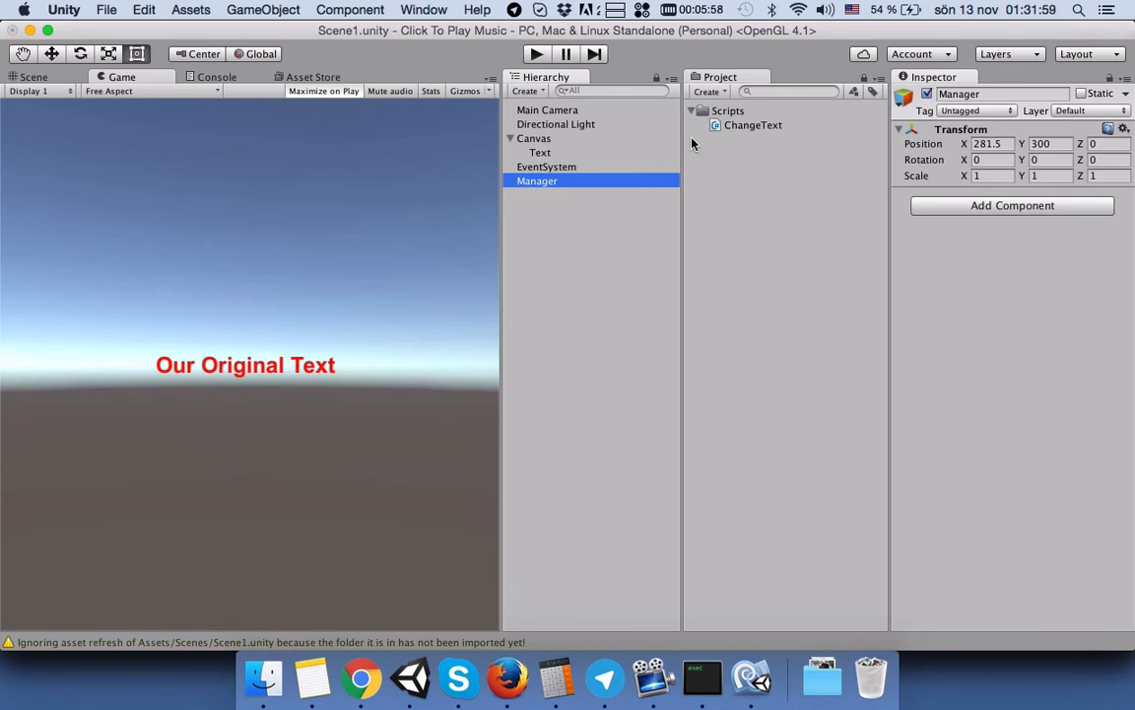
# Drop ChangeText onto Manager's Inspector, adding the Change Text (Script) component.
pyautogui.moveTo(753, 125); pyautogui.dragTo(1009, 284)
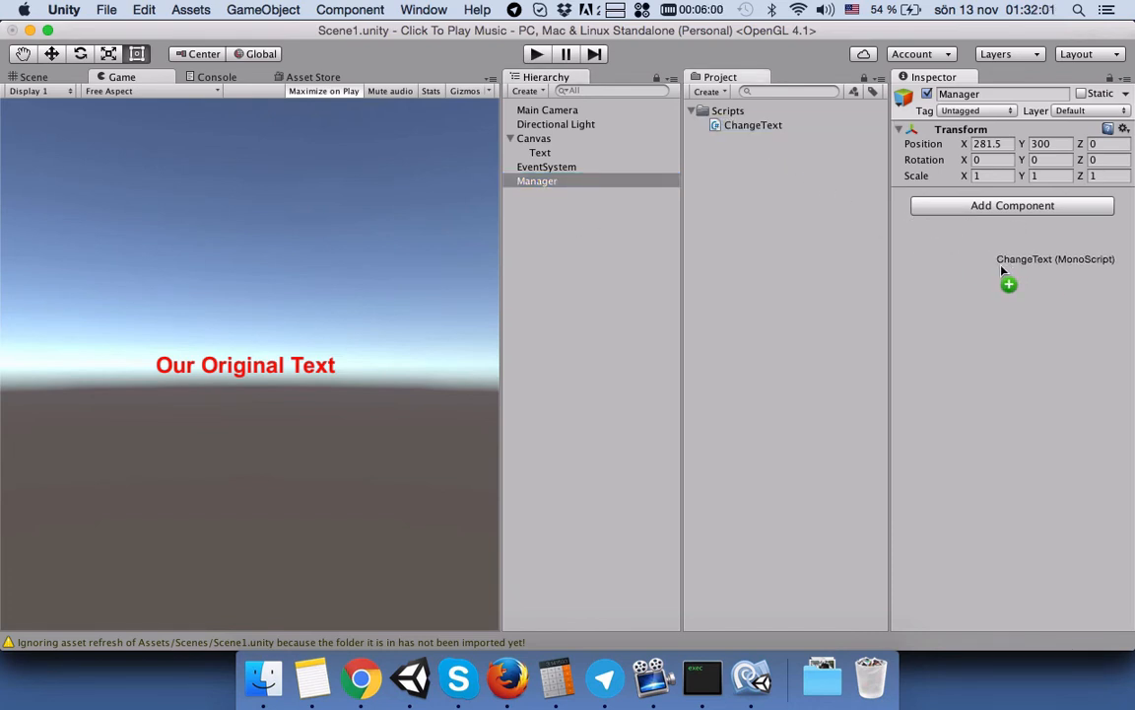
pyautogui.click(1008, 283)
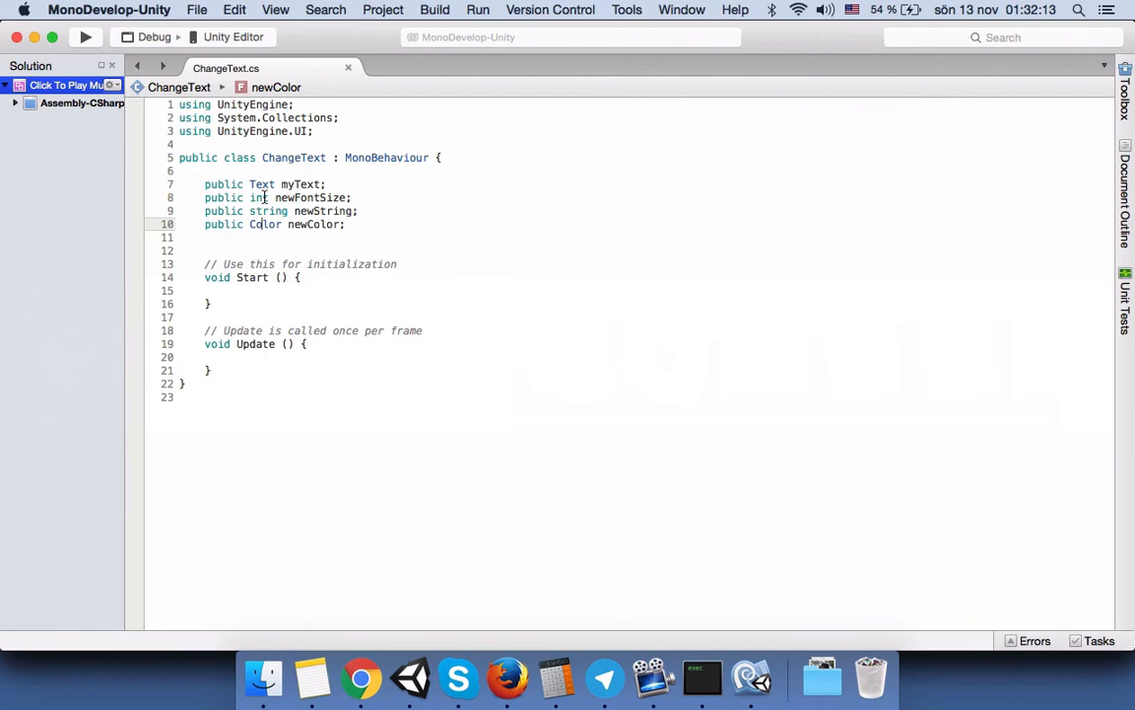
pyautogui.click(410, 677)
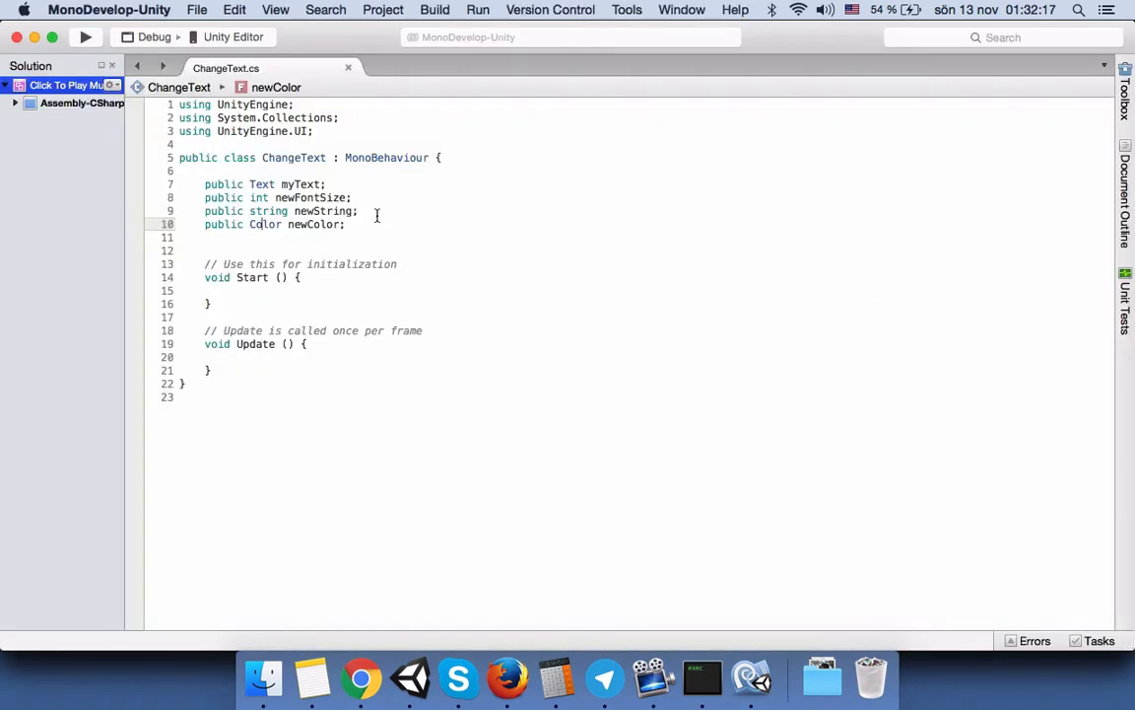
pyautogui.click(411, 677)
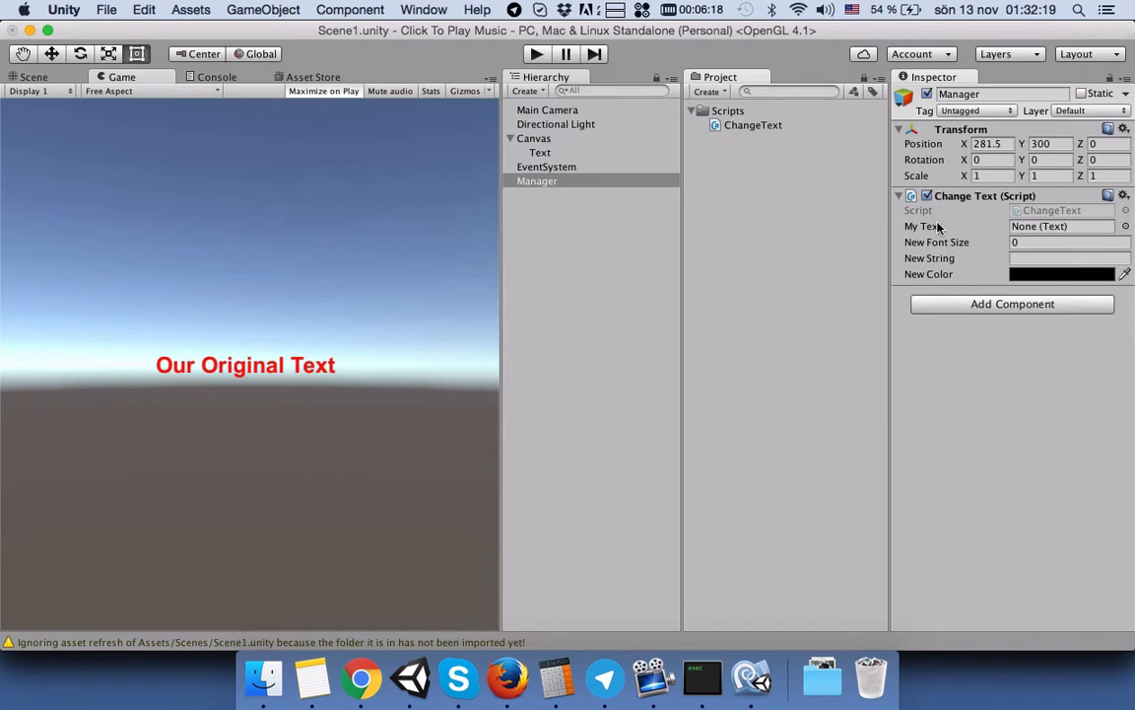
pyautogui.moveTo(945, 279)
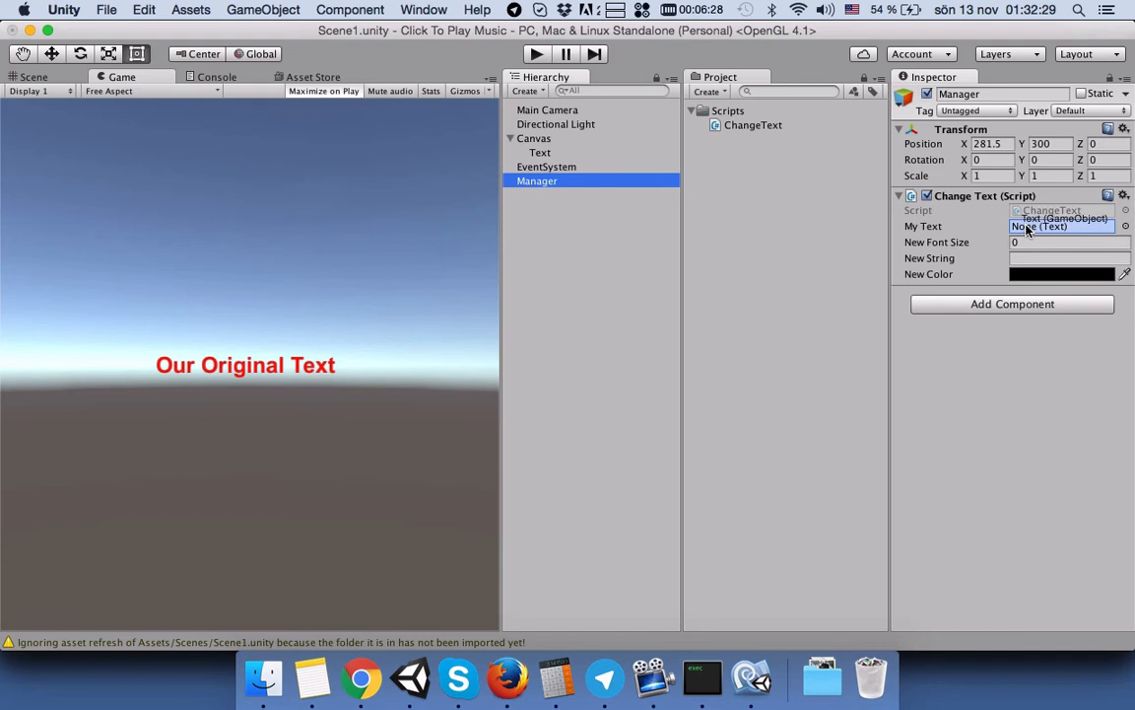
# Point My Text at the Text object, with New Font Size 11 and New String 'yeap I did it'.
pyautogui.click(1062, 226)
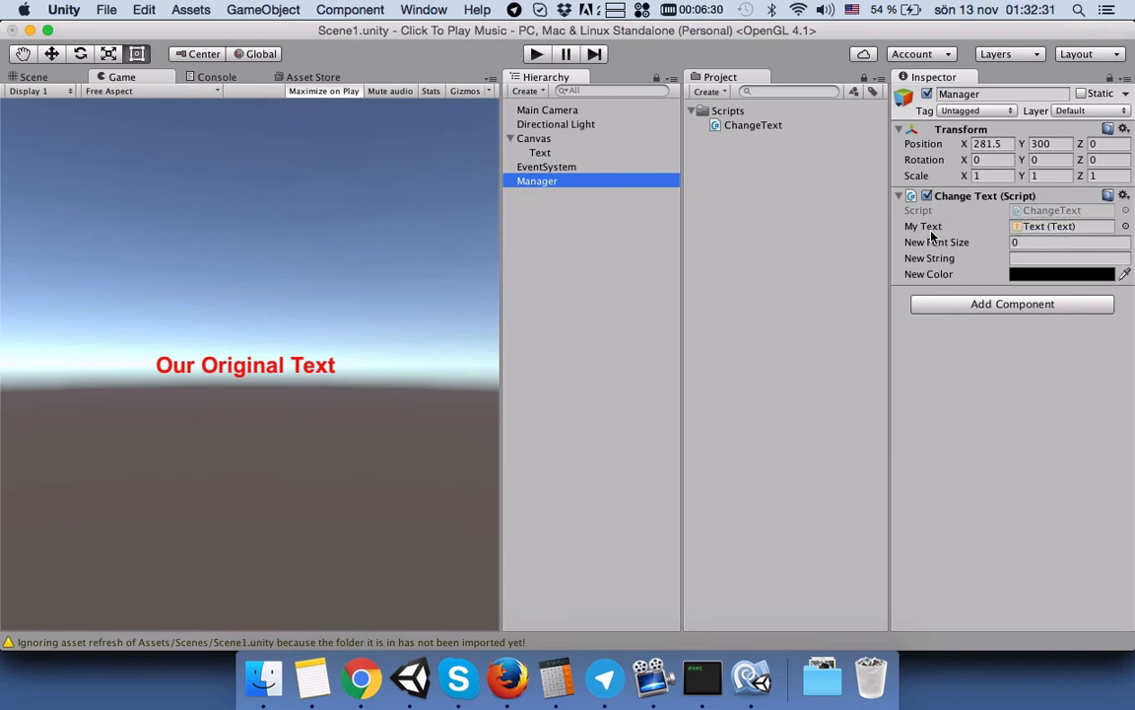
pyautogui.moveTo(916, 255)
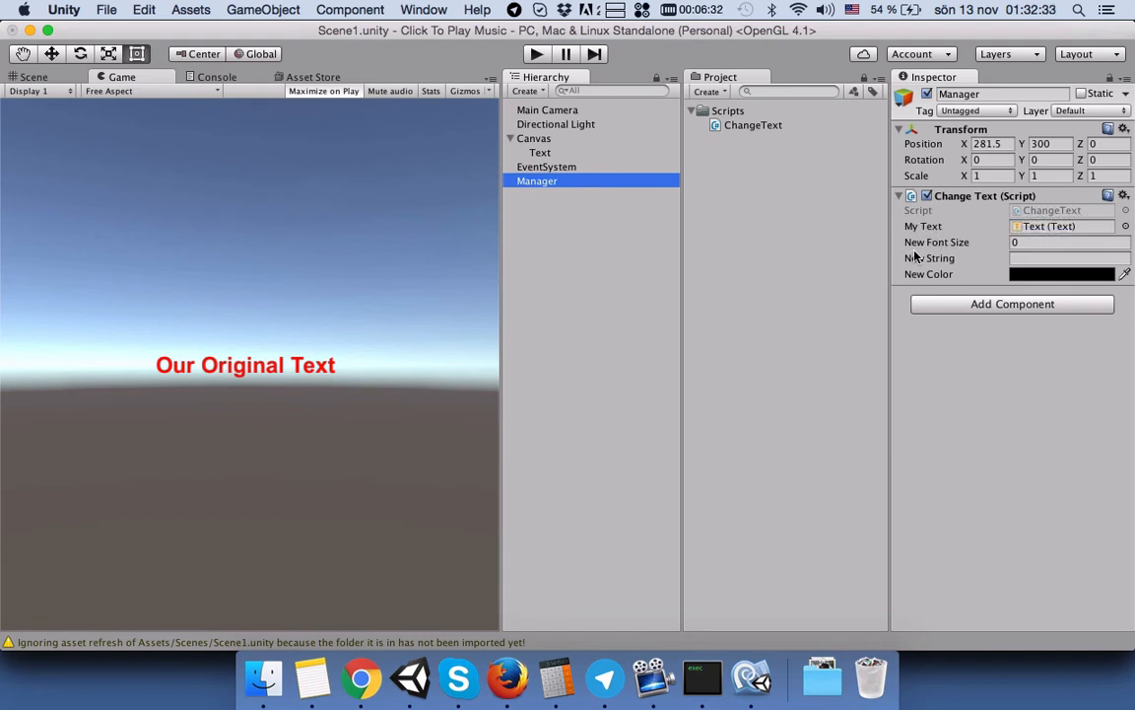
pyautogui.click(1070, 242)
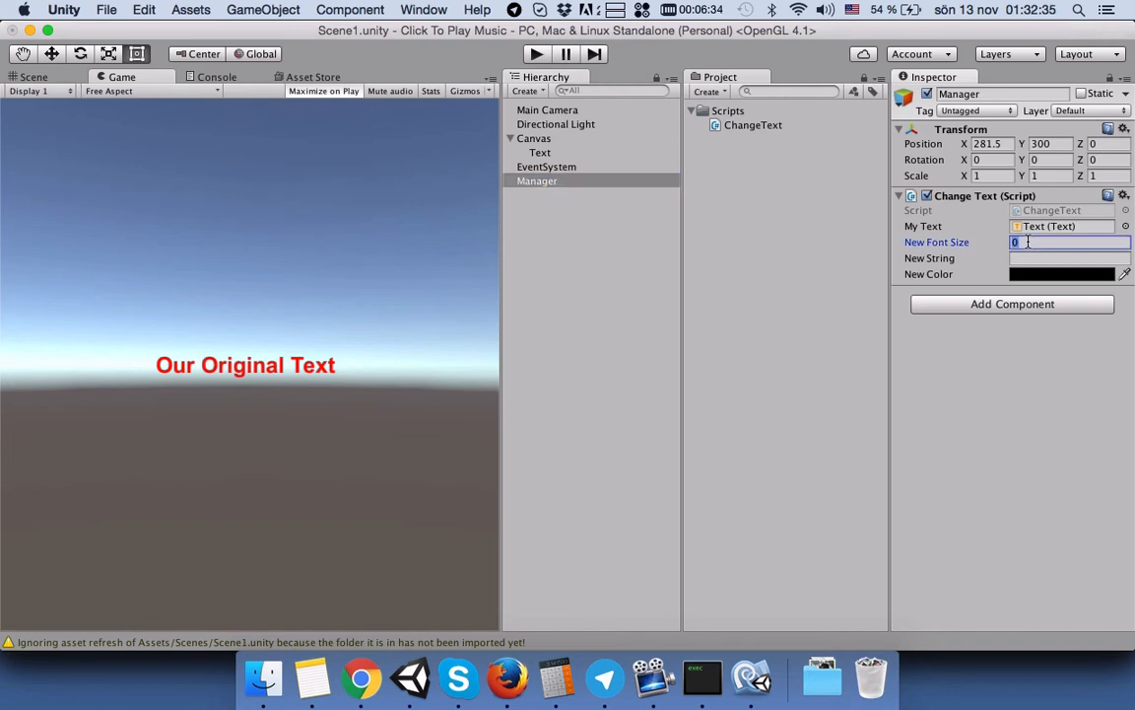
pyautogui.write('11')
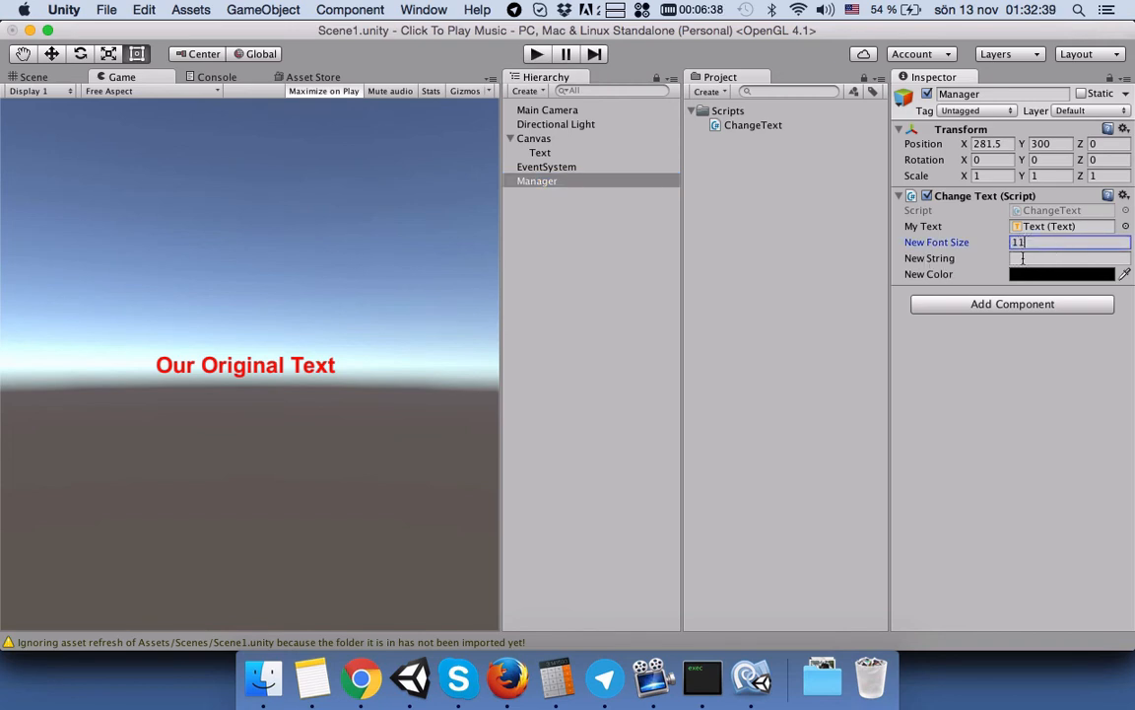
pyautogui.click(1069, 257)
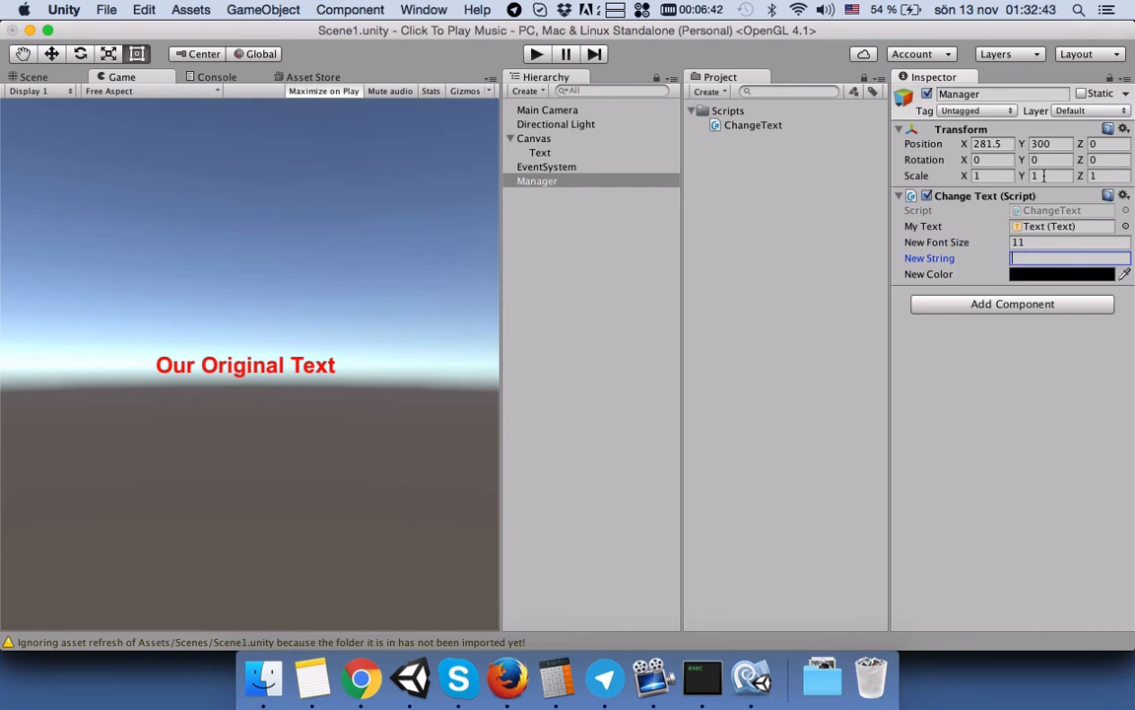
pyautogui.write('yeap I did it')
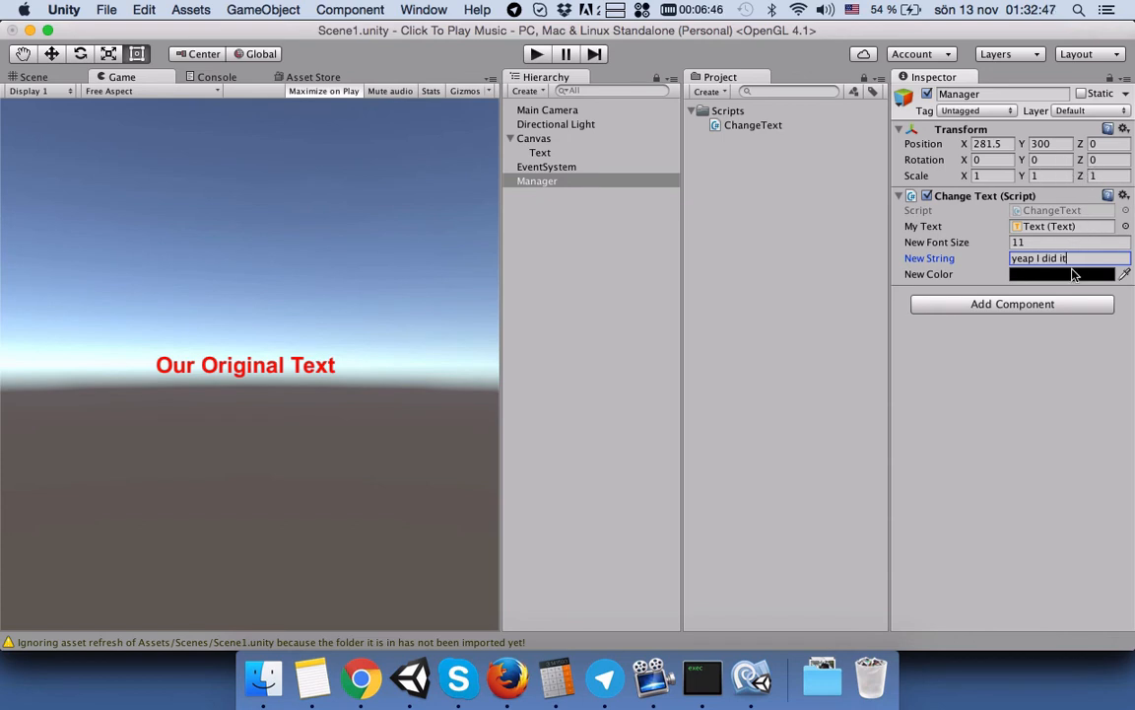
pyautogui.click(1063, 274)
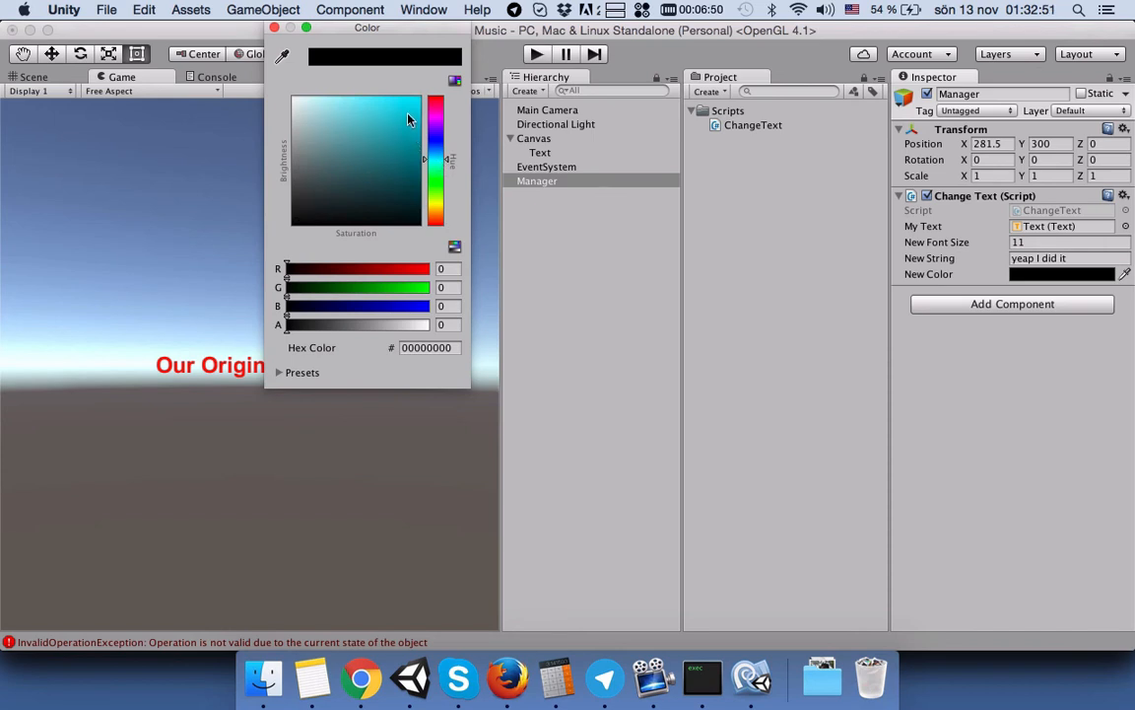
# Set the Manager's New Color to opaque blue 1721F3FF with alpha 255, then close the picker.
pyautogui.click(406, 109)
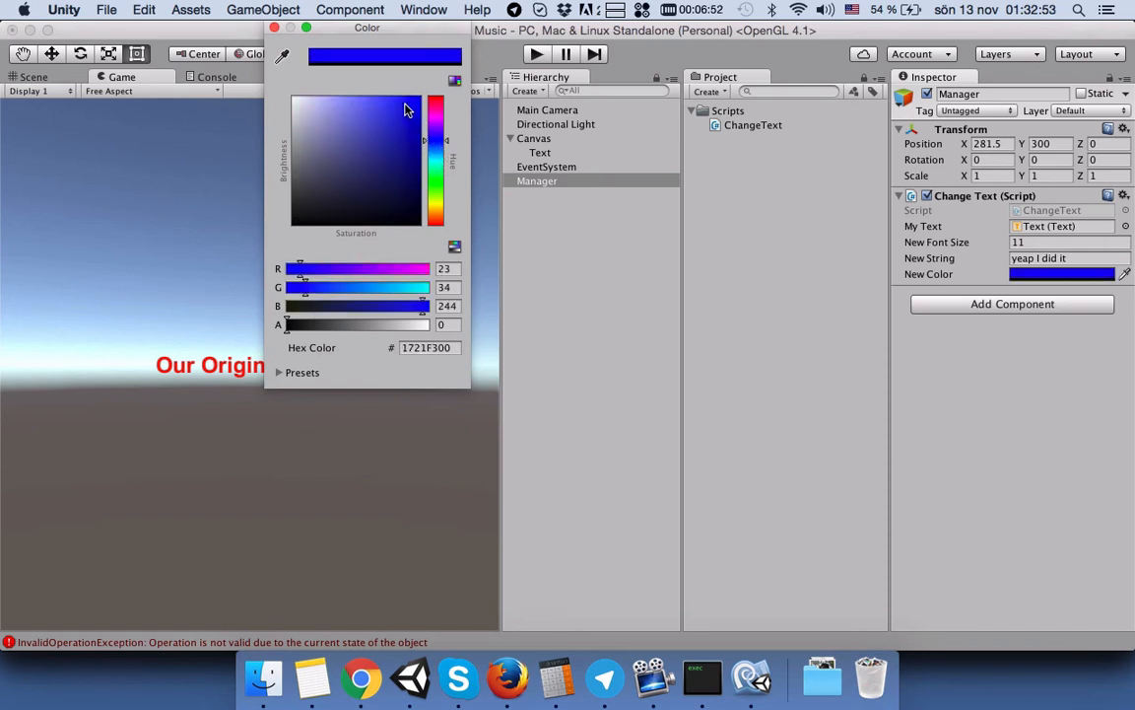
pyautogui.moveTo(414, 333)
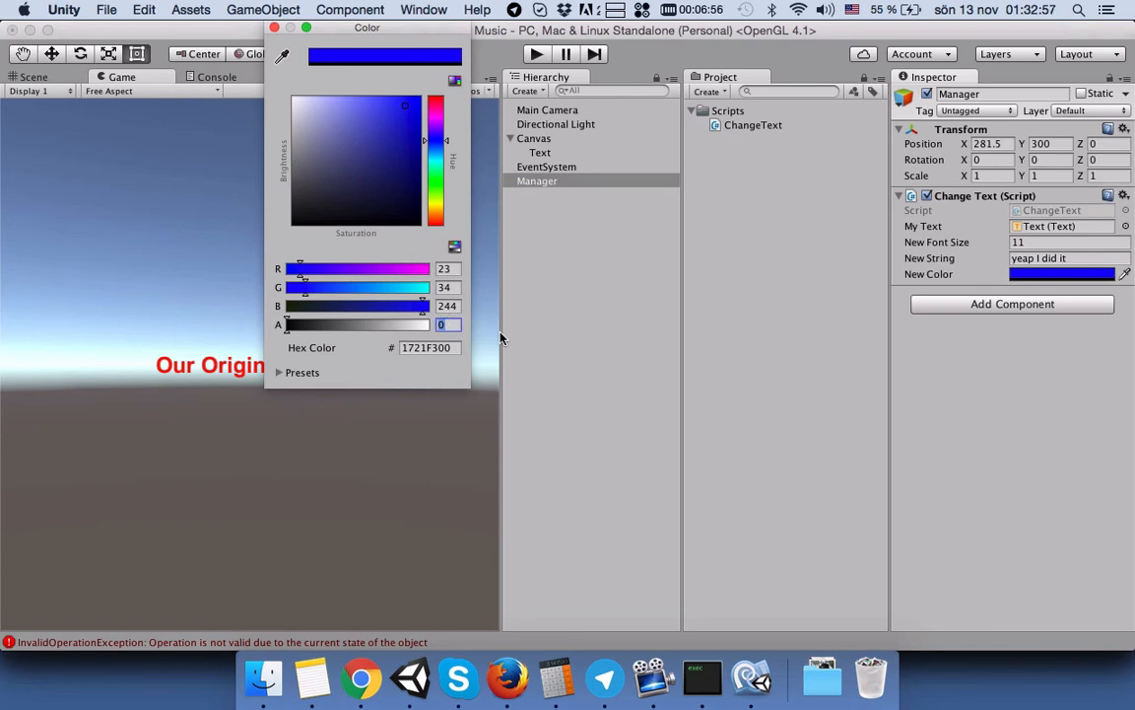
pyautogui.moveTo(261, 341)
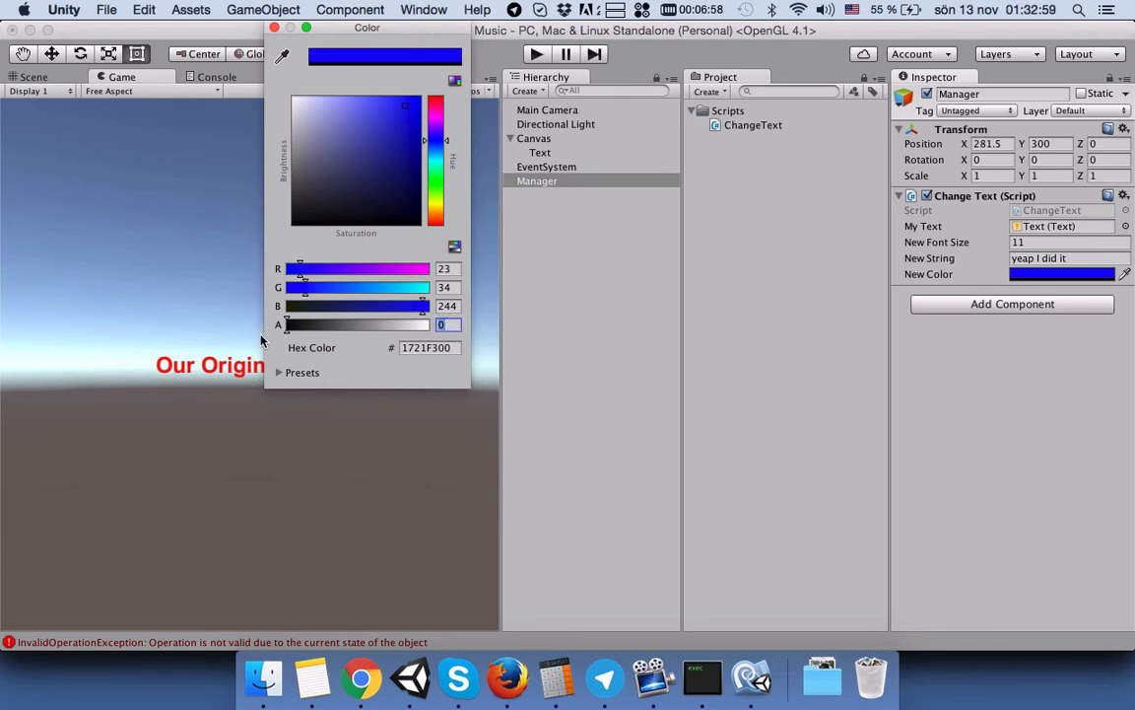
pyautogui.moveTo(286, 324); pyautogui.dragTo(423, 324)
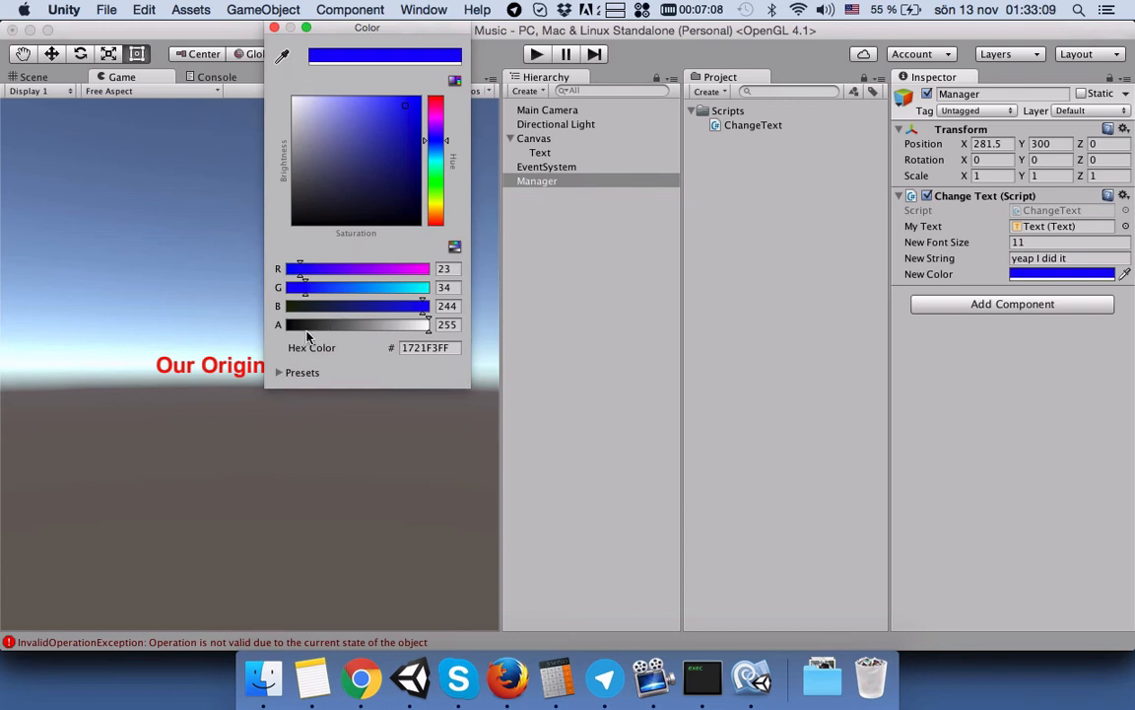
pyautogui.moveTo(450, 338)
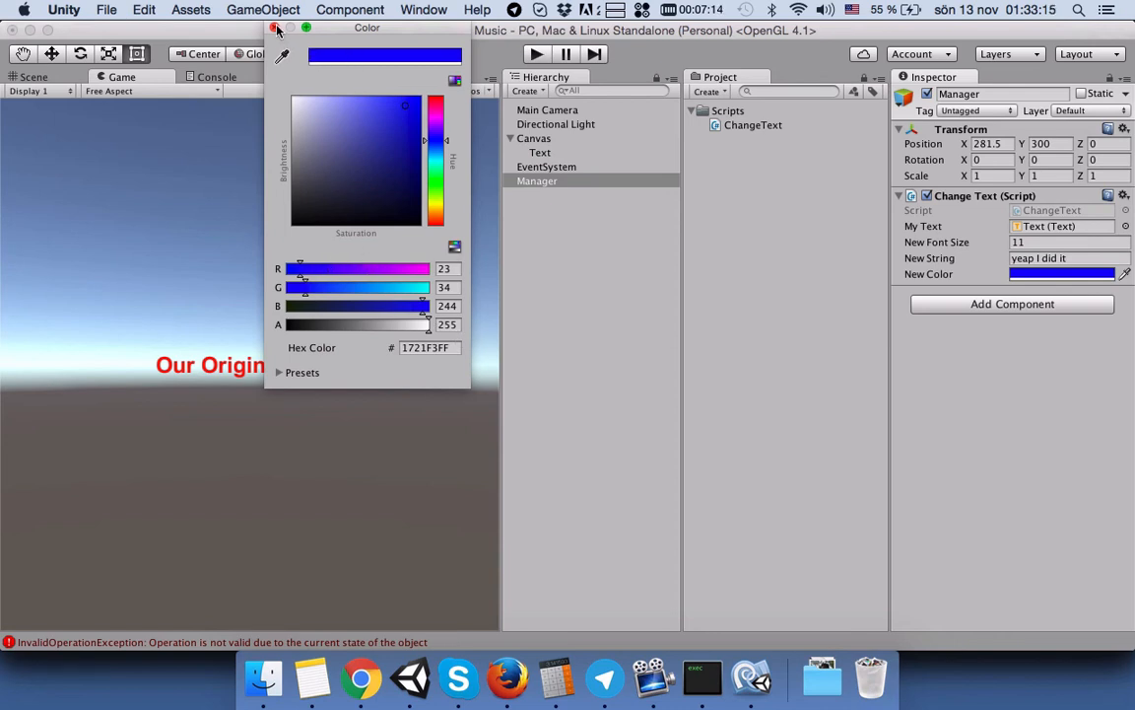
pyautogui.click(278, 28)
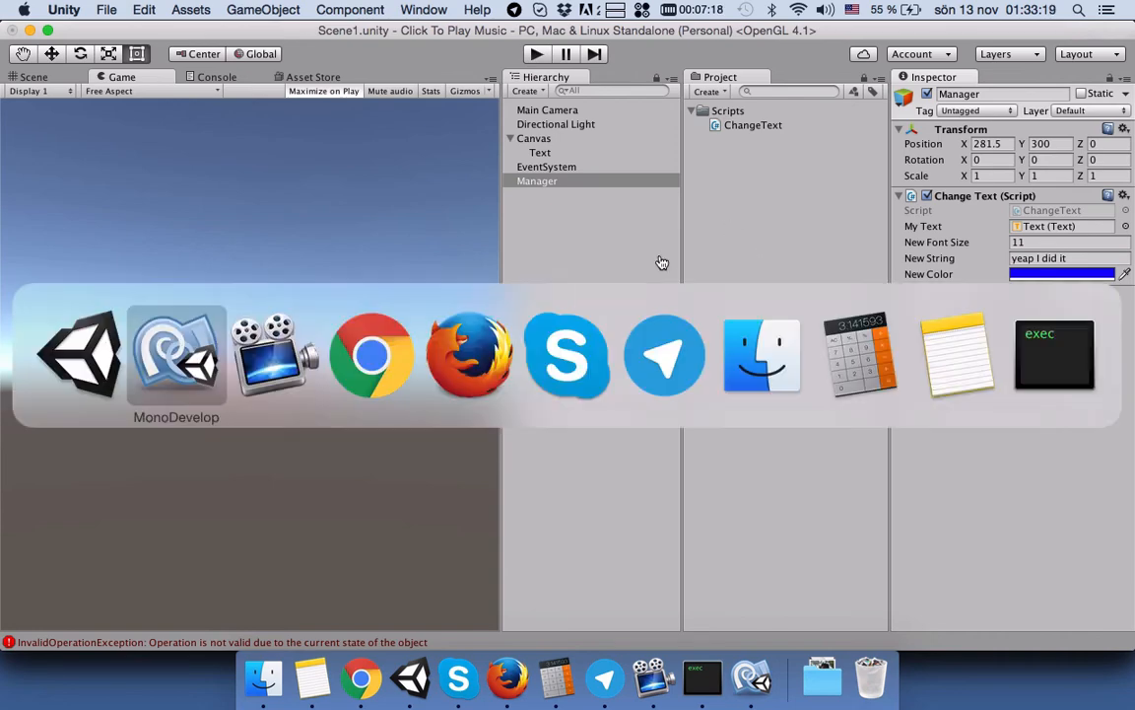
# Delete the Start method and its comment from the ChangeText script.
pyautogui.click(175, 355)
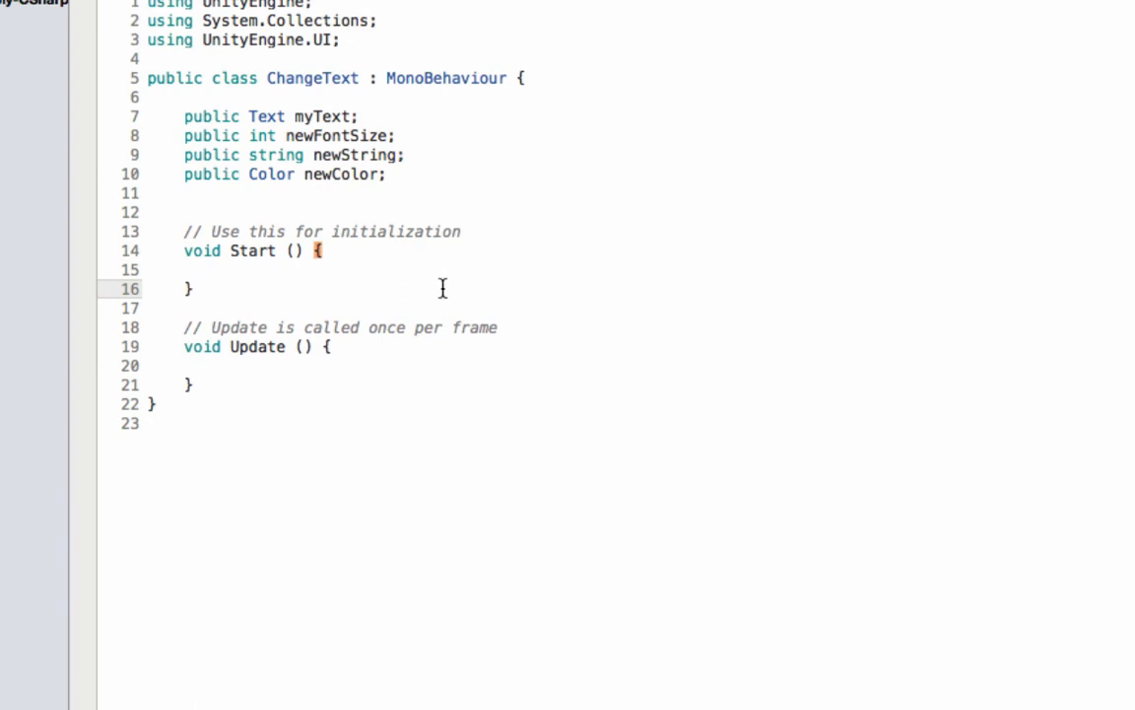
pyautogui.click(194, 288)
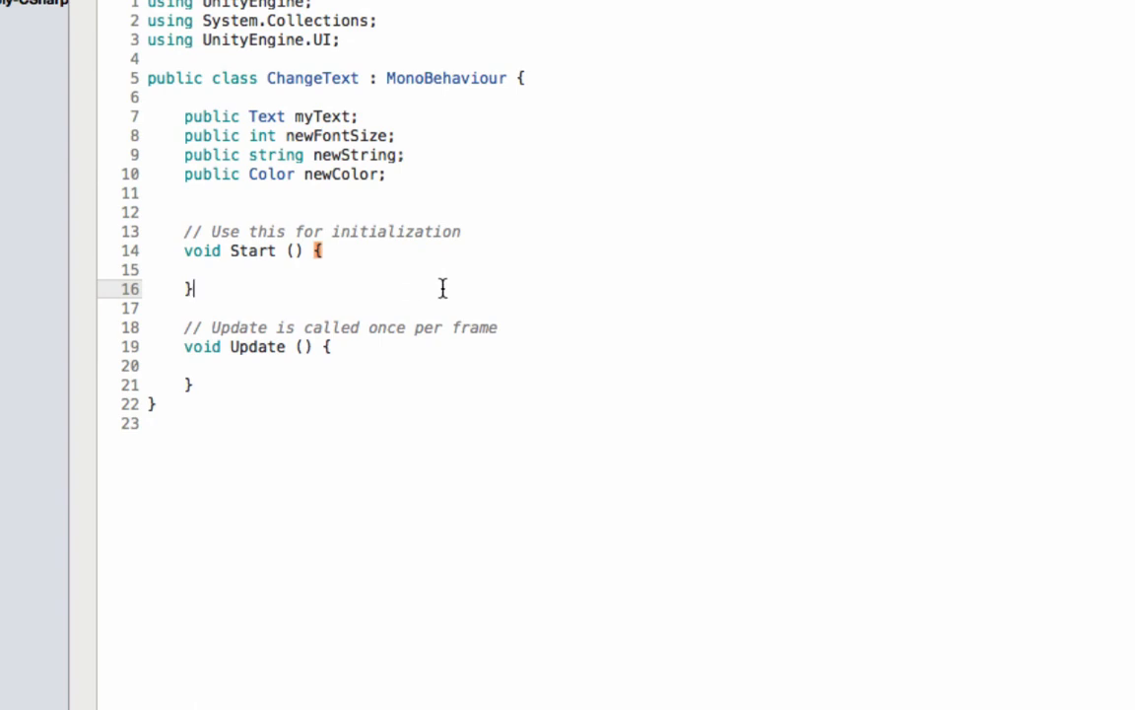
pyautogui.moveTo(183, 211); pyautogui.dragTo(193, 288)
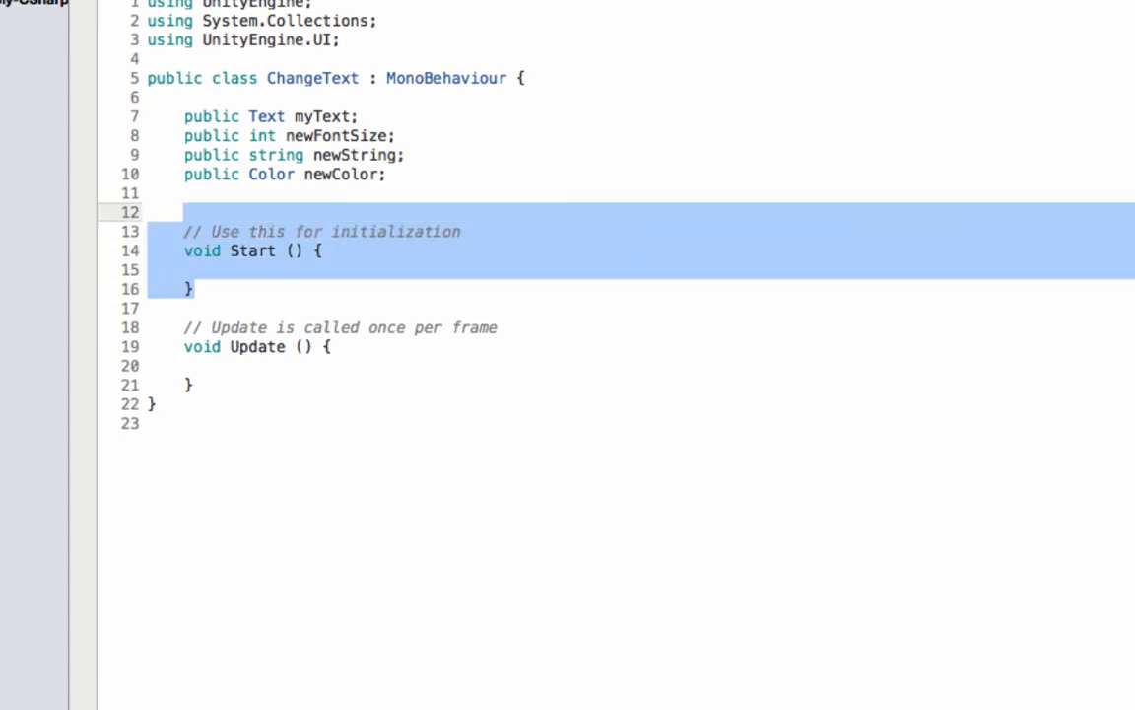
pyautogui.press('Delete')
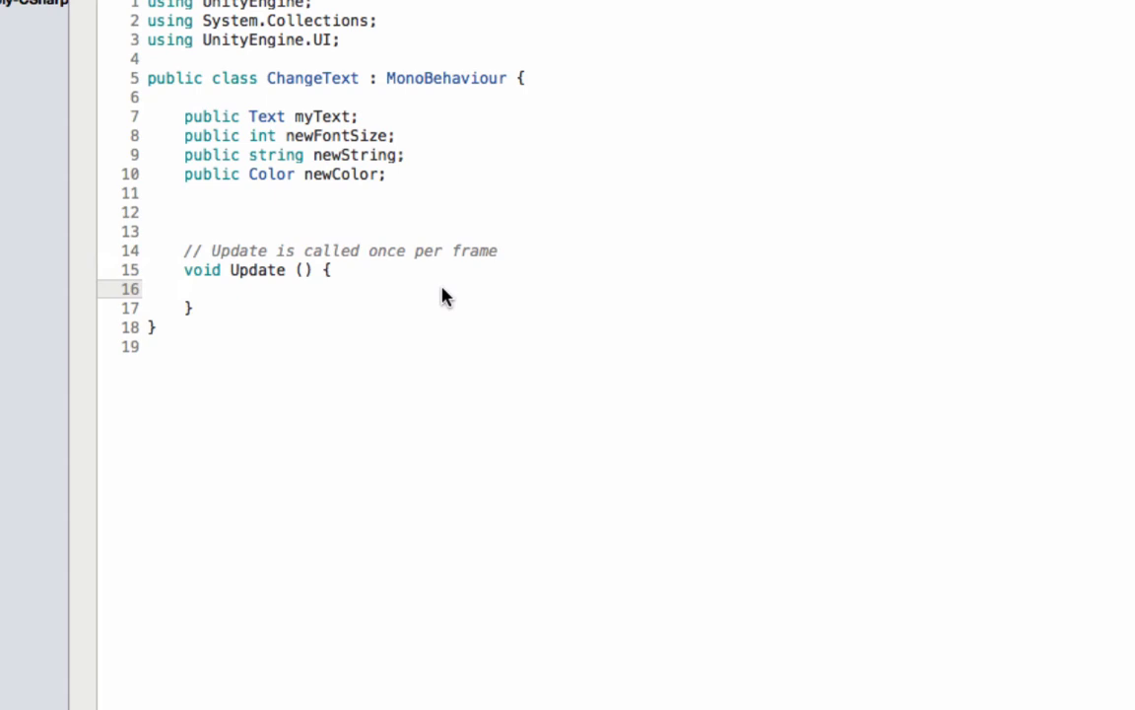
# In Update, assign newString, newFontSize and newColor to myText's text, fontSize and color.
pyautogui.click(221, 288)
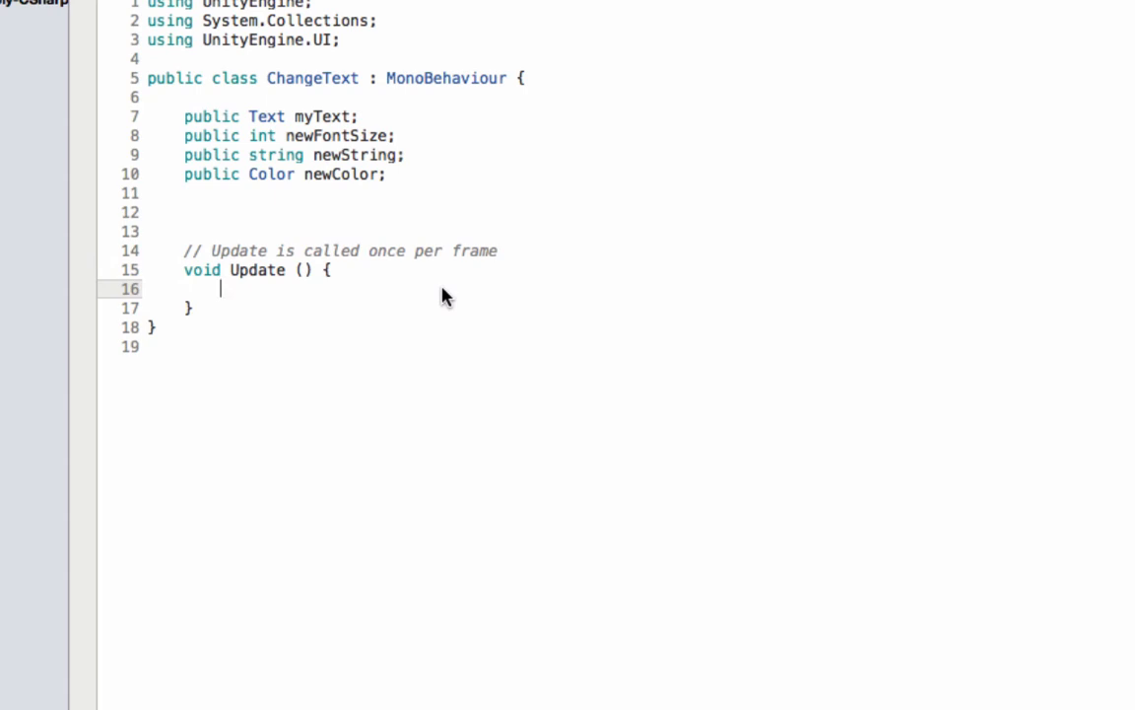
pyautogui.write('myText.text=')
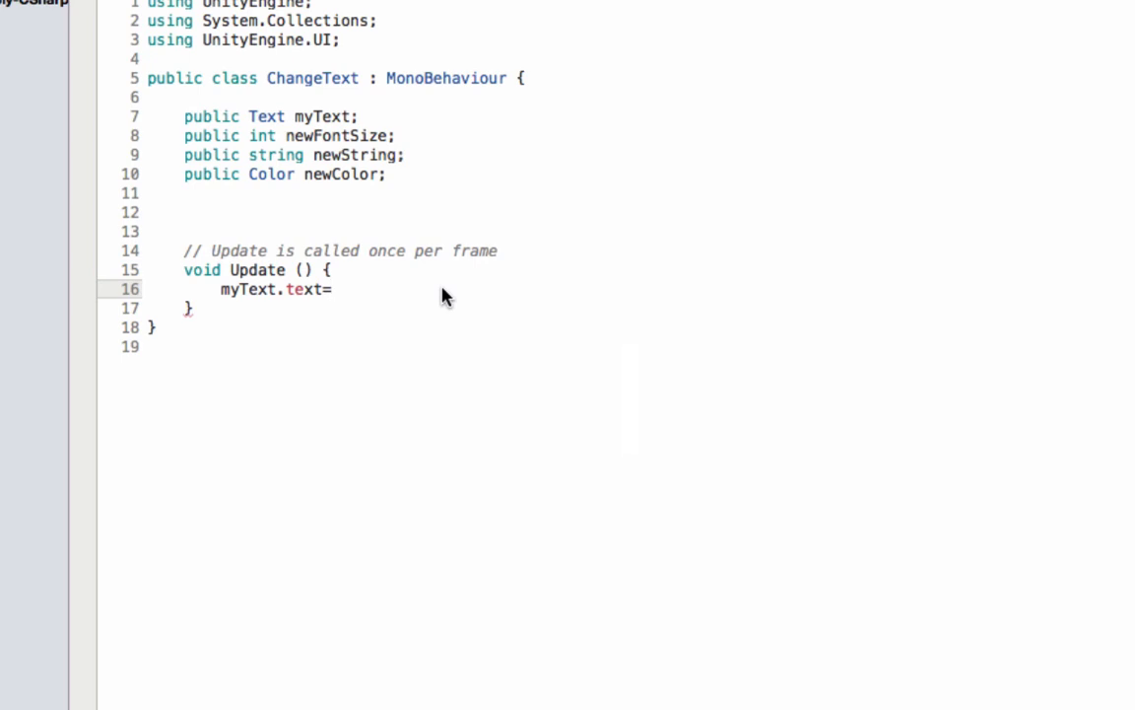
pyautogui.write('newString;')
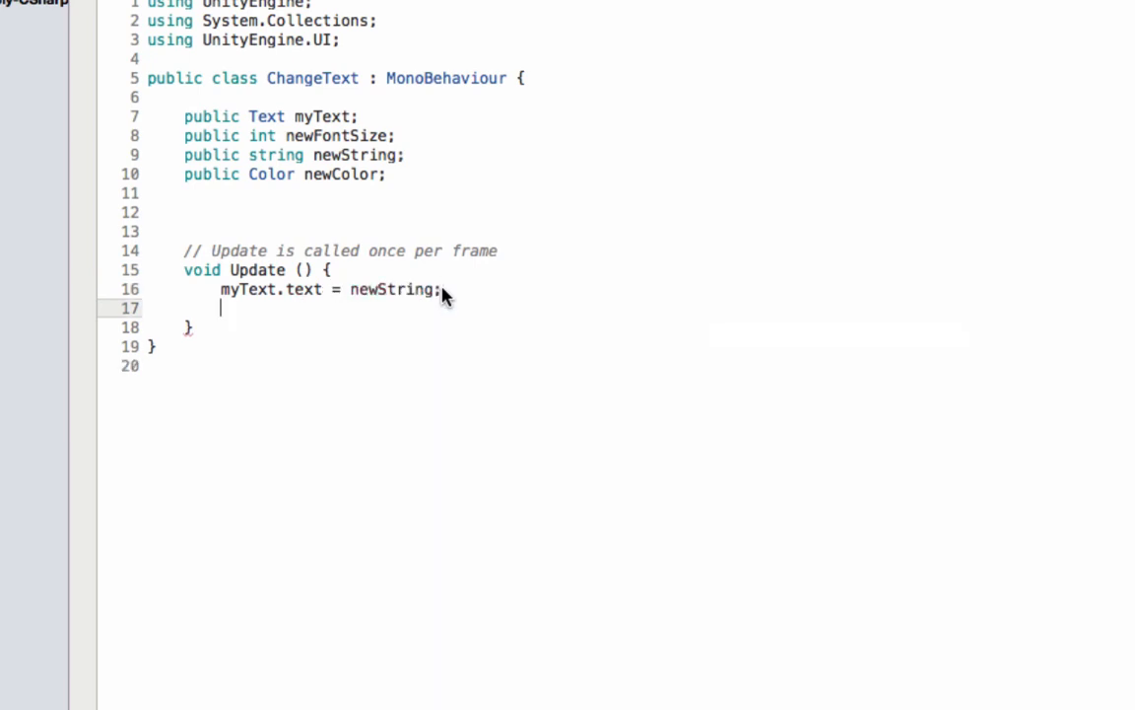
pyautogui.write('myText.')
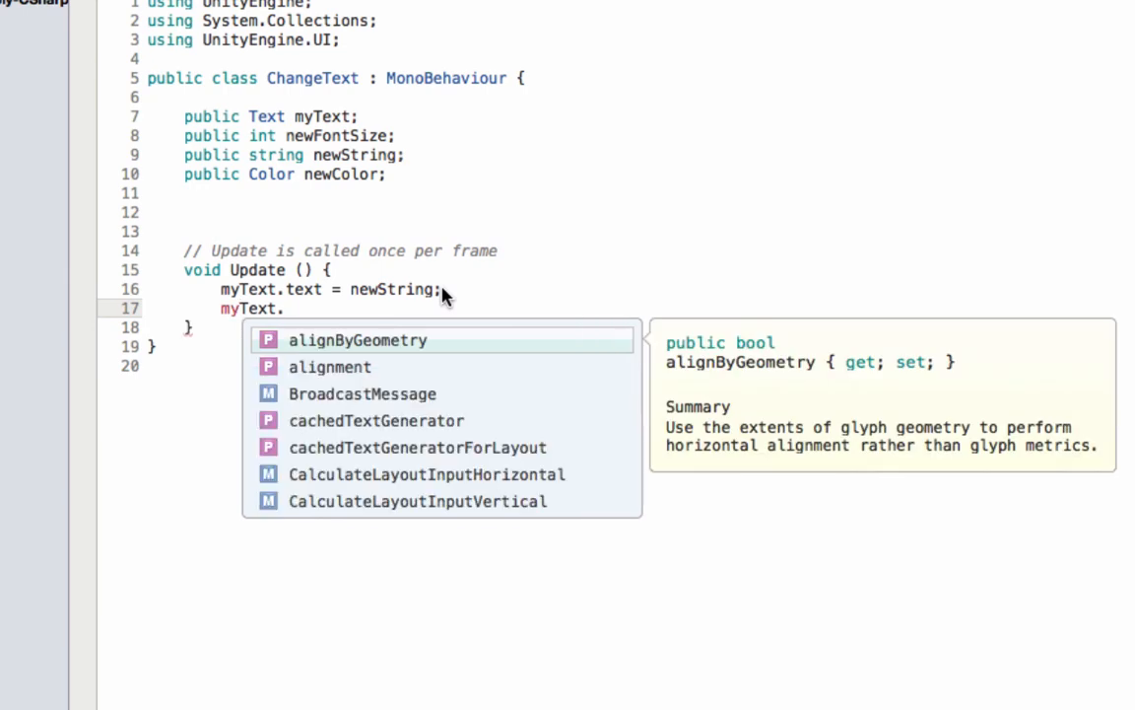
pyautogui.write('fontSize = newFontSize;')
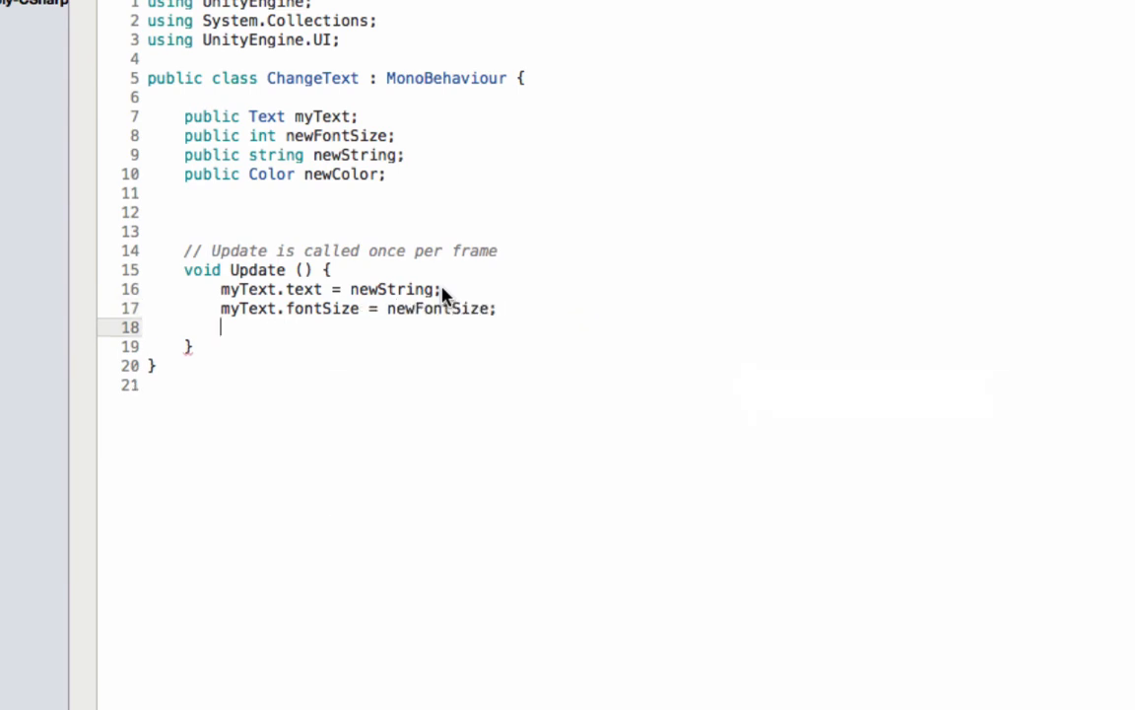
pyautogui.write('myText.color=')
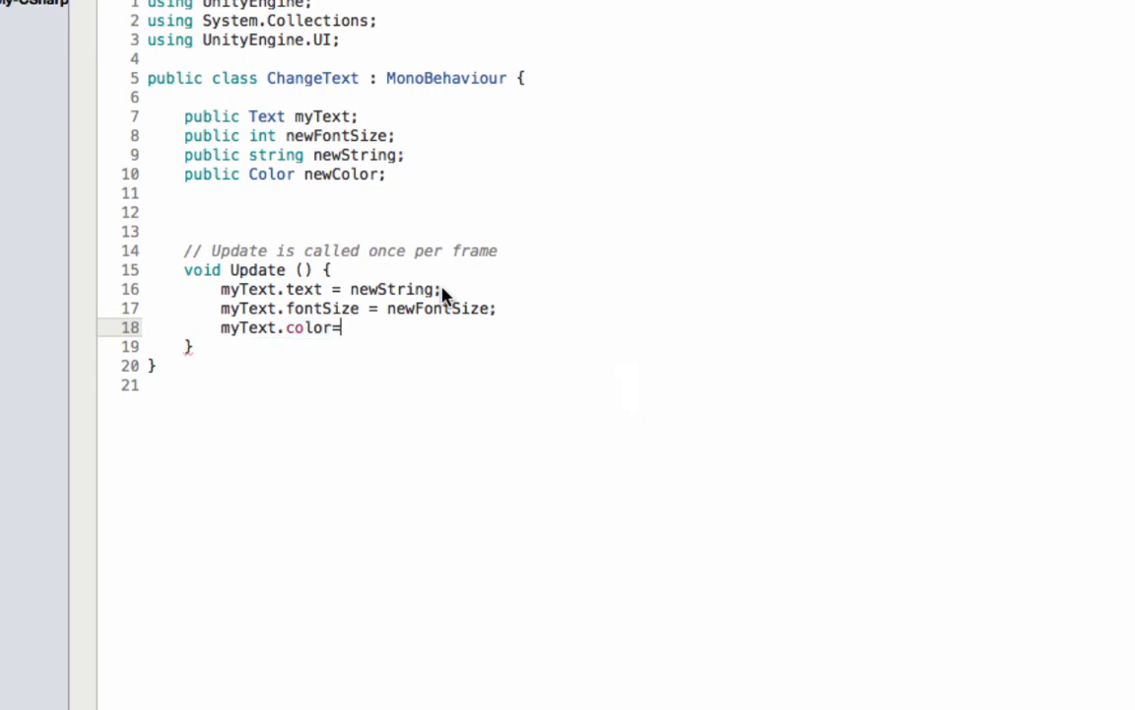
pyautogui.write('newc')
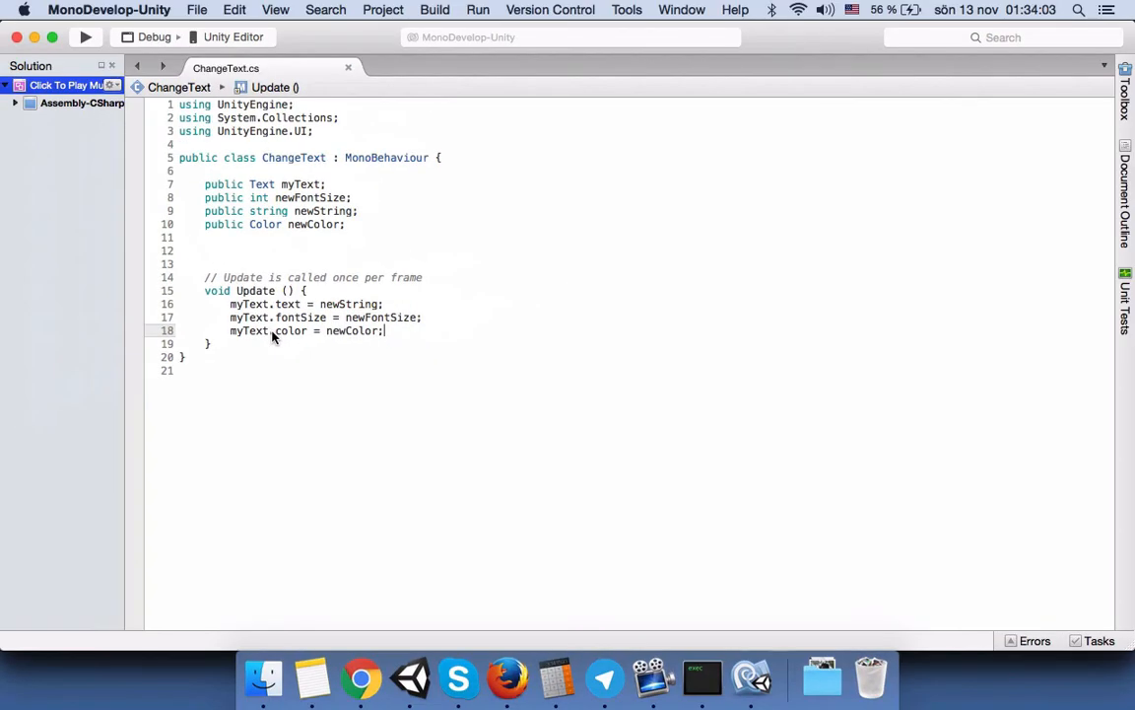
pyautogui.moveTo(372, 291)
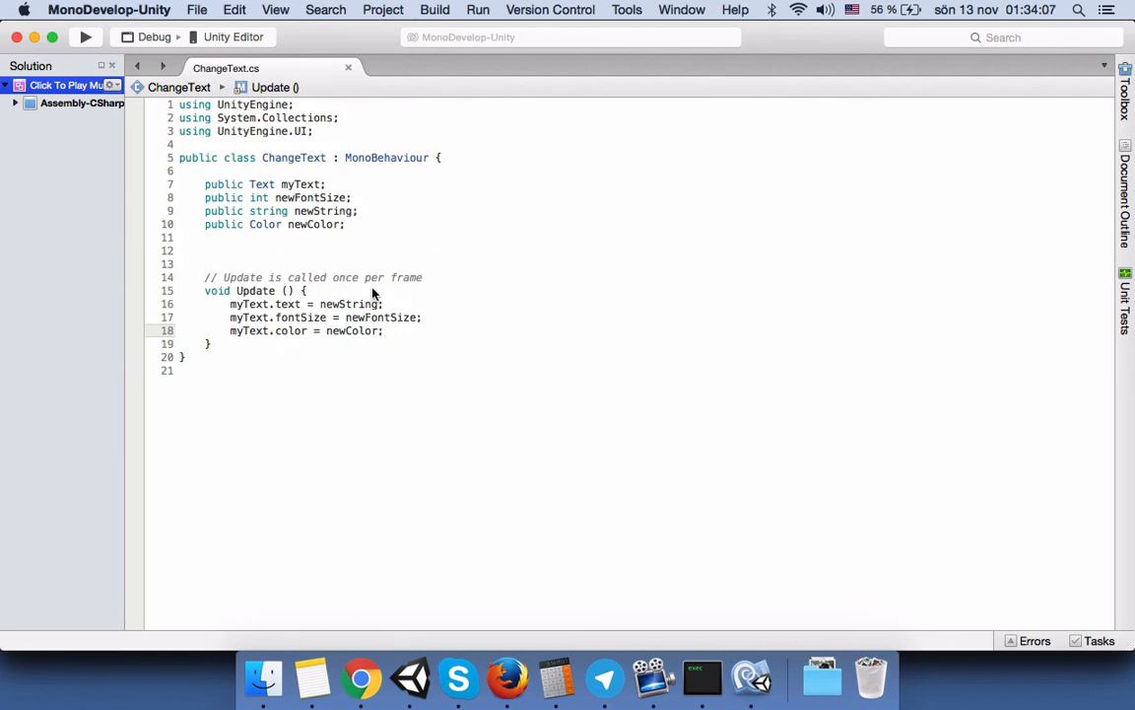
pyautogui.click(411, 677)
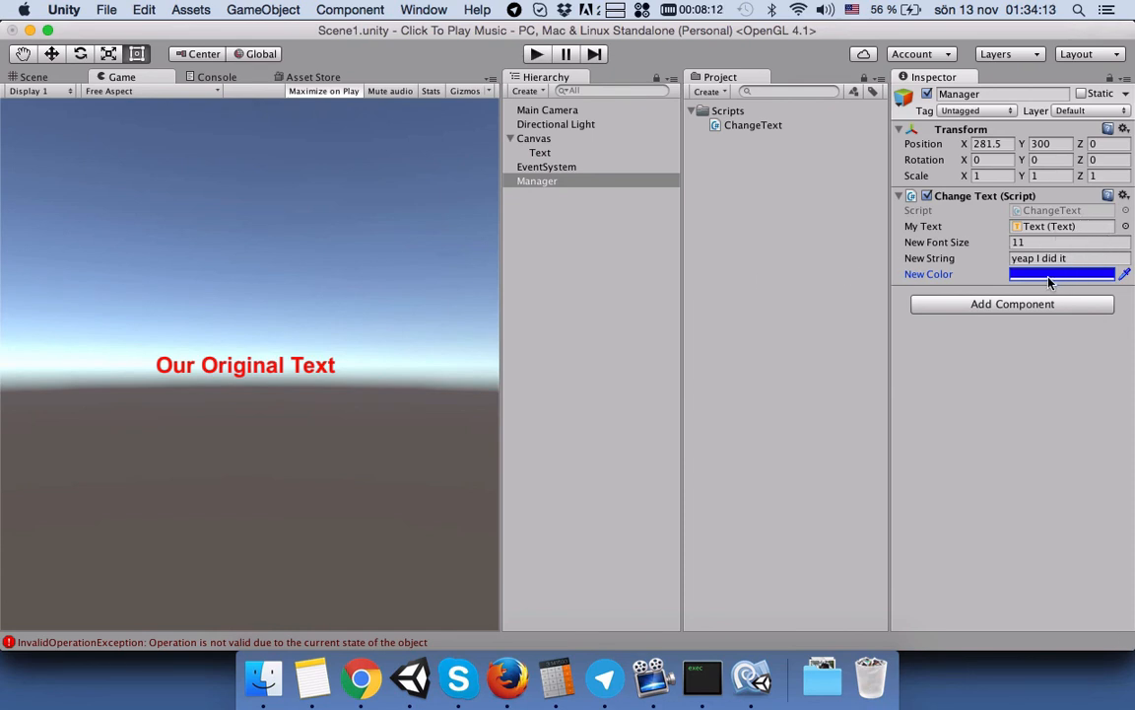
pyautogui.moveTo(532, 287)
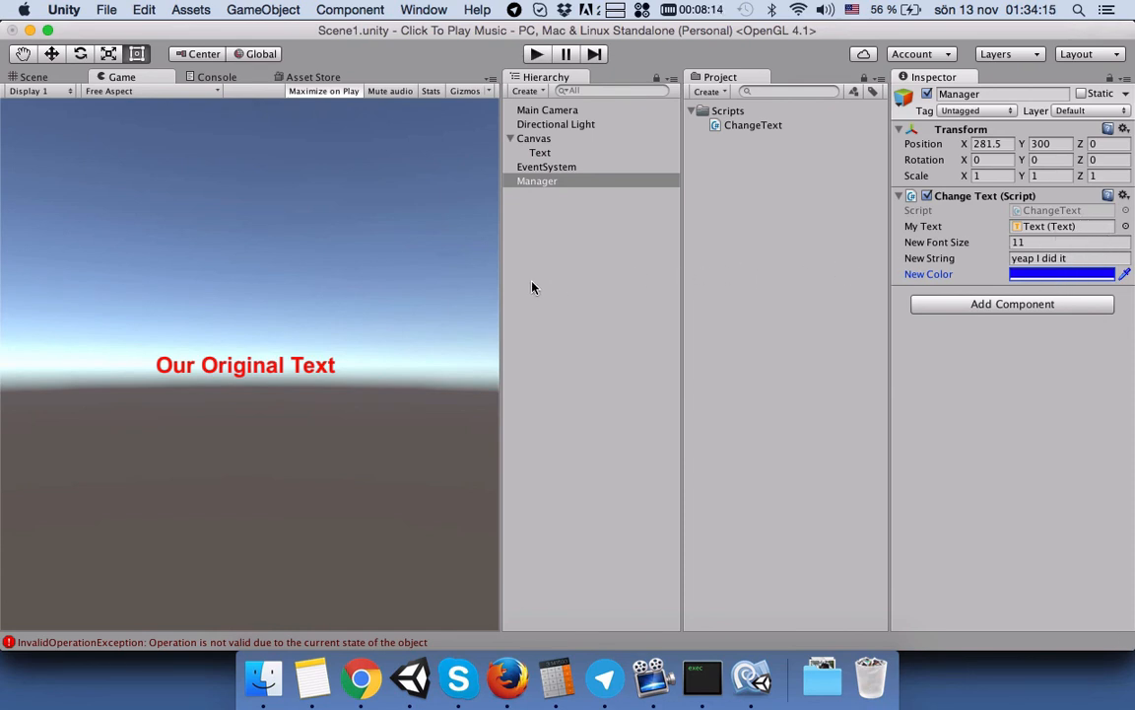
# Save the scene as Scene1.unity in Assets and create a new Scenes folder.
pyautogui.click(106, 9)
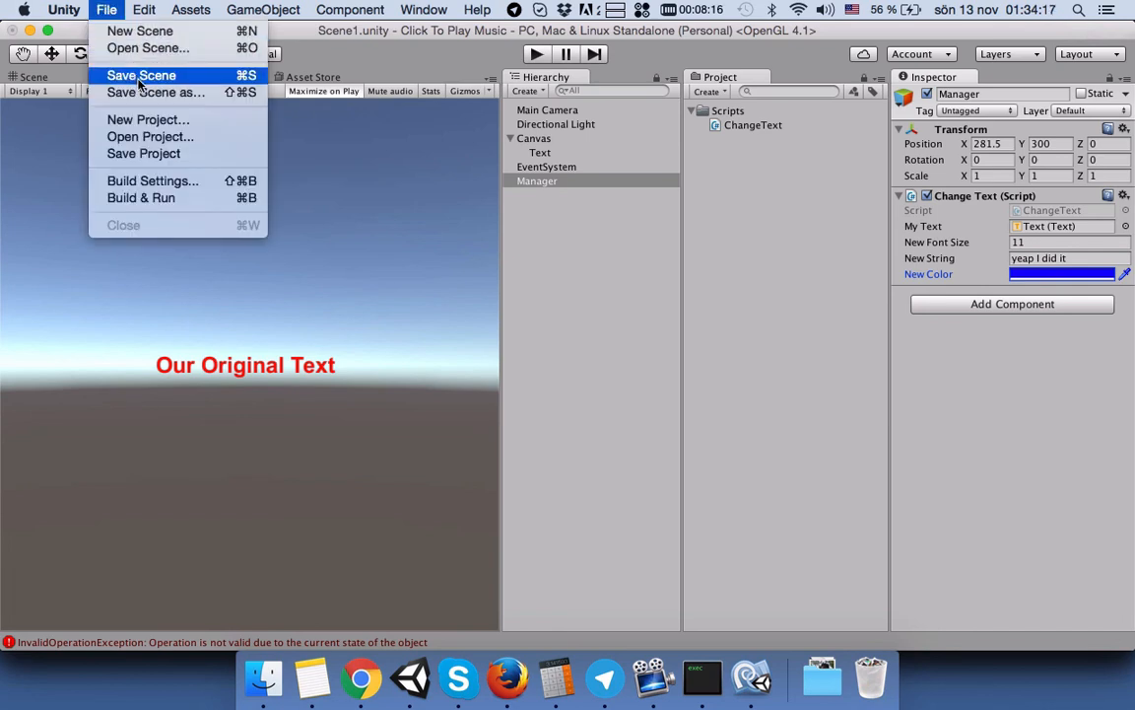
pyautogui.click(141, 75)
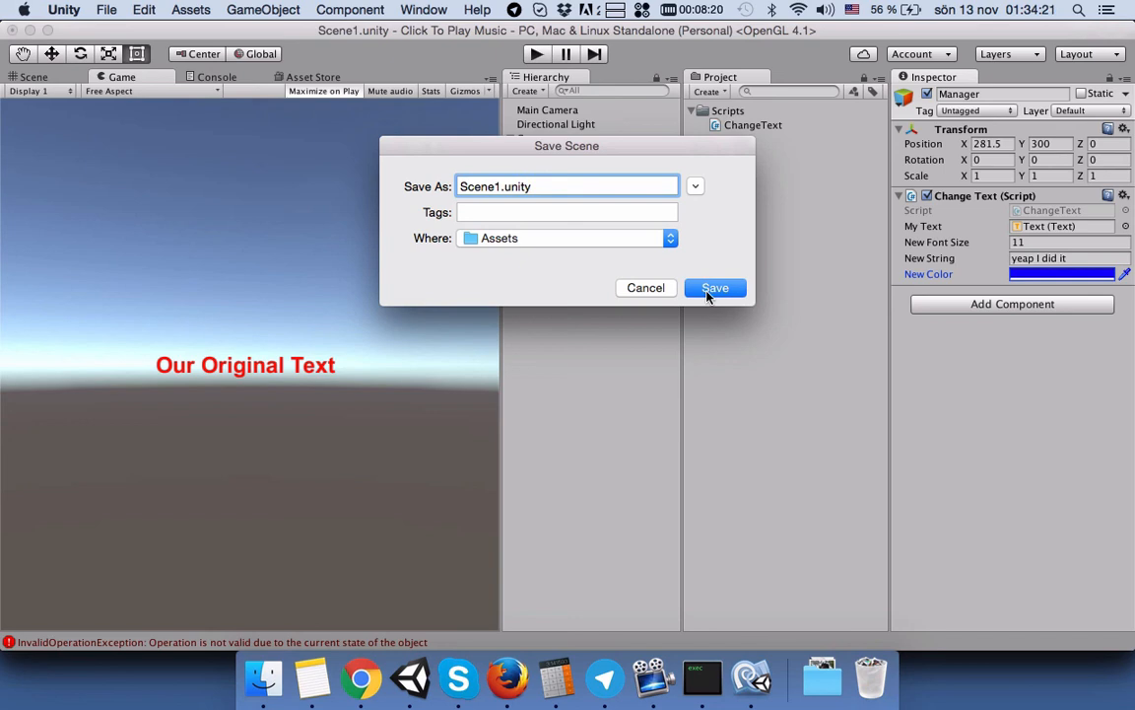
pyautogui.click(714, 287)
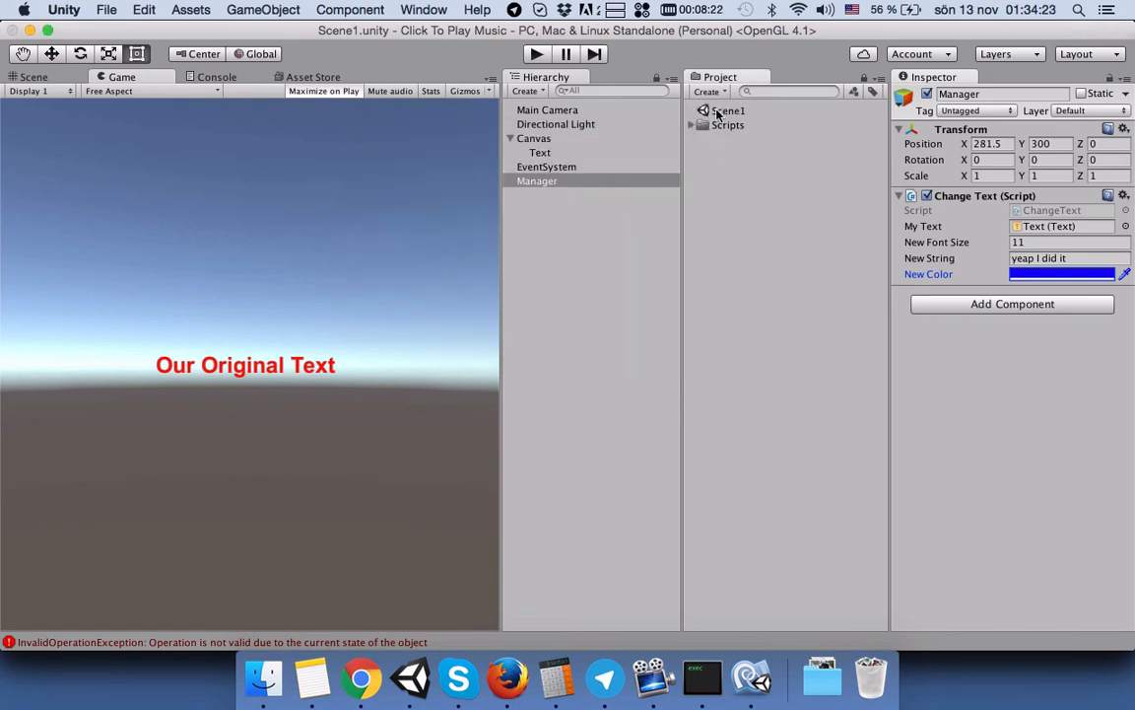
pyautogui.click(707, 91)
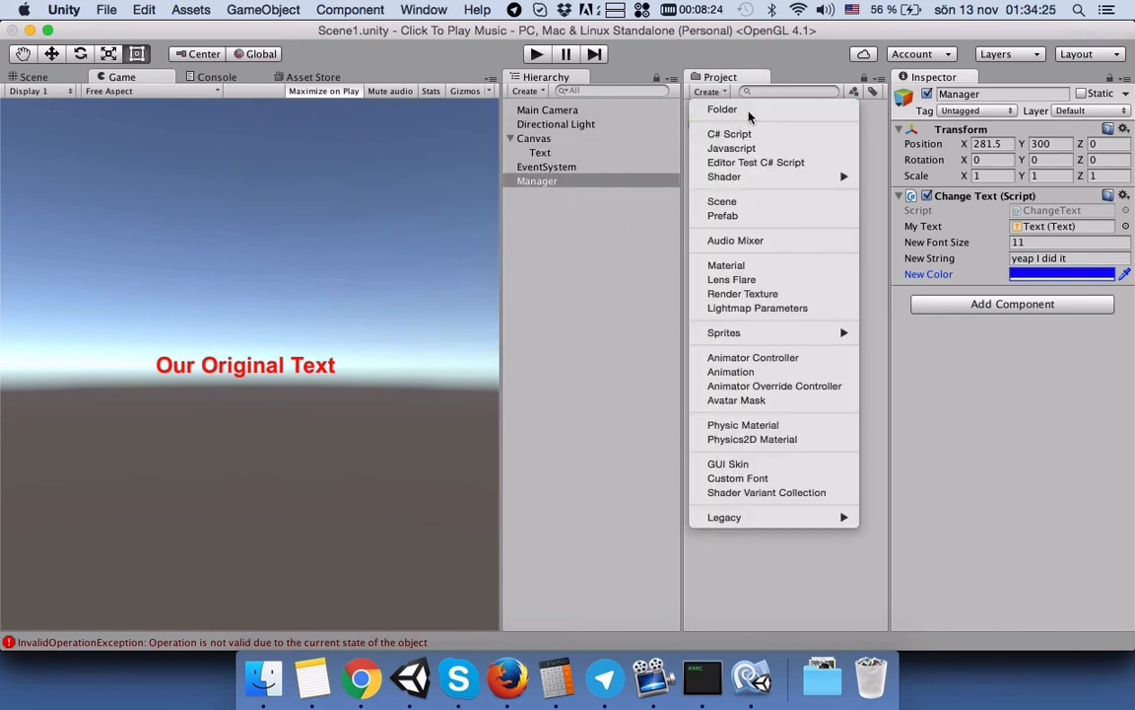
pyautogui.click(722, 108)
pyautogui.write('Scenes')
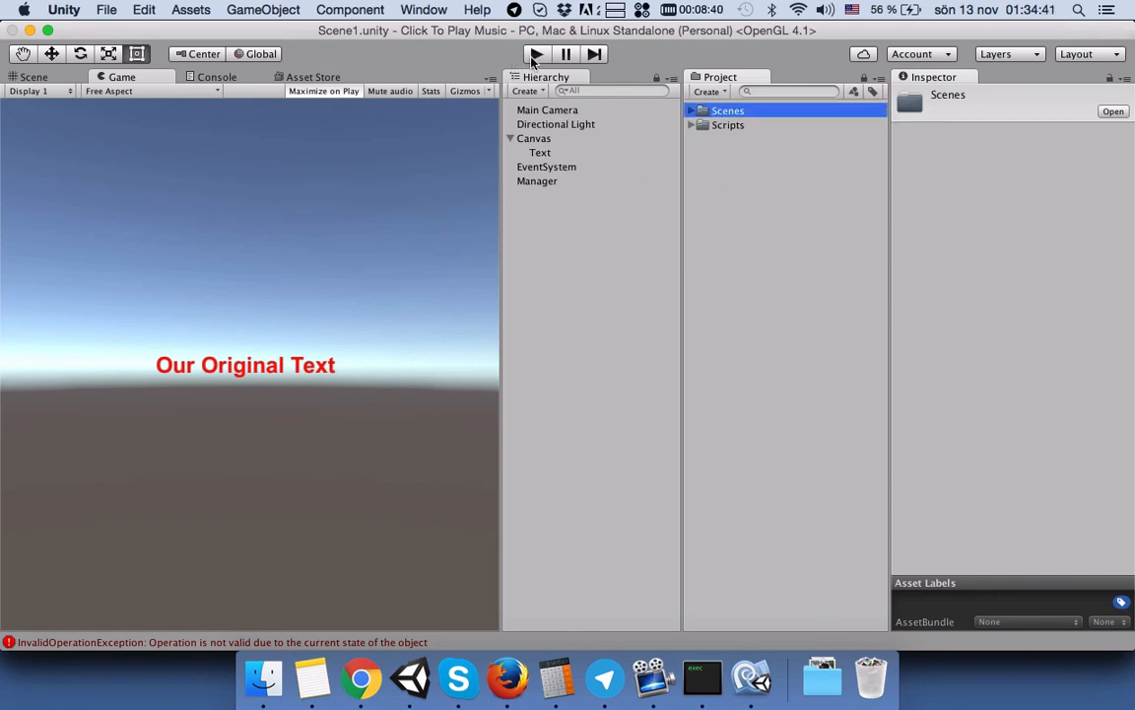
# Enter play mode to check the text shows small blue 'yeap I did it'.
pyautogui.click(535, 54)
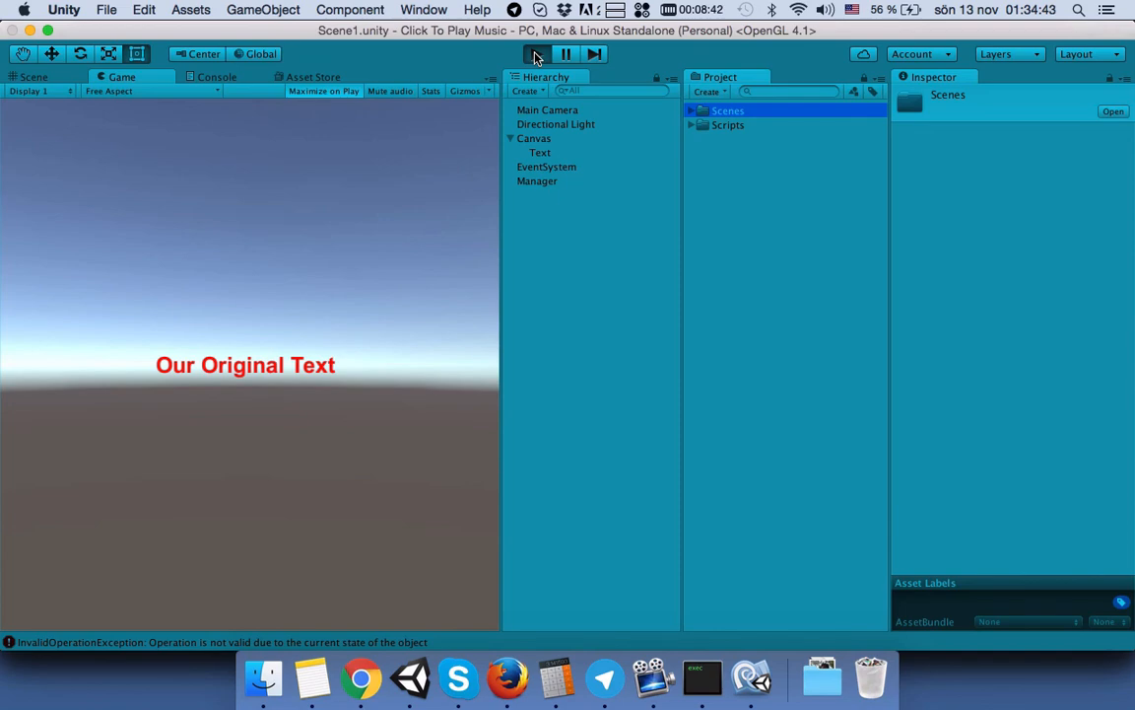
pyautogui.click(536, 54)
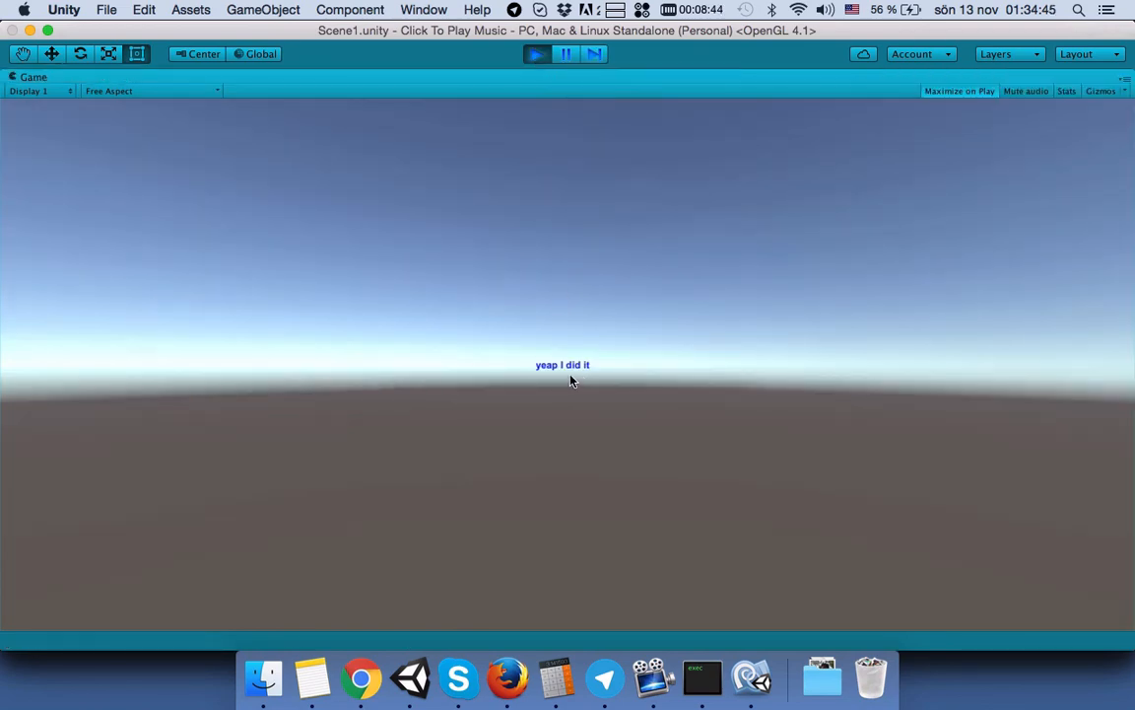